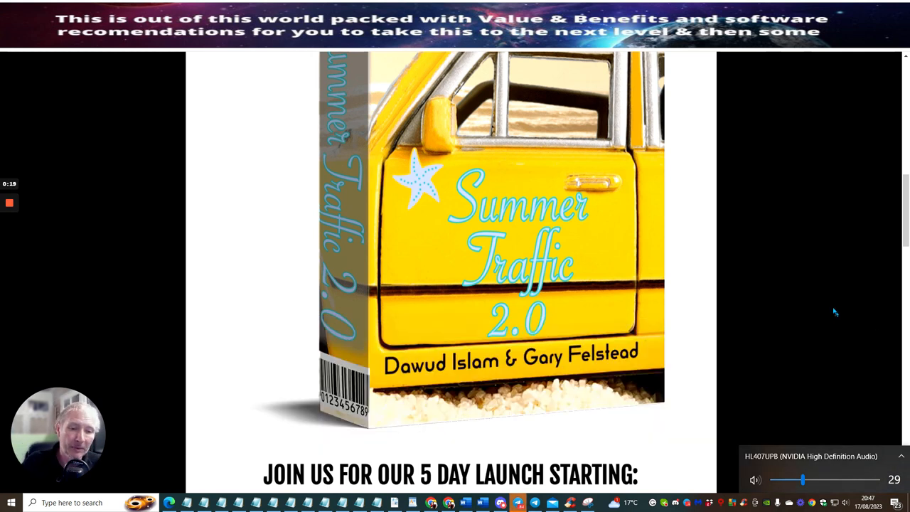
{"action": "mouse_move", "coordinate": [828, 259]}
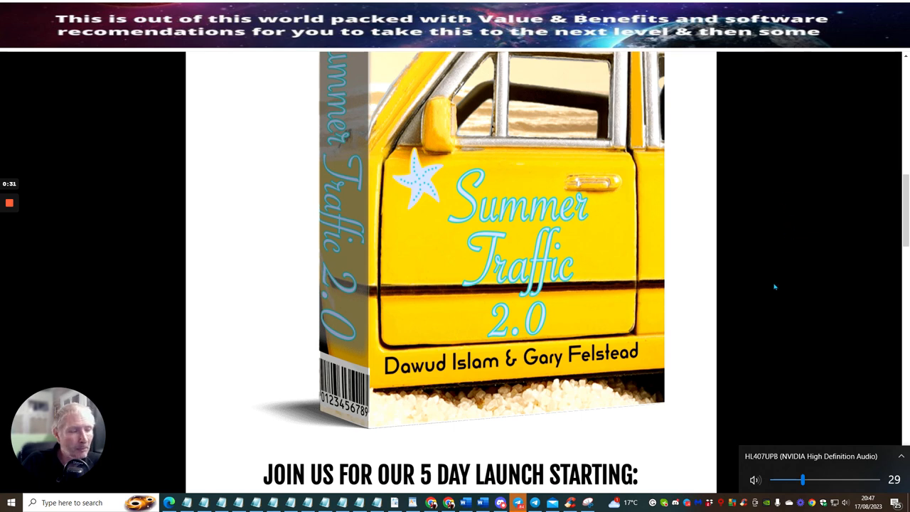
{"action": "mouse_move", "coordinate": [536, 326]}
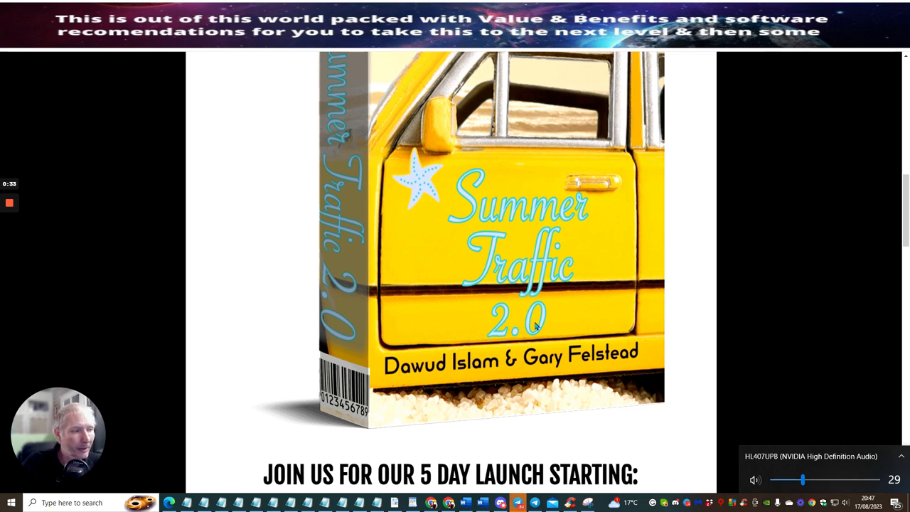
{"action": "mouse_move", "coordinate": [791, 182]}
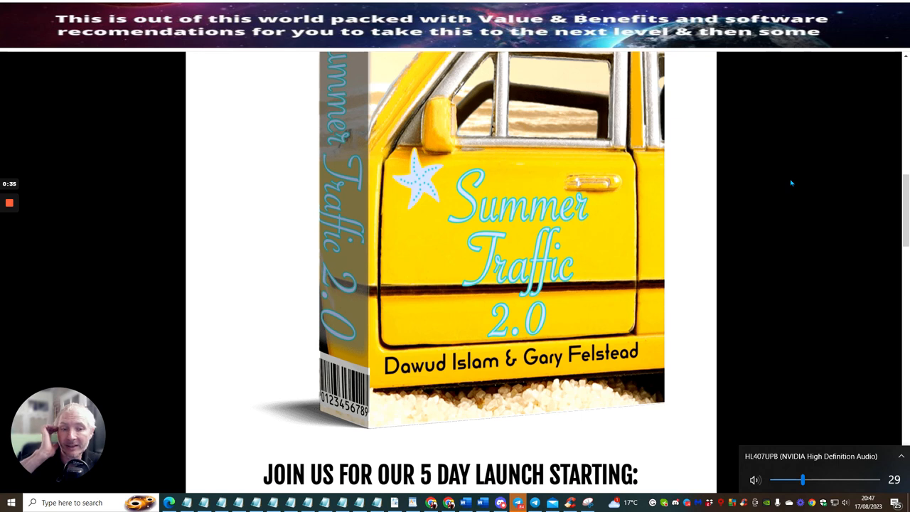
{"action": "mouse_move", "coordinate": [803, 188]}
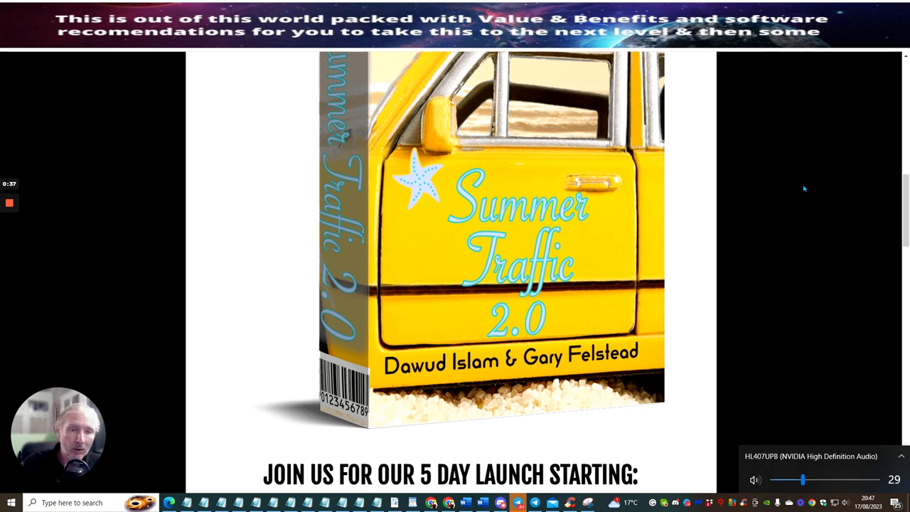
{"action": "mouse_move", "coordinate": [782, 162]}
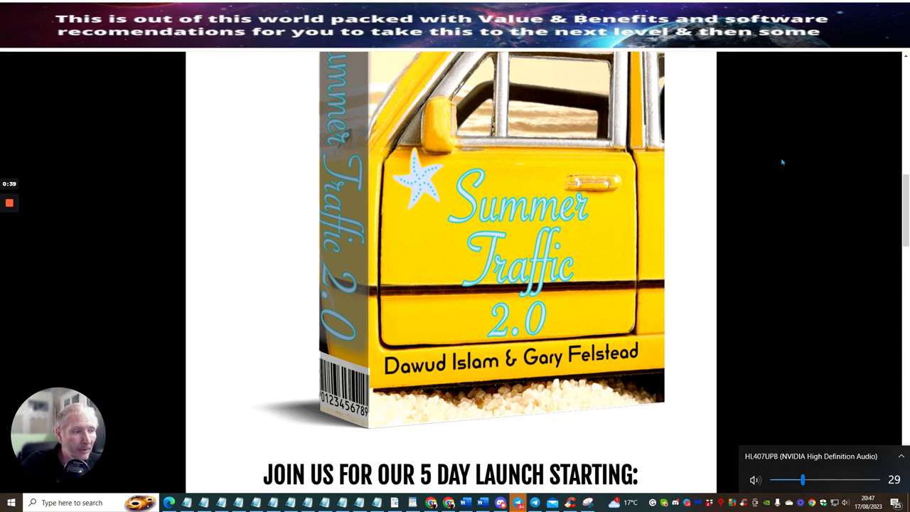
{"action": "mouse_move", "coordinate": [449, 249]}
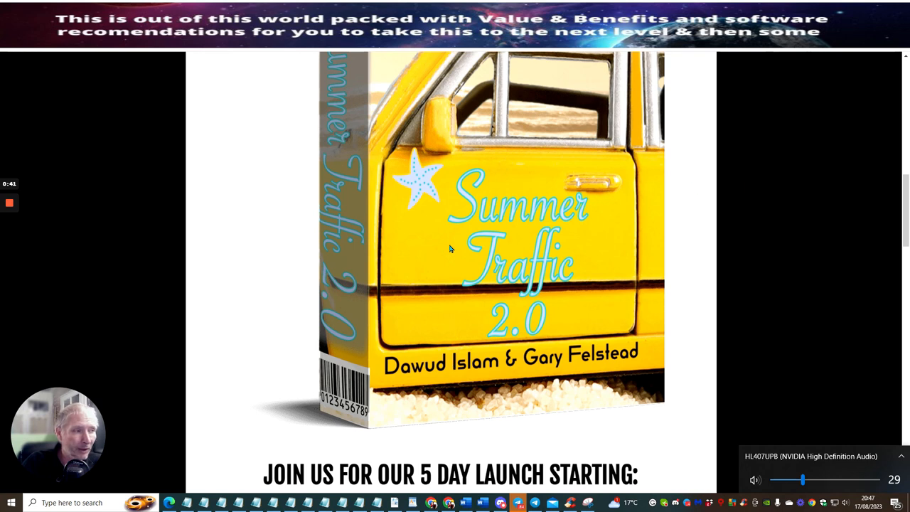
{"action": "mouse_move", "coordinate": [603, 216]}
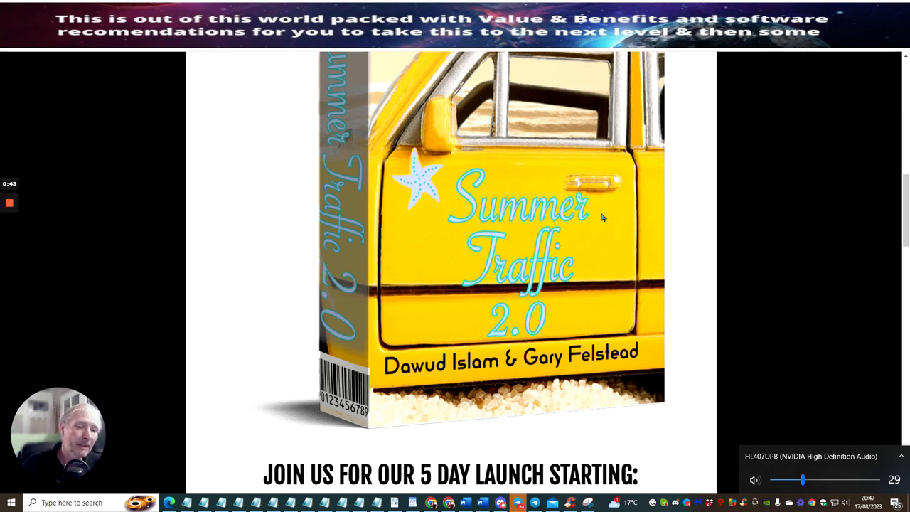
{"action": "mouse_move", "coordinate": [767, 202]}
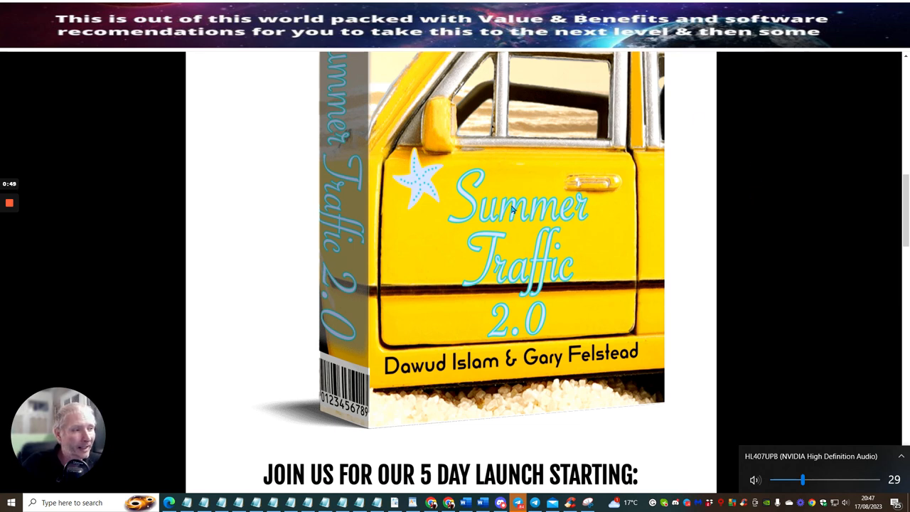
{"action": "mouse_move", "coordinate": [724, 172]}
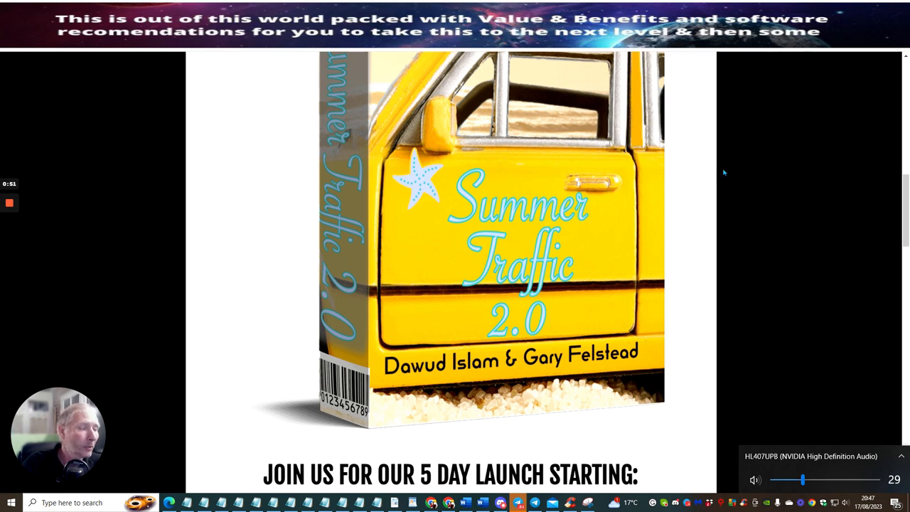
{"action": "mouse_move", "coordinate": [754, 161]}
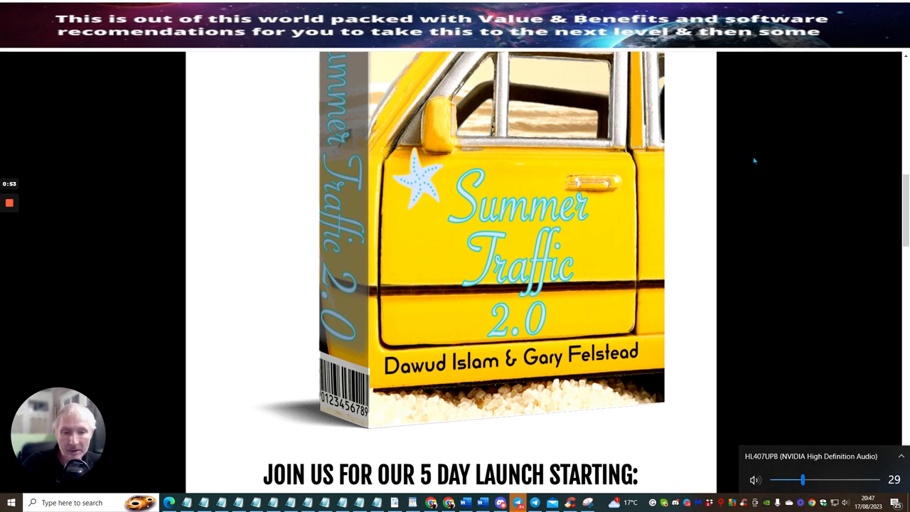
{"action": "mouse_move", "coordinate": [796, 174]}
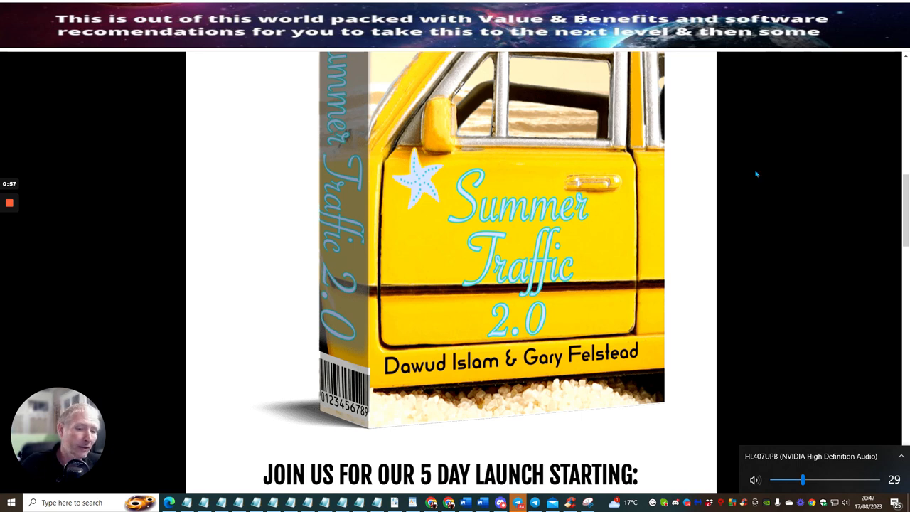
{"action": "mouse_move", "coordinate": [761, 165]}
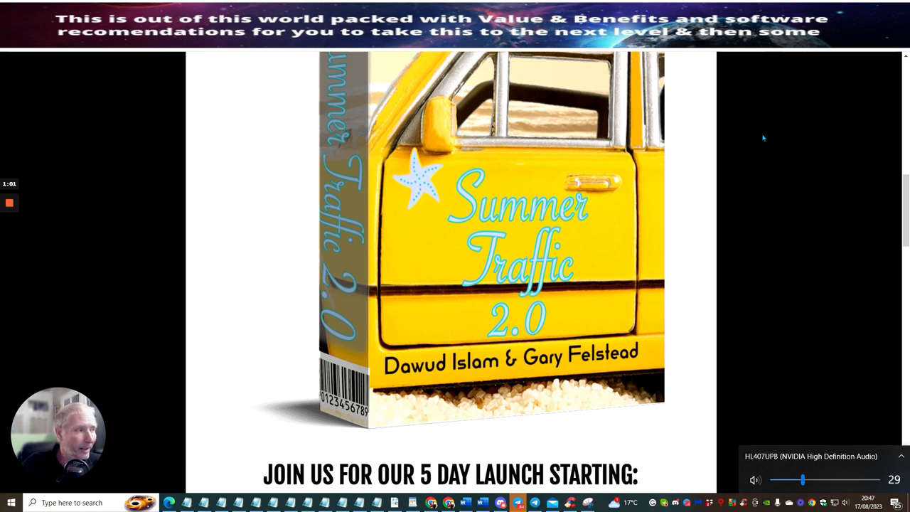
{"action": "mouse_move", "coordinate": [780, 167]}
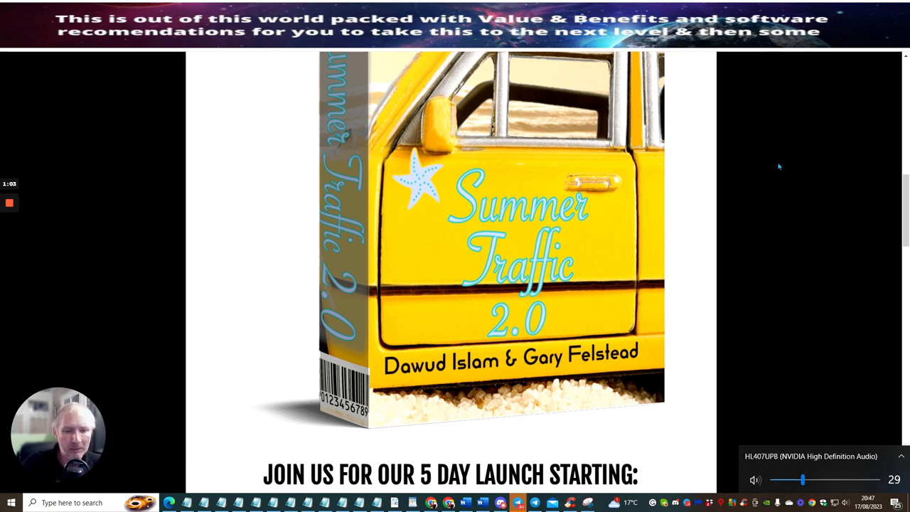
{"action": "mouse_move", "coordinate": [747, 170]}
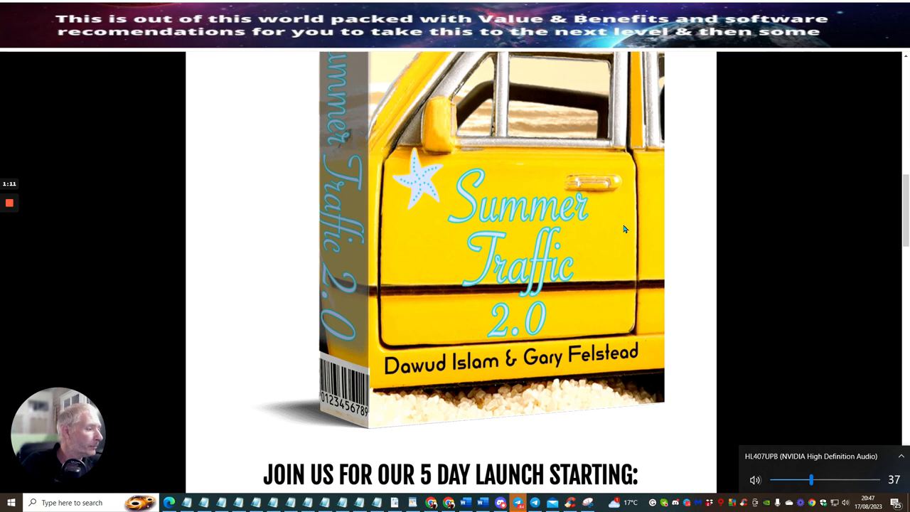
Jump to the JV page's funnel pricing section via the FUNNEL navigation link
{"action": "scroll", "scroll_direction": "up", "scroll_amount": 3}
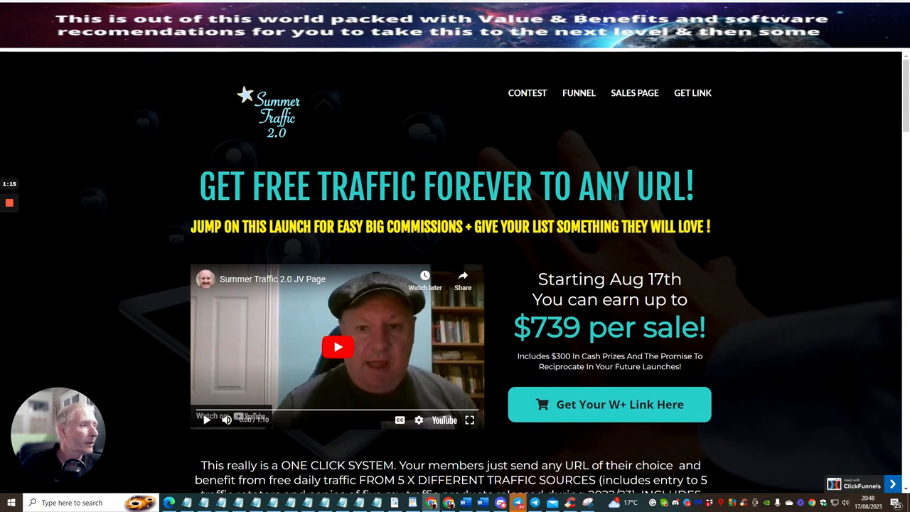
{"action": "left_click", "coordinate": [579, 92]}
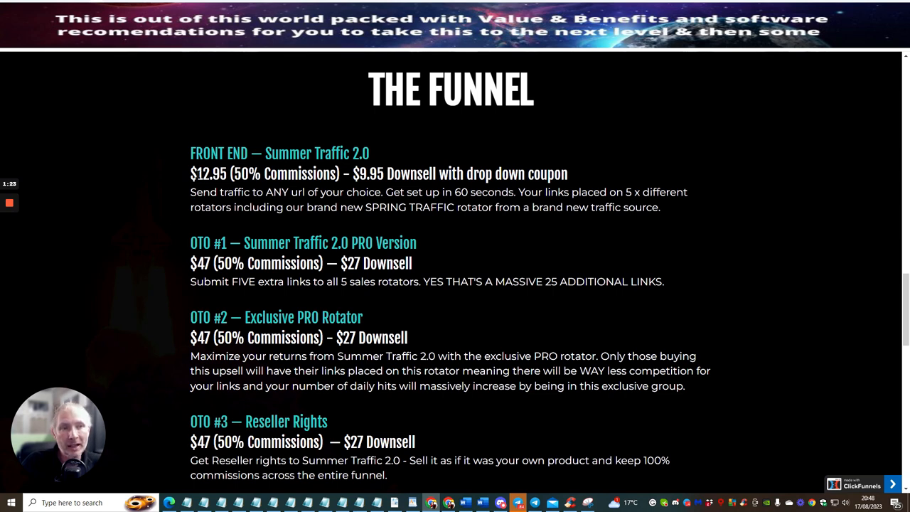
Highlight the $12.95 front-end price with its 50% commission in the funnel breakdown
{"action": "double_click", "coordinate": [207, 173]}
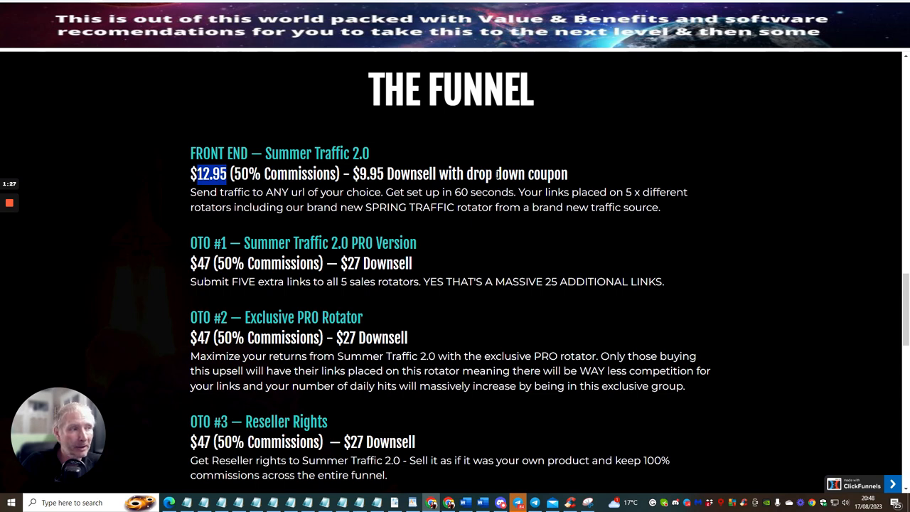
{"action": "mouse_move", "coordinate": [629, 153]}
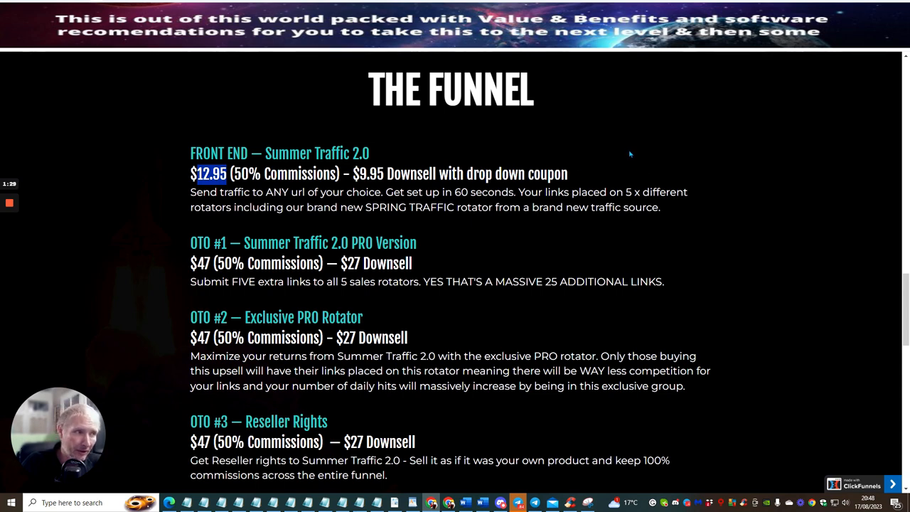
{"action": "mouse_move", "coordinate": [529, 163]}
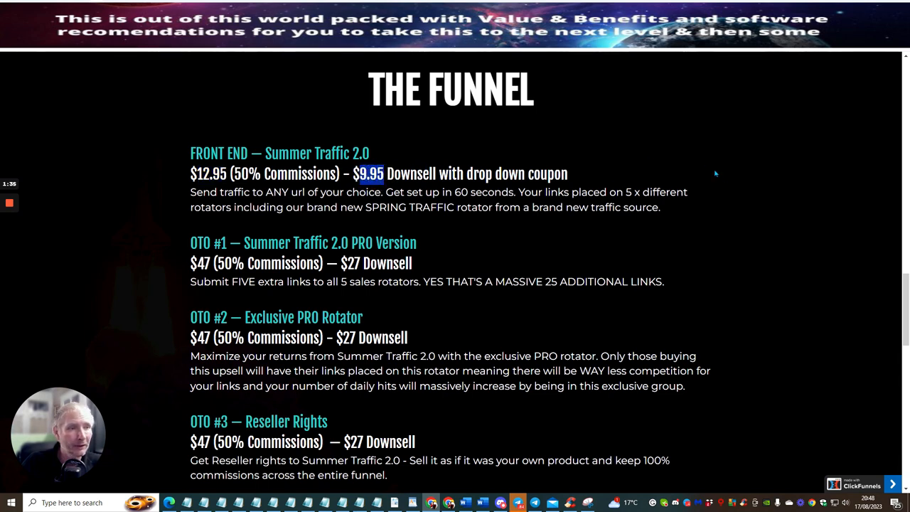
{"action": "mouse_move", "coordinate": [738, 168]}
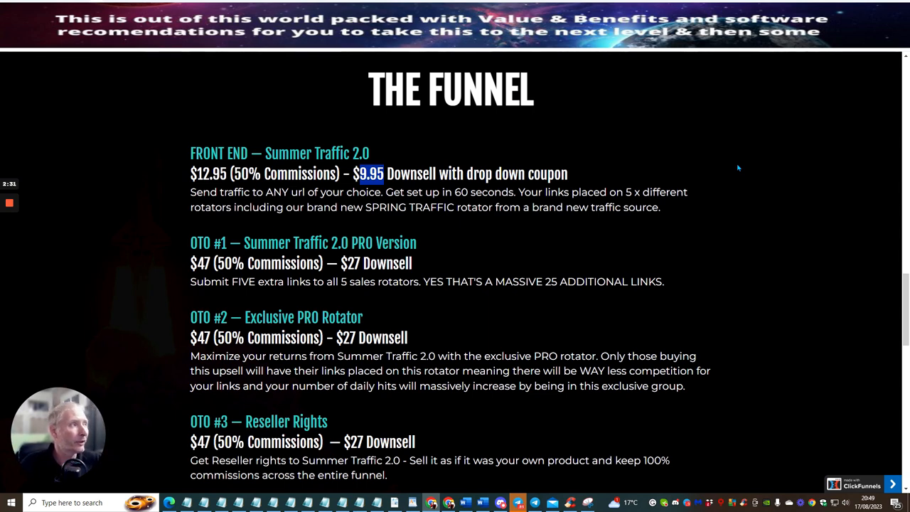
{"action": "mouse_move", "coordinate": [728, 198]}
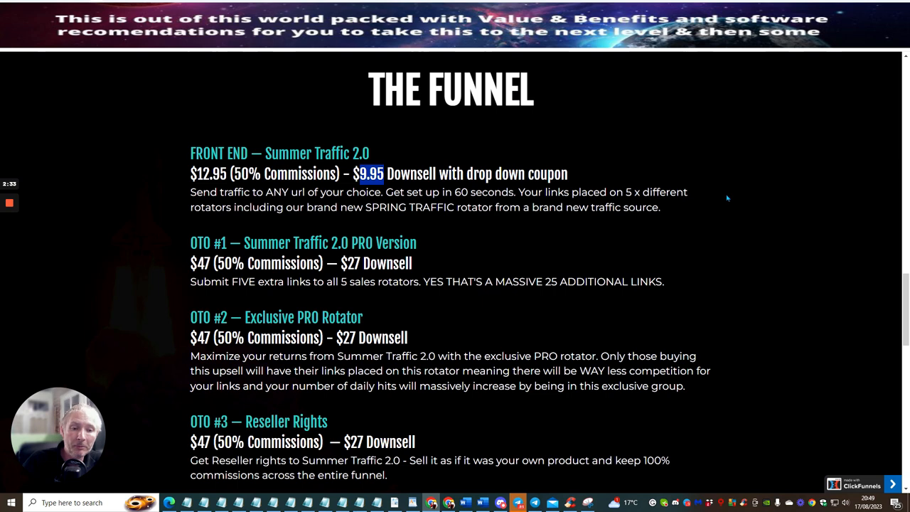
{"action": "mouse_move", "coordinate": [740, 184]}
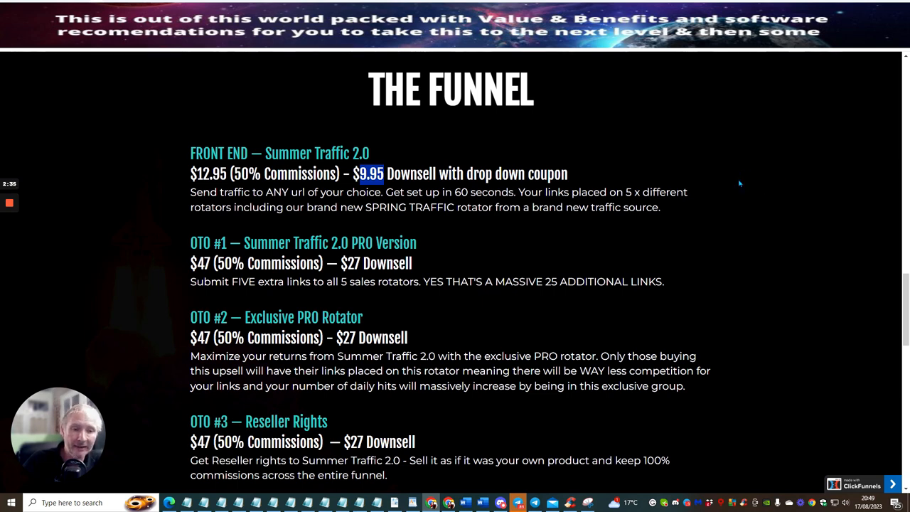
{"action": "mouse_move", "coordinate": [712, 153]}
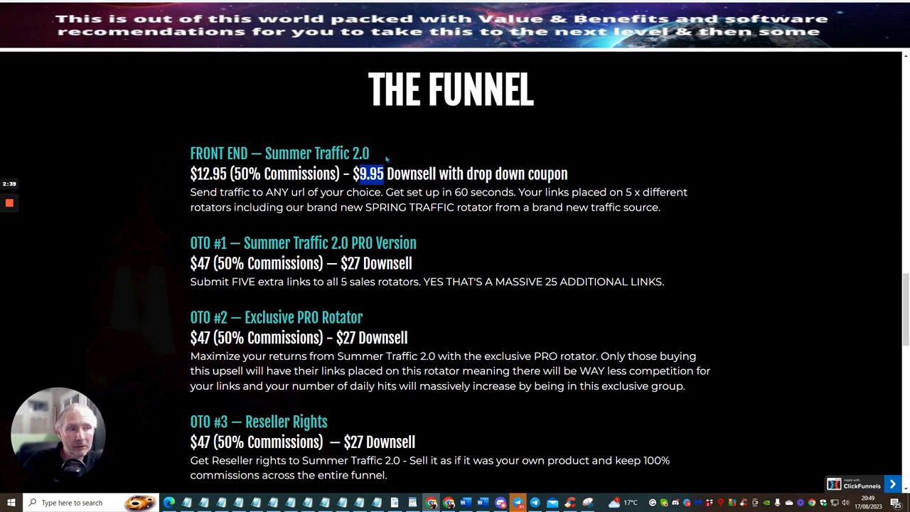
{"action": "mouse_move", "coordinate": [845, 133]}
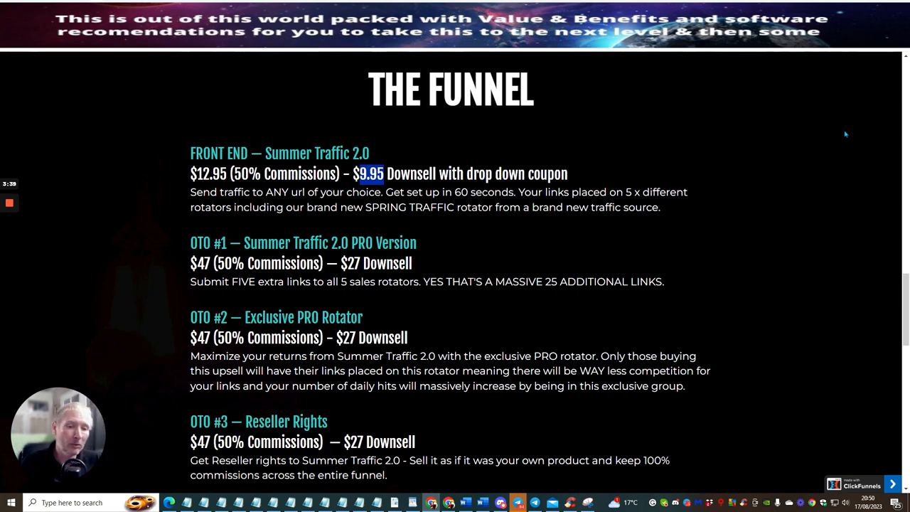
{"action": "mouse_move", "coordinate": [629, 168]}
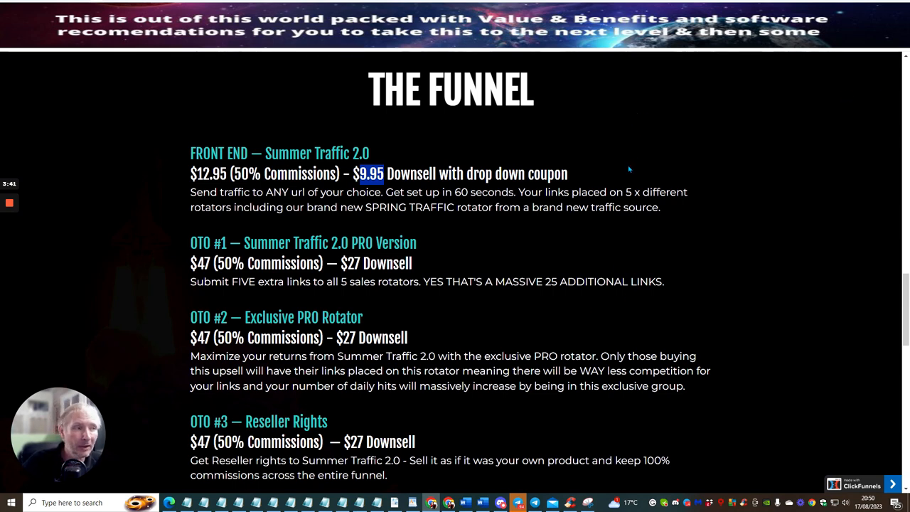
{"action": "mouse_move", "coordinate": [257, 151]}
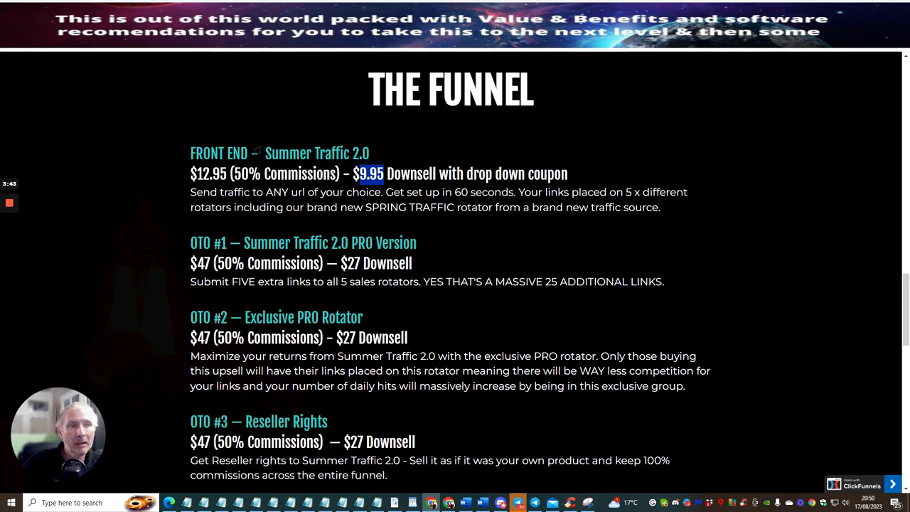
{"action": "mouse_move", "coordinate": [739, 259]}
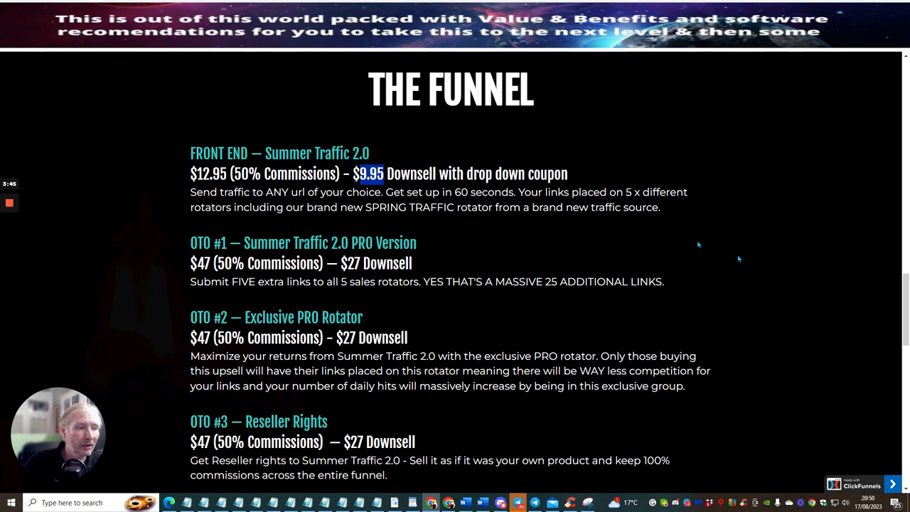
{"action": "mouse_move", "coordinate": [689, 254]}
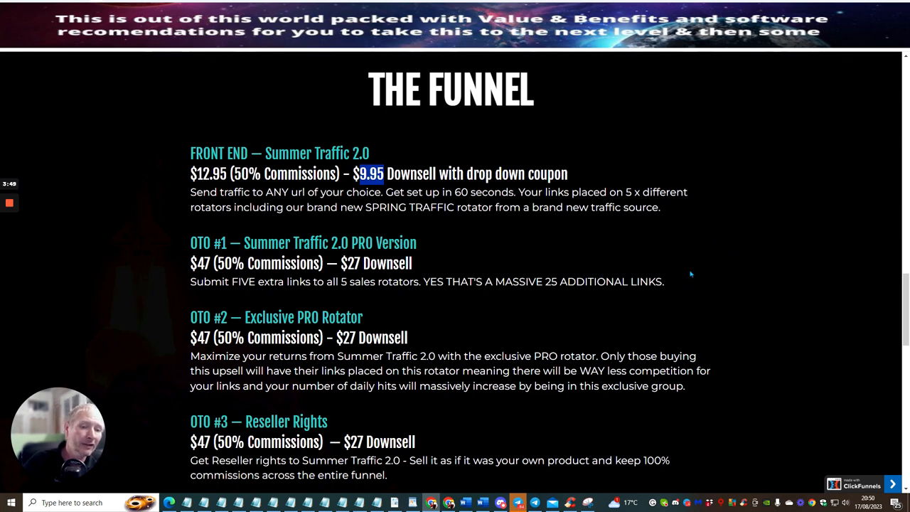
{"action": "mouse_move", "coordinate": [714, 273]}
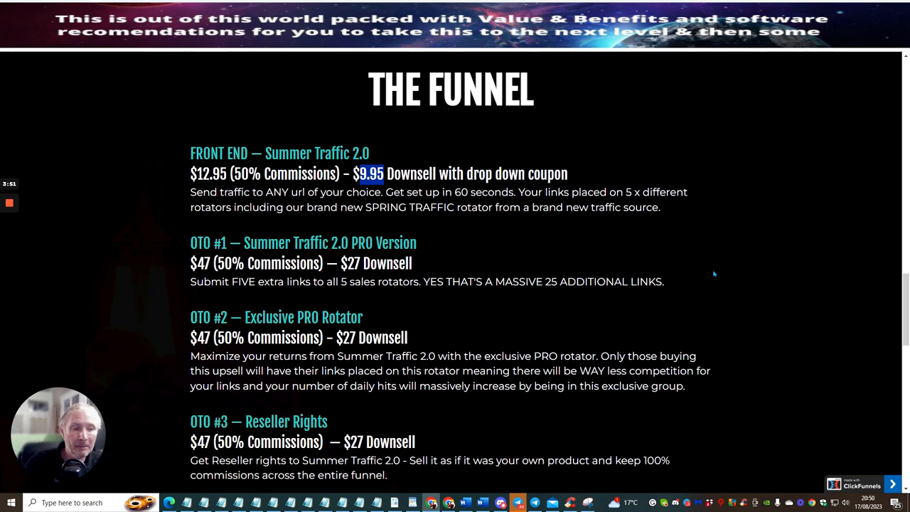
{"action": "mouse_move", "coordinate": [714, 277]}
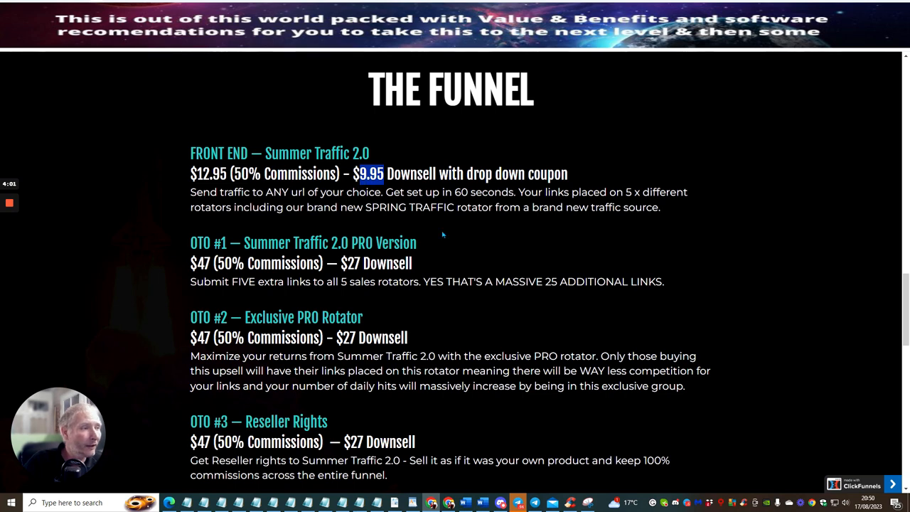
{"action": "mouse_move", "coordinate": [673, 156]}
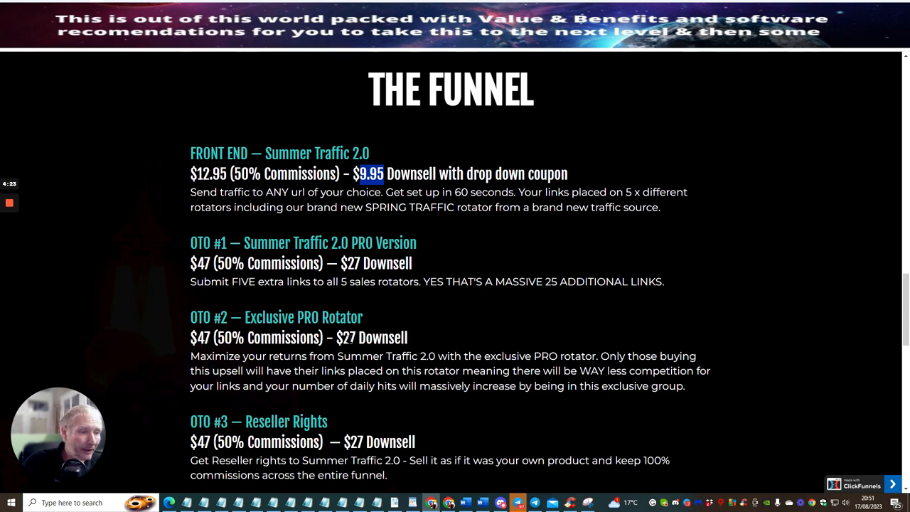
{"action": "mouse_move", "coordinate": [694, 299]}
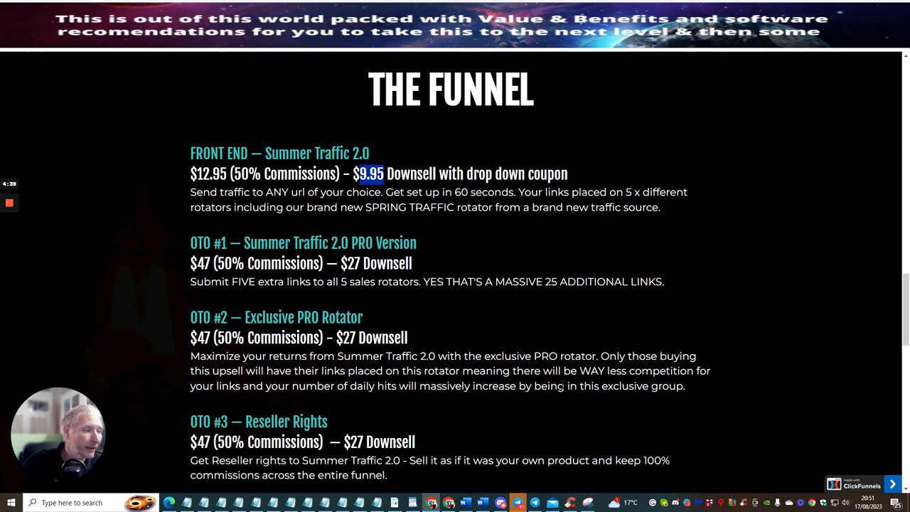
Scroll through OTO #2 to OTO #5 Elite Academy BETA Tester down to the contact section
{"action": "scroll", "scroll_direction": "down", "scroll_amount": 3}
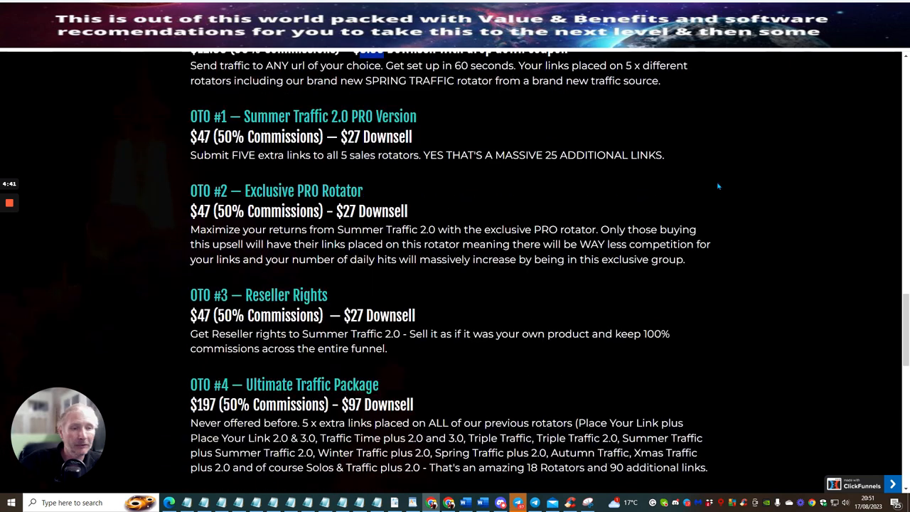
{"action": "scroll", "scroll_direction": "down", "scroll_amount": 3}
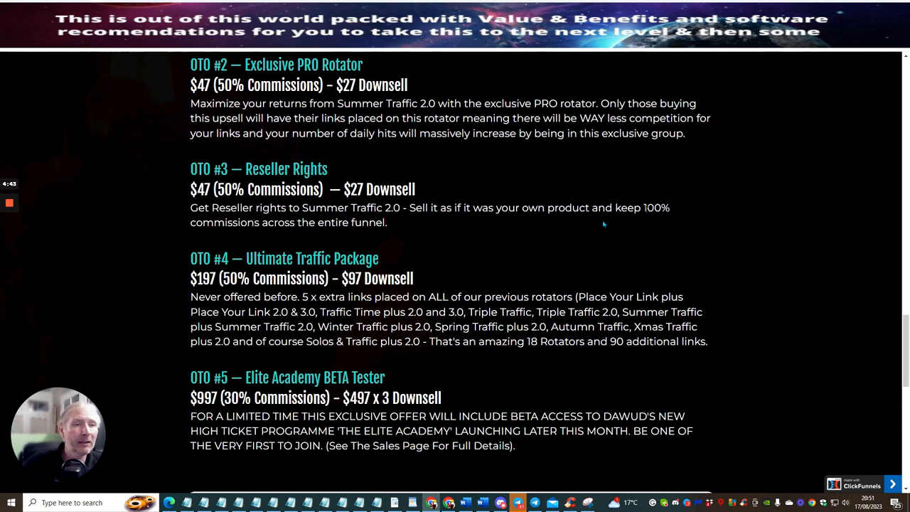
{"action": "mouse_move", "coordinate": [432, 205]}
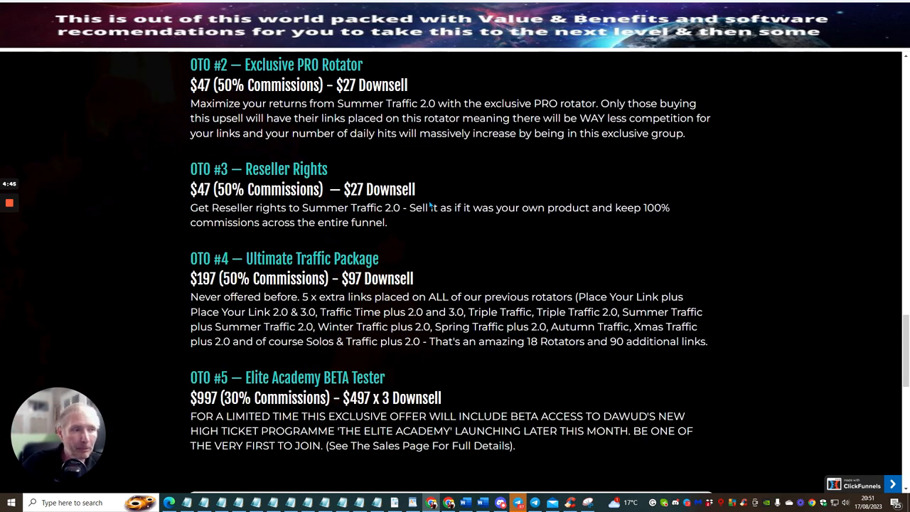
{"action": "mouse_move", "coordinate": [532, 236]}
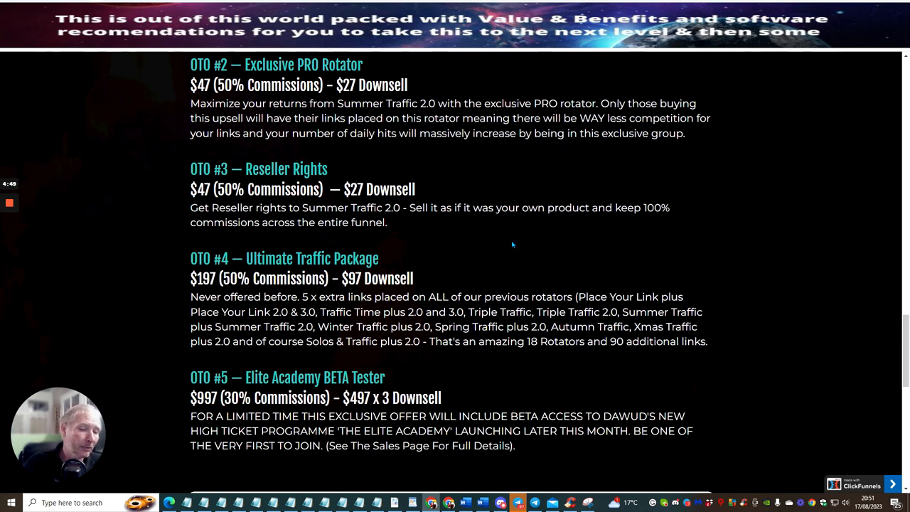
{"action": "mouse_move", "coordinate": [507, 244]}
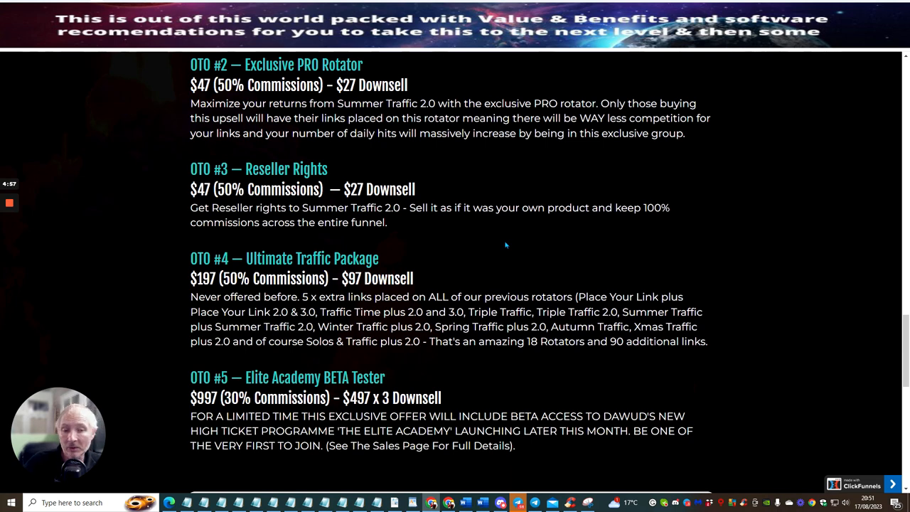
{"action": "mouse_move", "coordinate": [438, 242]}
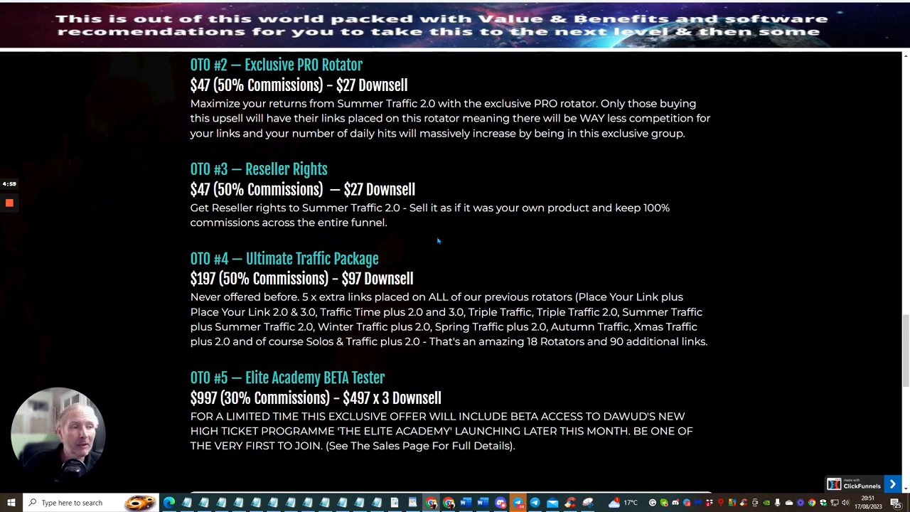
{"action": "mouse_move", "coordinate": [419, 239]}
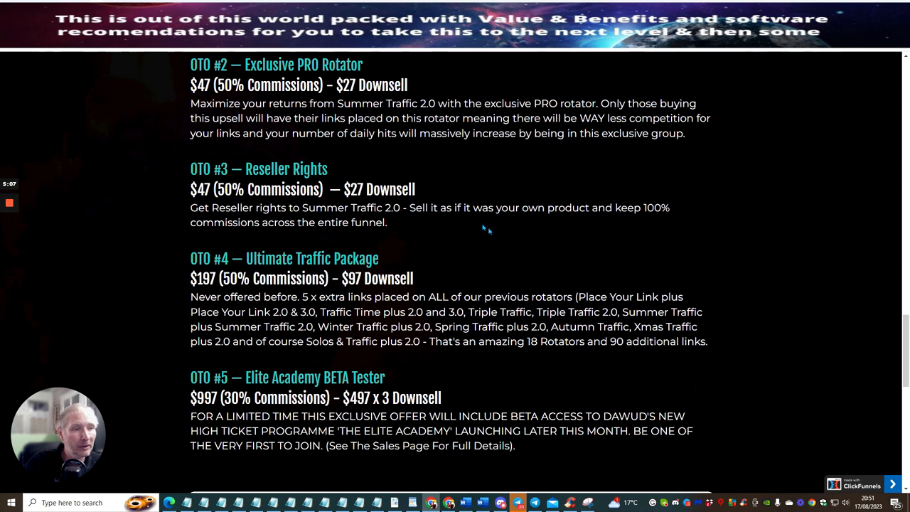
{"action": "mouse_move", "coordinate": [497, 235]}
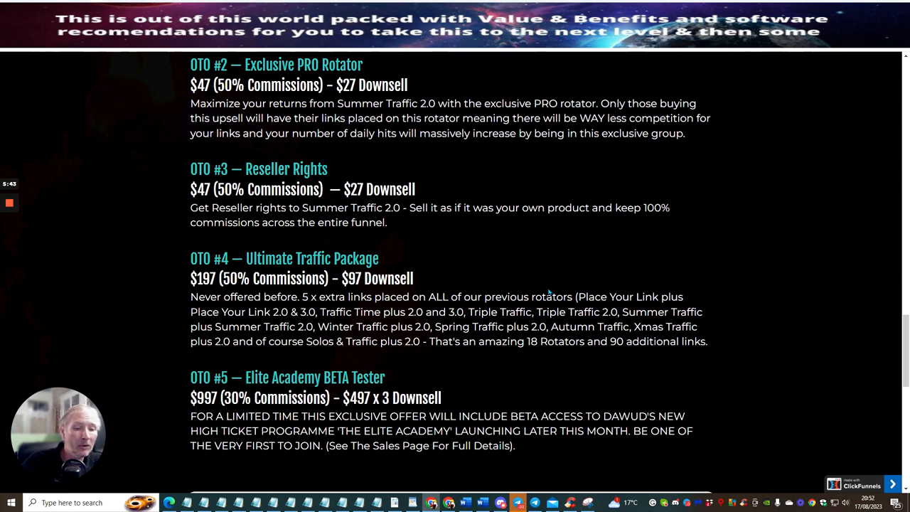
{"action": "mouse_move", "coordinate": [562, 276]}
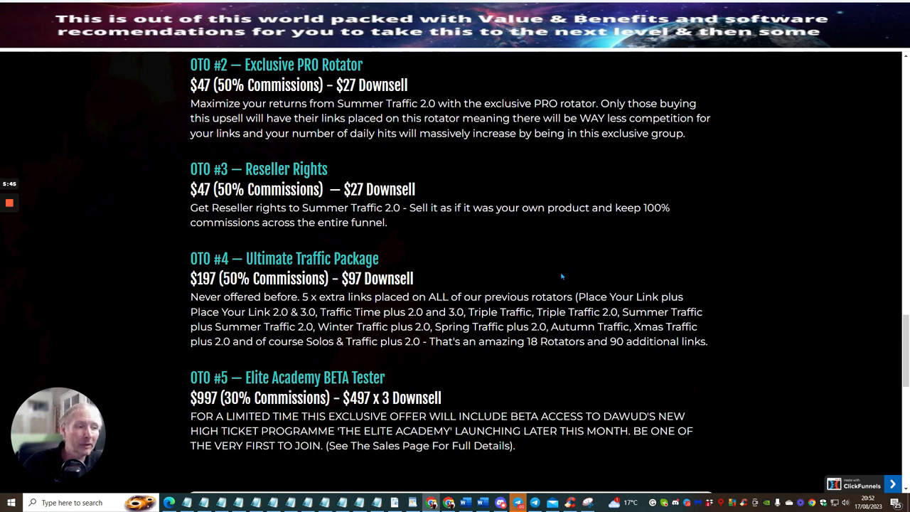
{"action": "mouse_move", "coordinate": [650, 242]}
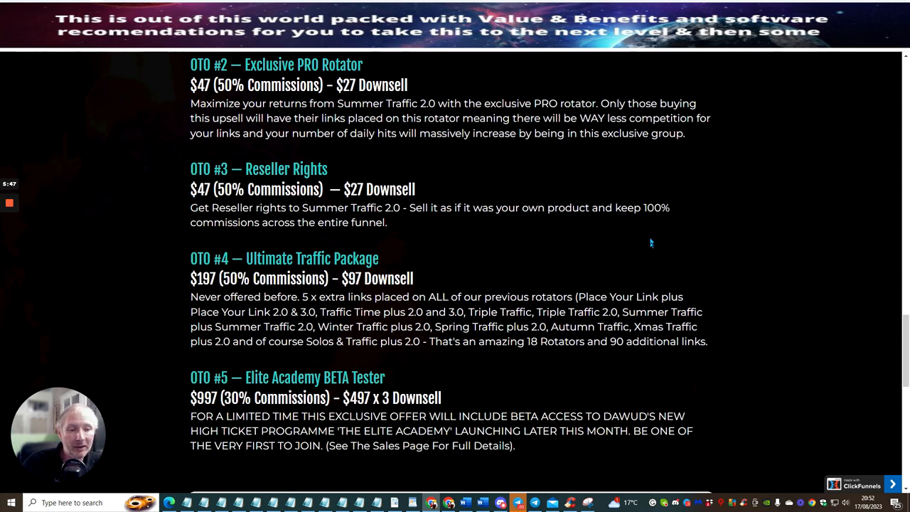
{"action": "mouse_move", "coordinate": [623, 236]}
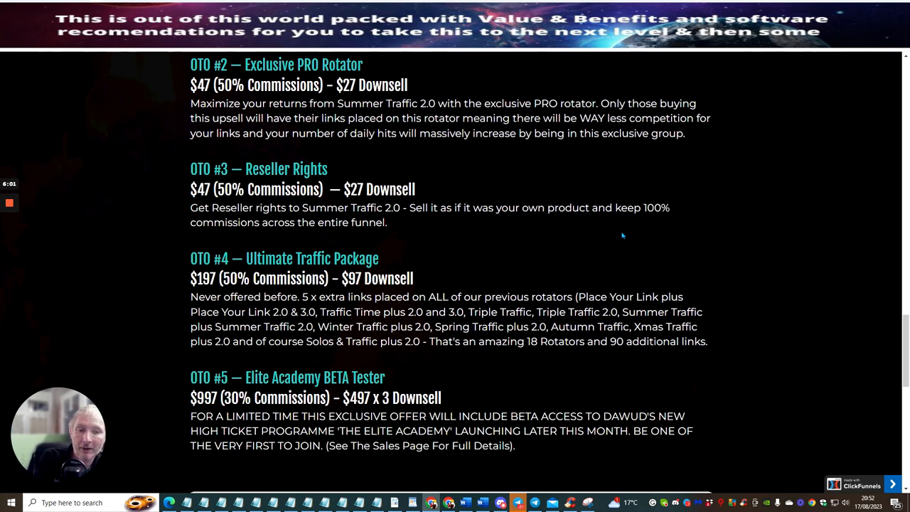
{"action": "mouse_move", "coordinate": [629, 284]}
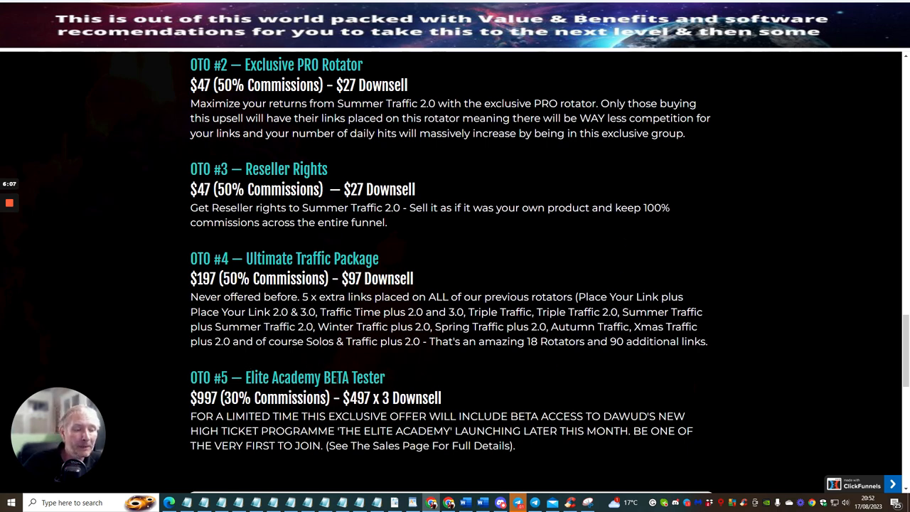
{"action": "mouse_move", "coordinate": [515, 362]}
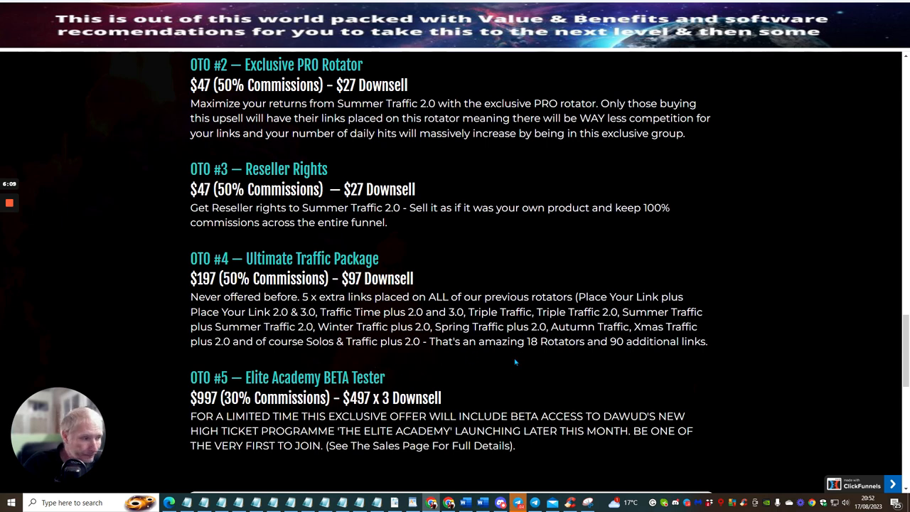
{"action": "mouse_move", "coordinate": [621, 382]}
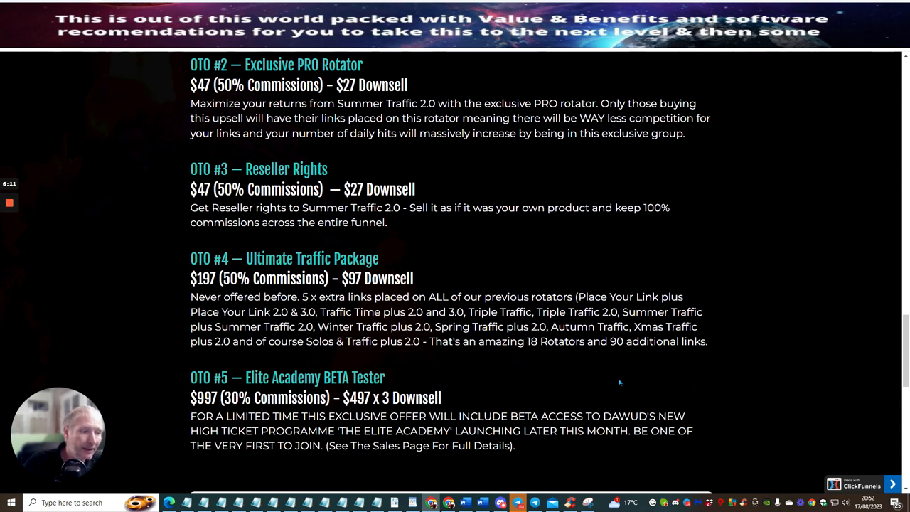
{"action": "mouse_move", "coordinate": [498, 364]}
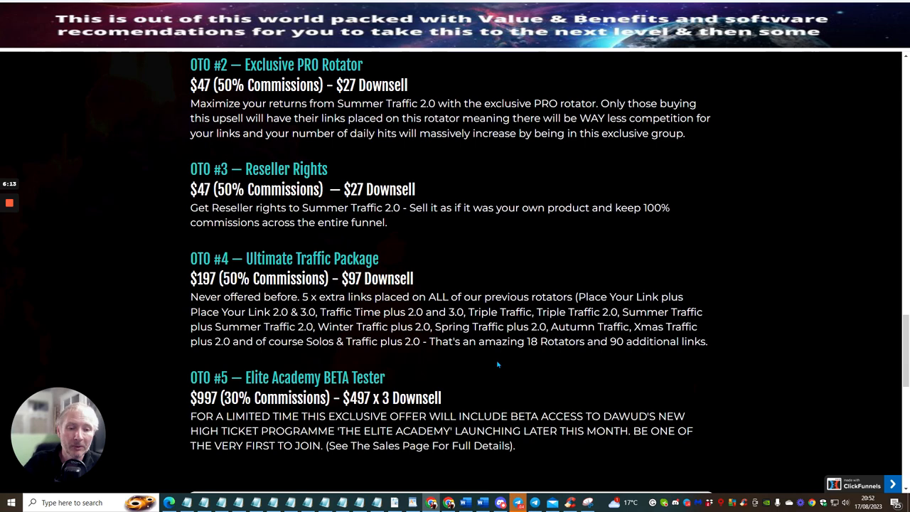
{"action": "mouse_move", "coordinate": [602, 244]}
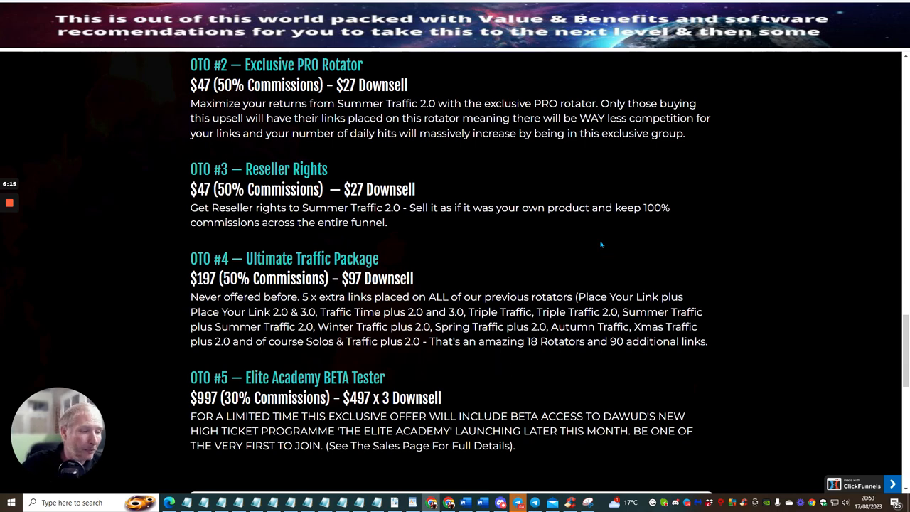
{"action": "scroll", "scroll_direction": "down", "scroll_amount": 3}
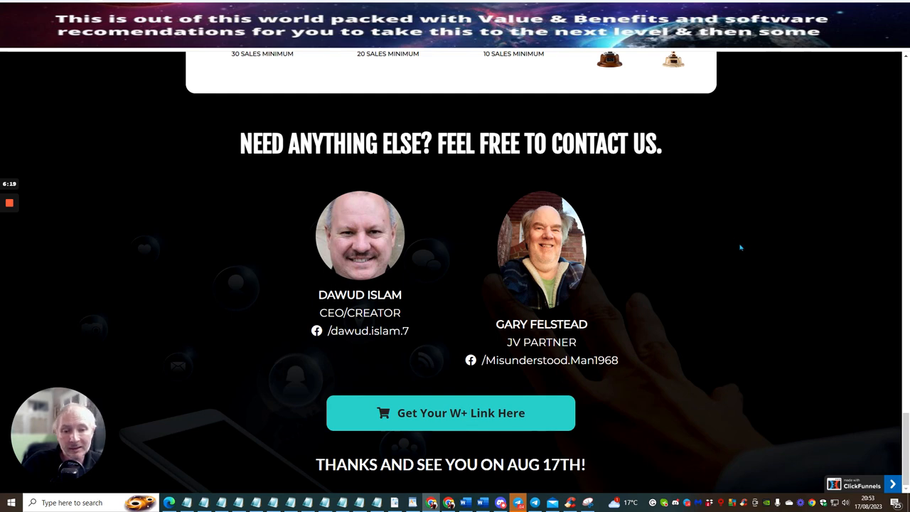
{"action": "mouse_move", "coordinate": [687, 249]}
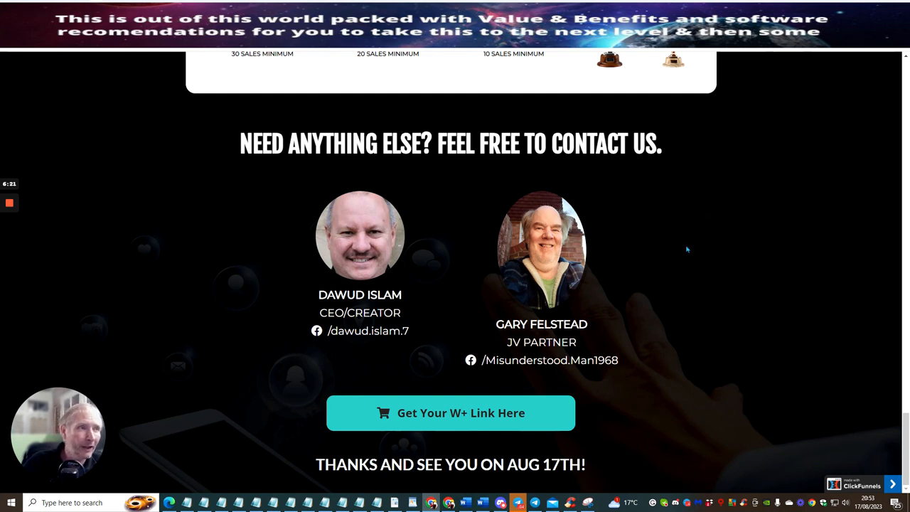
{"action": "mouse_move", "coordinate": [675, 251]}
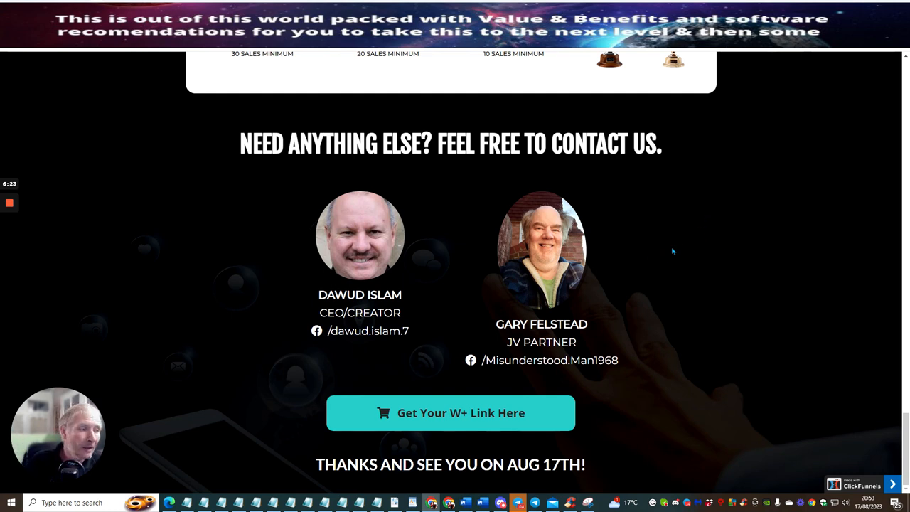
{"action": "mouse_move", "coordinate": [656, 236]}
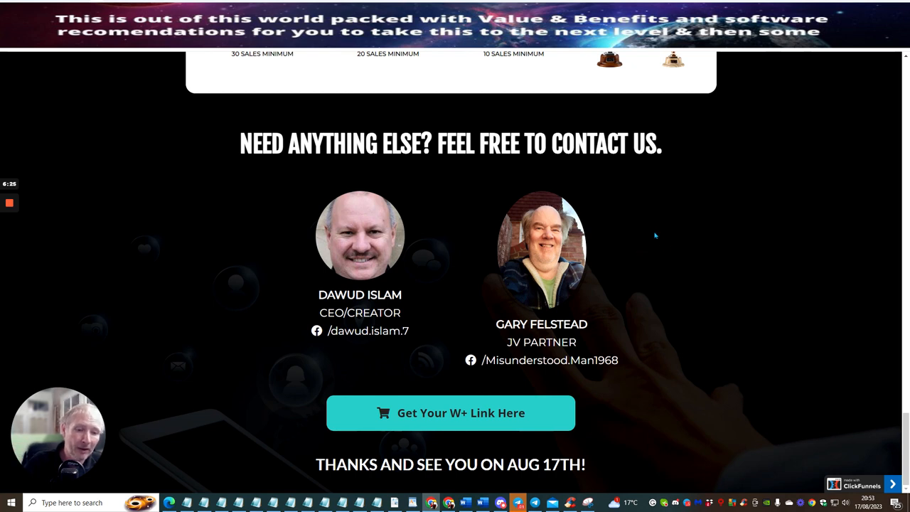
{"action": "mouse_move", "coordinate": [674, 260]}
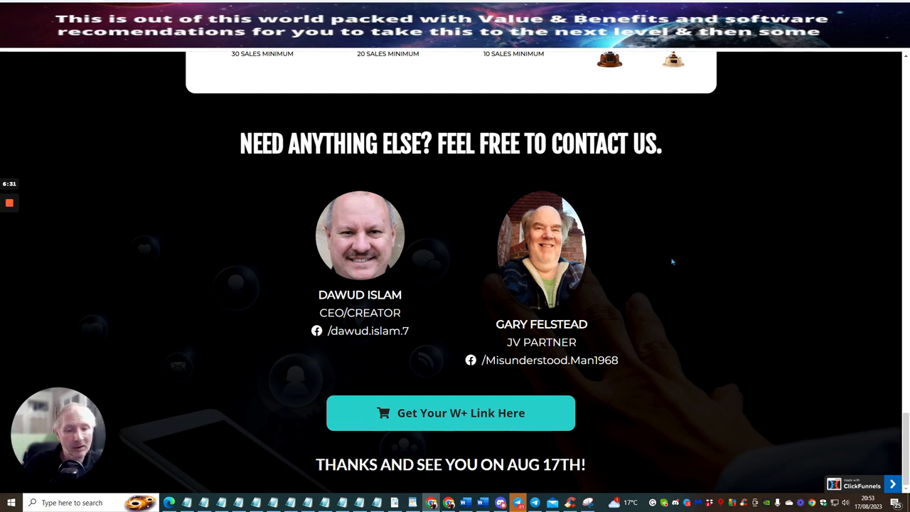
{"action": "mouse_move", "coordinate": [646, 244]}
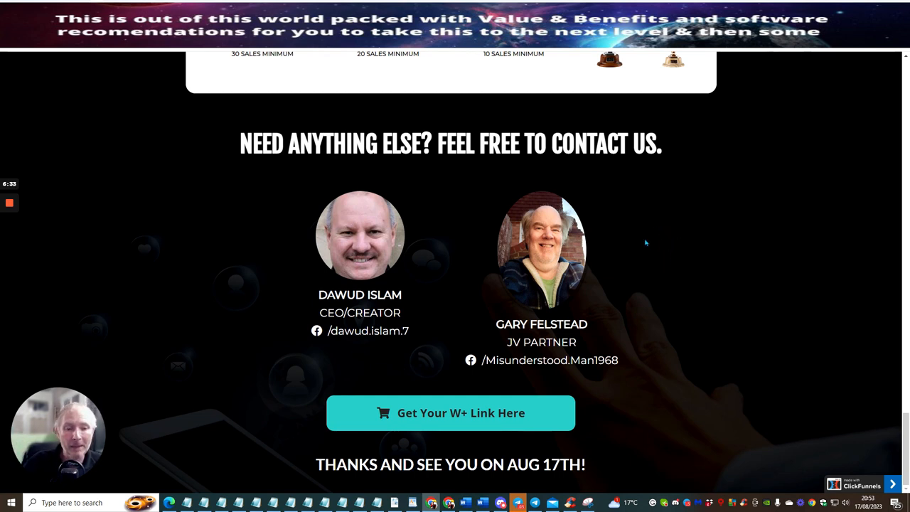
{"action": "mouse_move", "coordinate": [677, 260]}
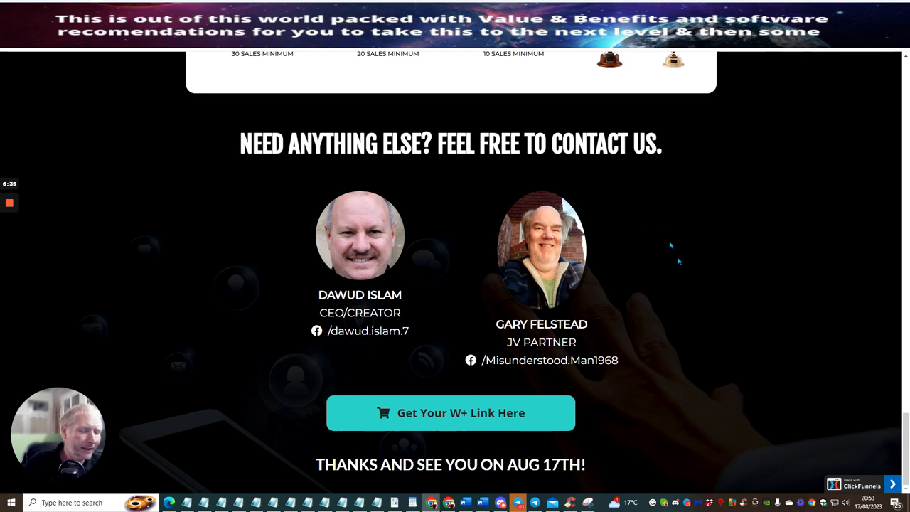
{"action": "mouse_move", "coordinate": [700, 277]}
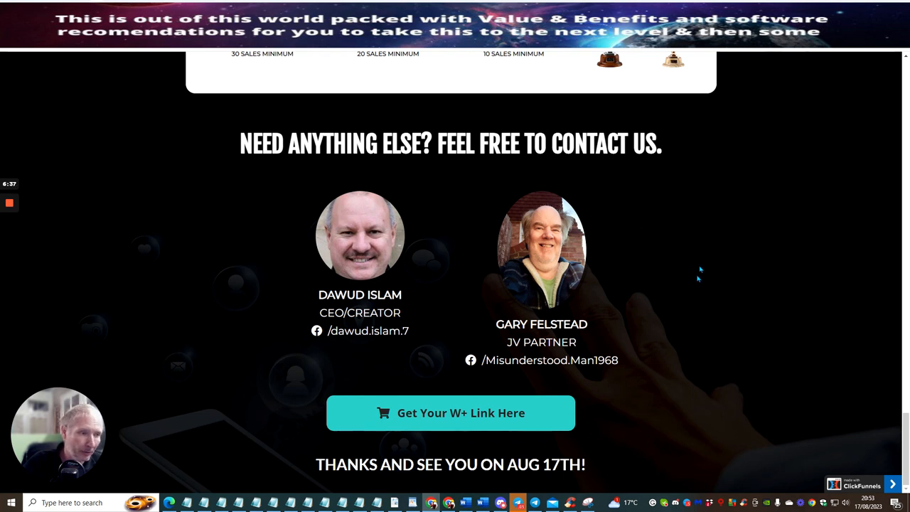
{"action": "mouse_move", "coordinate": [244, 264]}
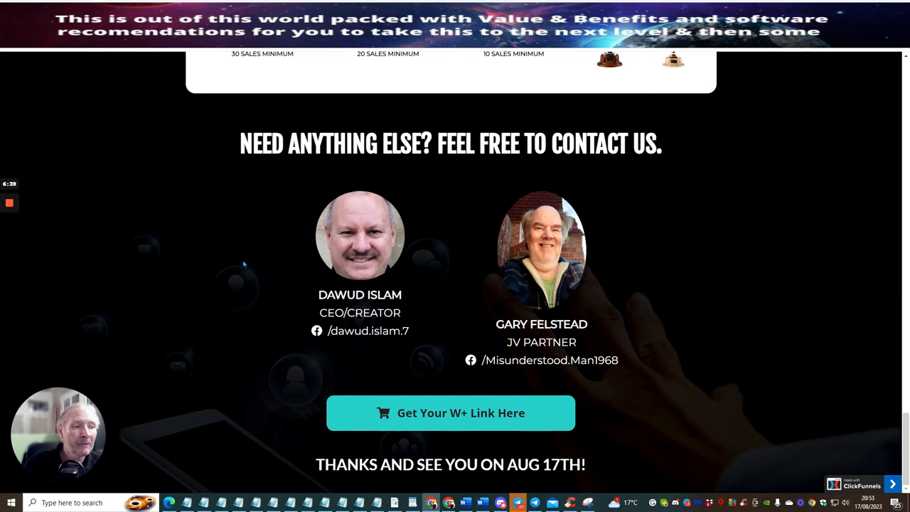
{"action": "mouse_move", "coordinate": [276, 184]}
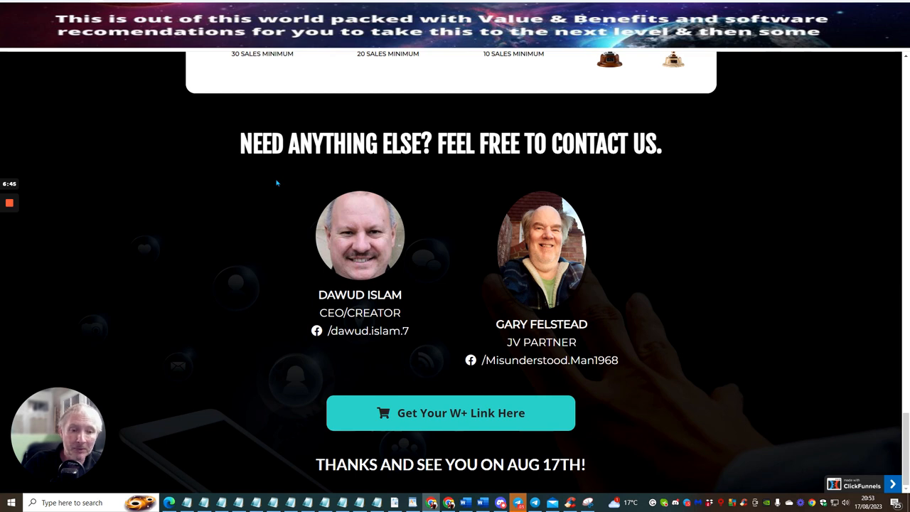
{"action": "mouse_move", "coordinate": [743, 255]}
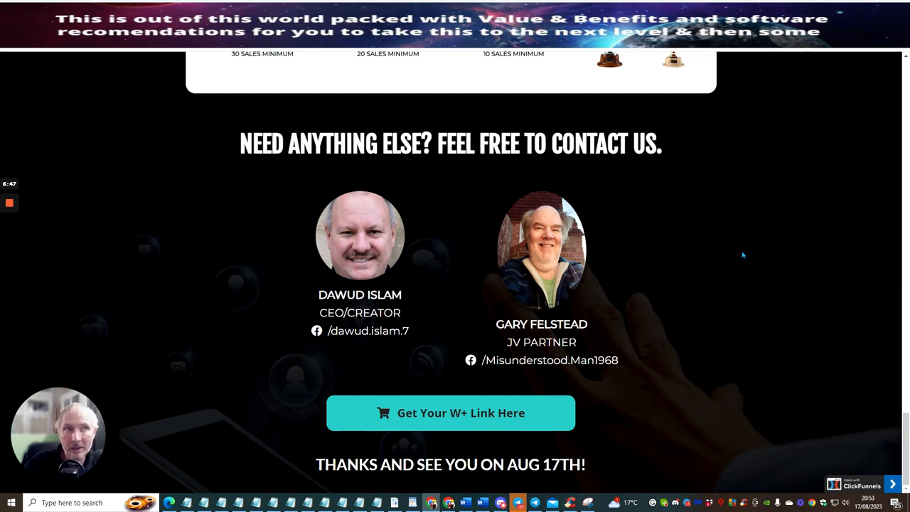
{"action": "mouse_move", "coordinate": [687, 282]}
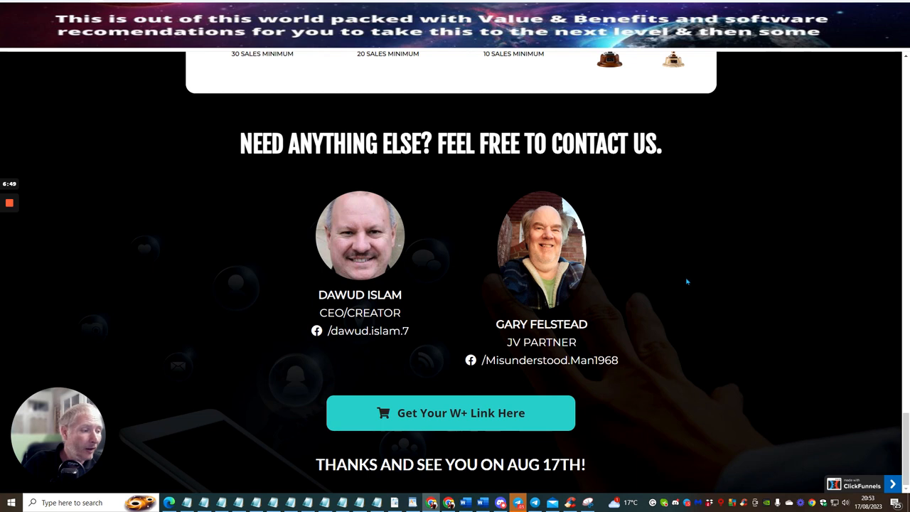
{"action": "mouse_move", "coordinate": [518, 199]}
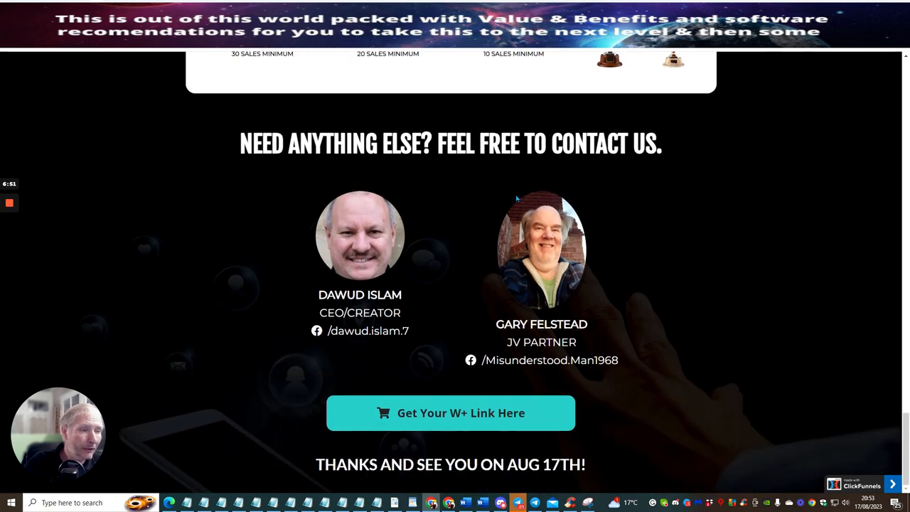
{"action": "mouse_move", "coordinate": [734, 225]}
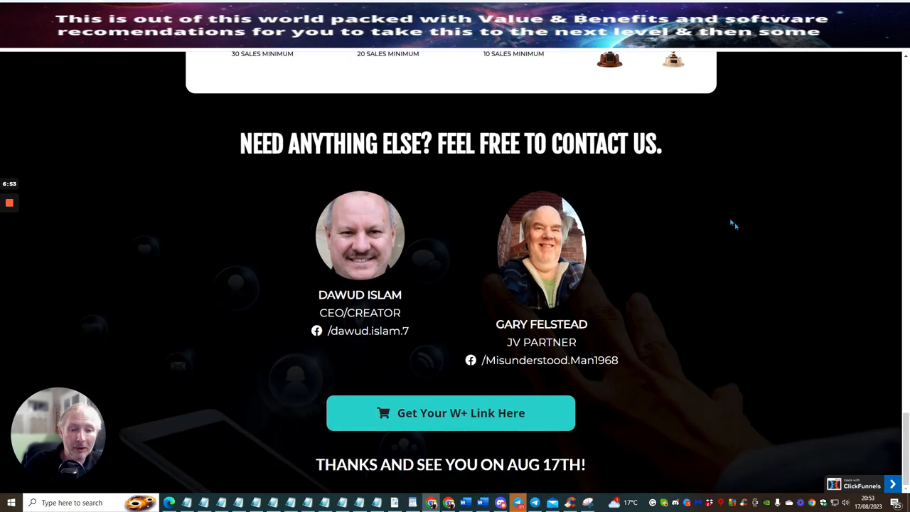
Scroll back past the funnel details and contest prizes to the Summer Traffic 2.0 product box
{"action": "scroll", "scroll_direction": "up", "scroll_amount": 3}
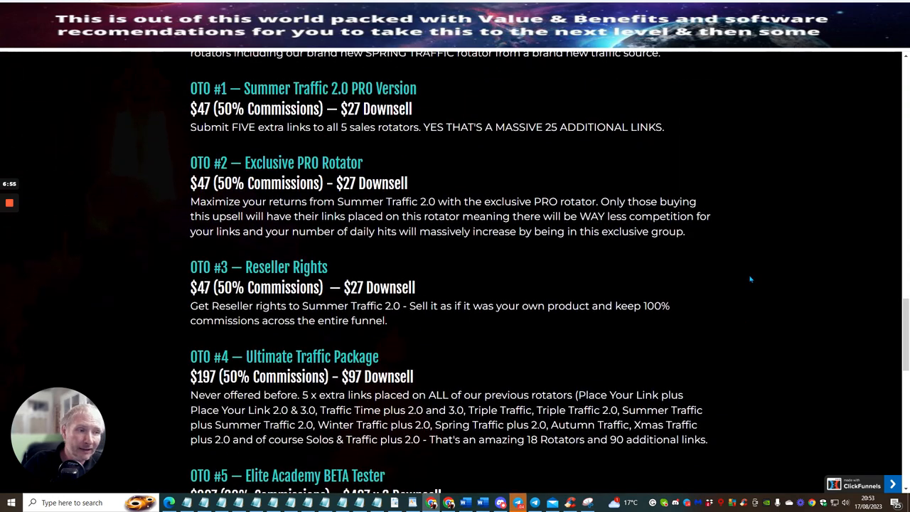
{"action": "scroll", "scroll_direction": "down", "scroll_amount": 3}
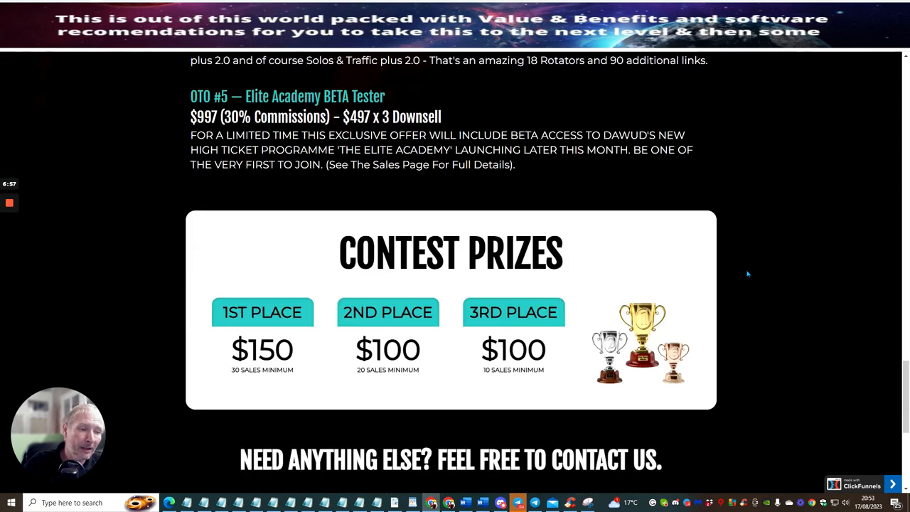
{"action": "scroll", "scroll_direction": "down", "scroll_amount": 3}
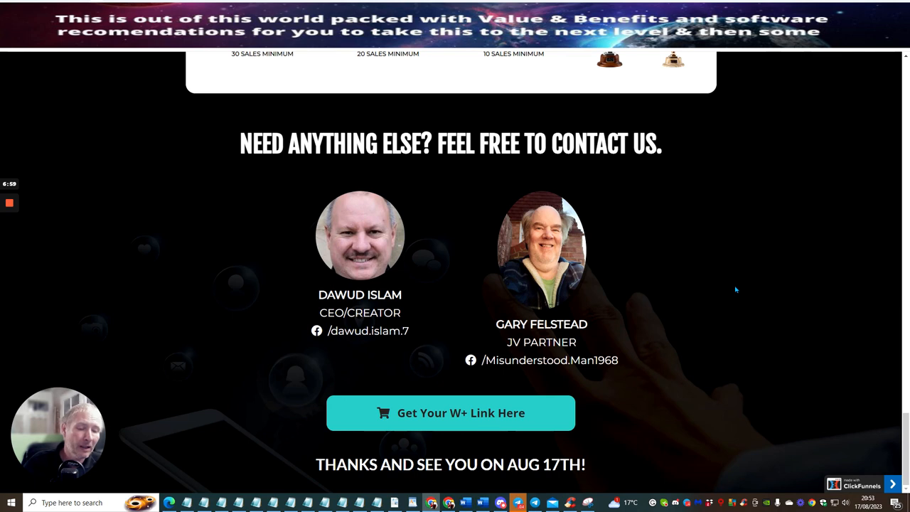
{"action": "mouse_move", "coordinate": [492, 315]}
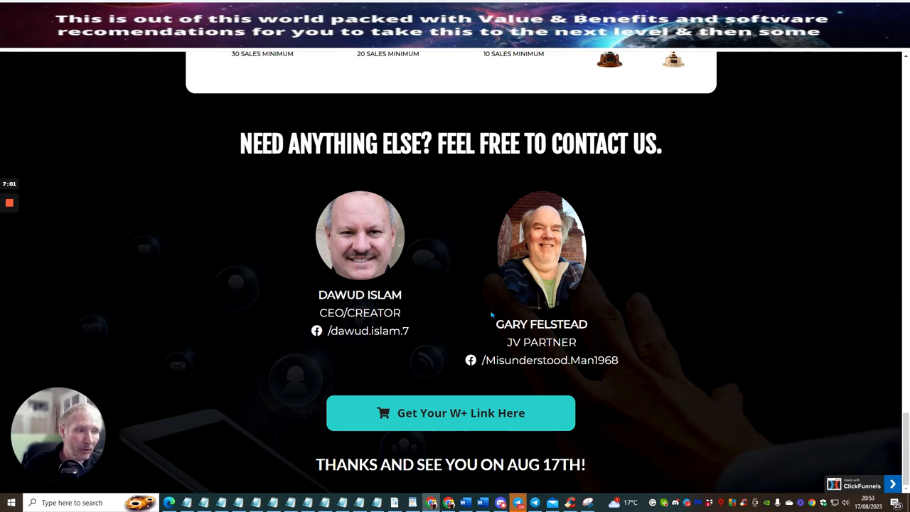
{"action": "mouse_move", "coordinate": [327, 359]}
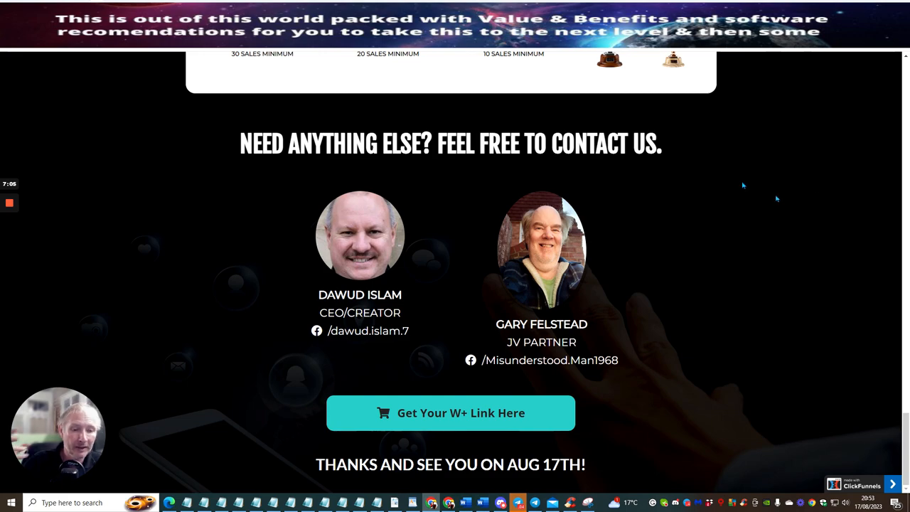
{"action": "scroll", "scroll_direction": "up", "scroll_amount": 3}
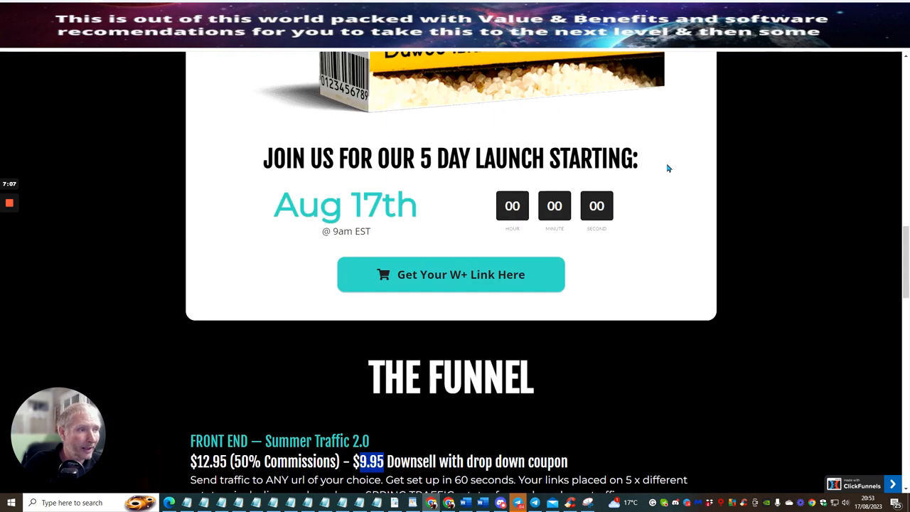
{"action": "scroll", "scroll_direction": "up", "scroll_amount": 3}
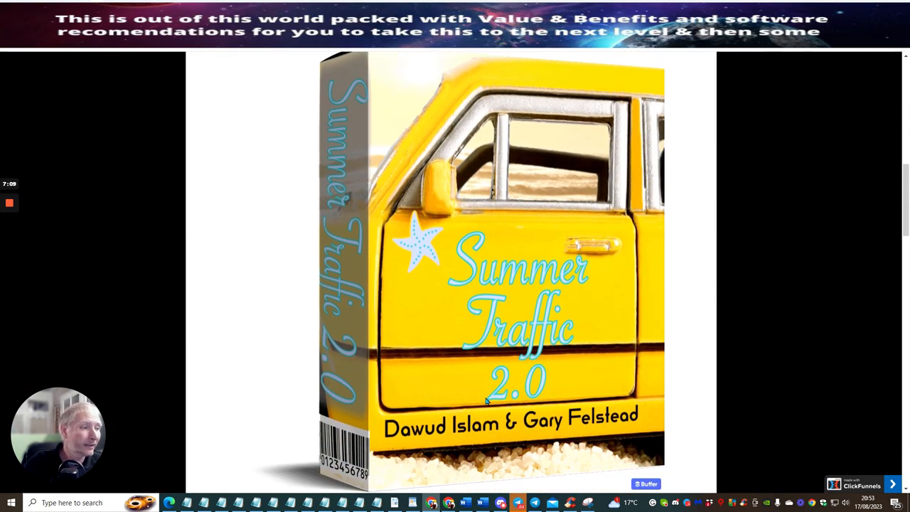
{"action": "mouse_move", "coordinate": [265, 264]}
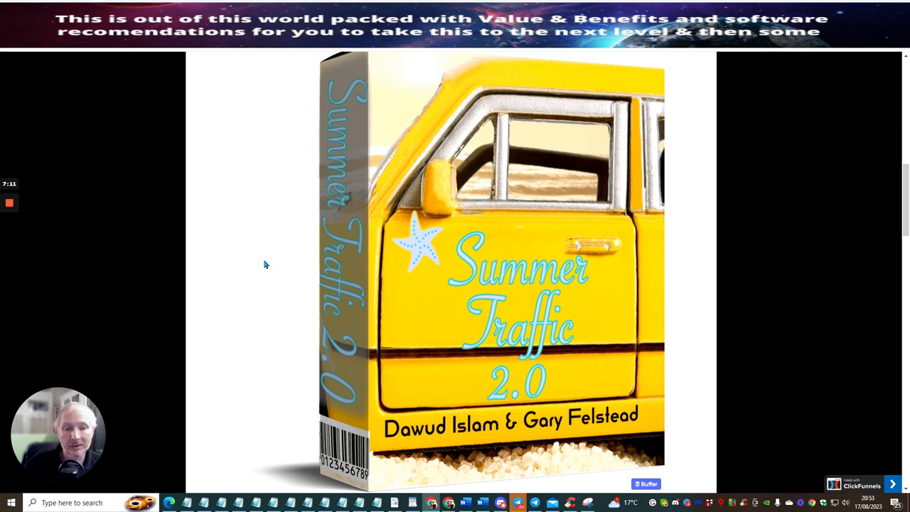
{"action": "mouse_move", "coordinate": [240, 224]}
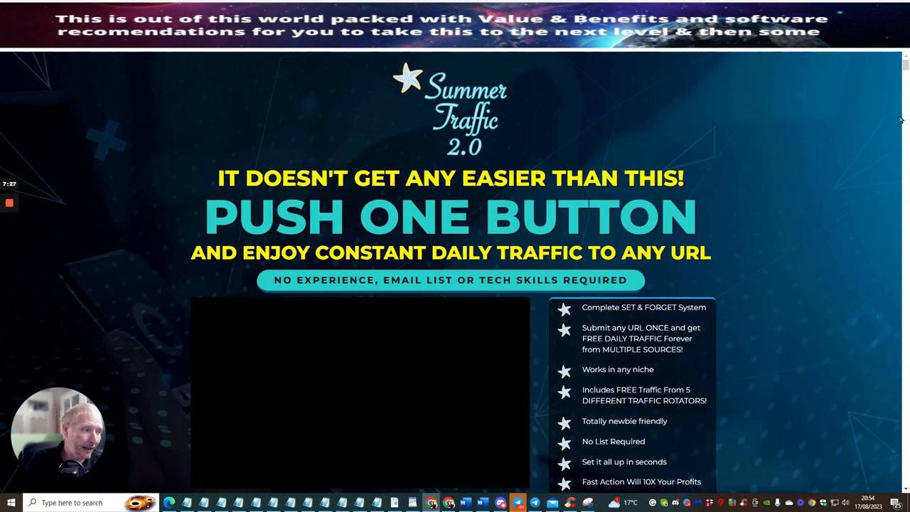
Briefly play and pause the sales video, then view the $12.95 Instant Access offer
{"action": "left_click", "coordinate": [359, 392]}
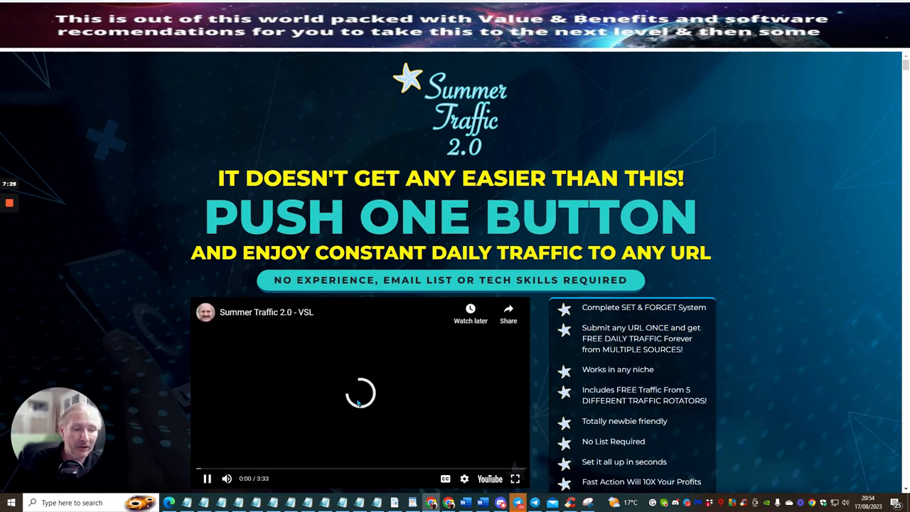
{"action": "left_click", "coordinate": [207, 478]}
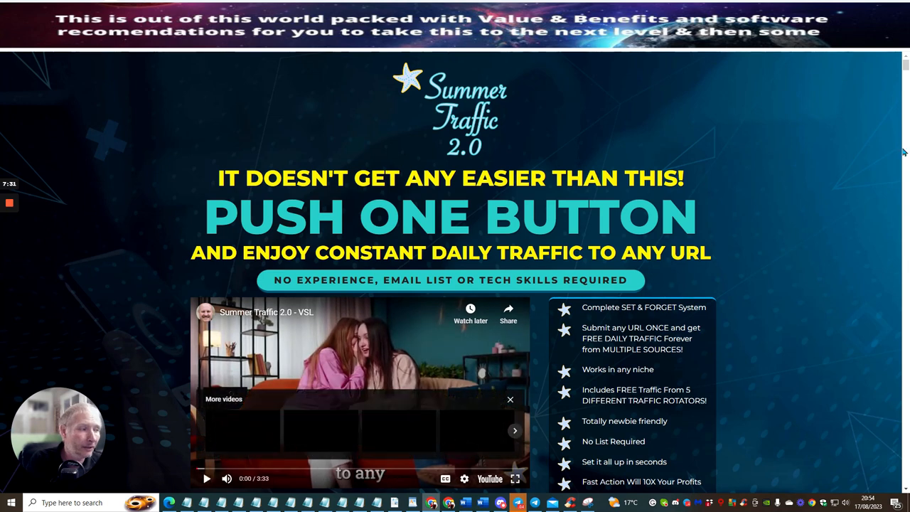
{"action": "scroll", "scroll_direction": "down", "scroll_amount": 3}
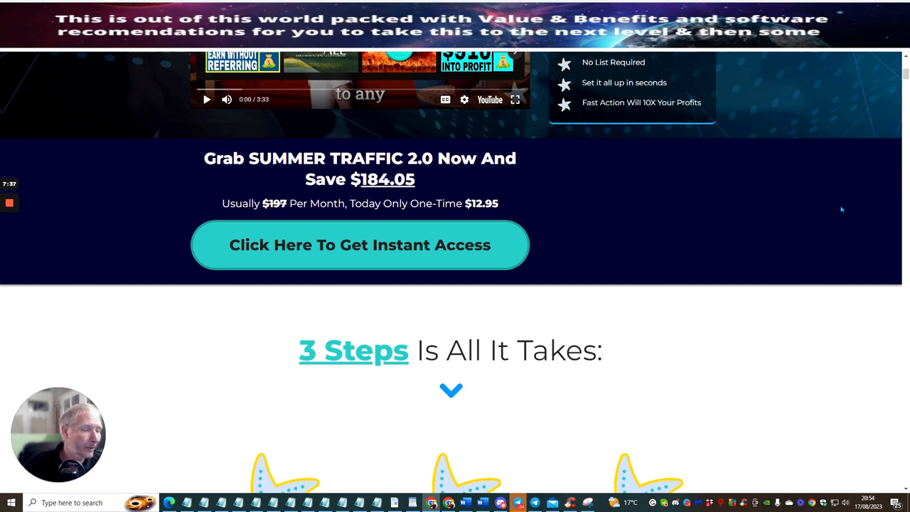
{"action": "mouse_move", "coordinate": [779, 214]}
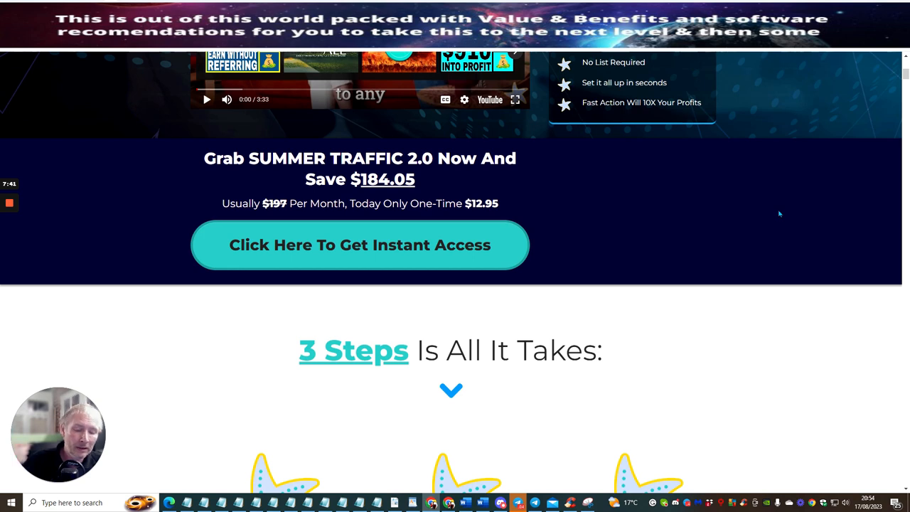
{"action": "mouse_move", "coordinate": [748, 209]}
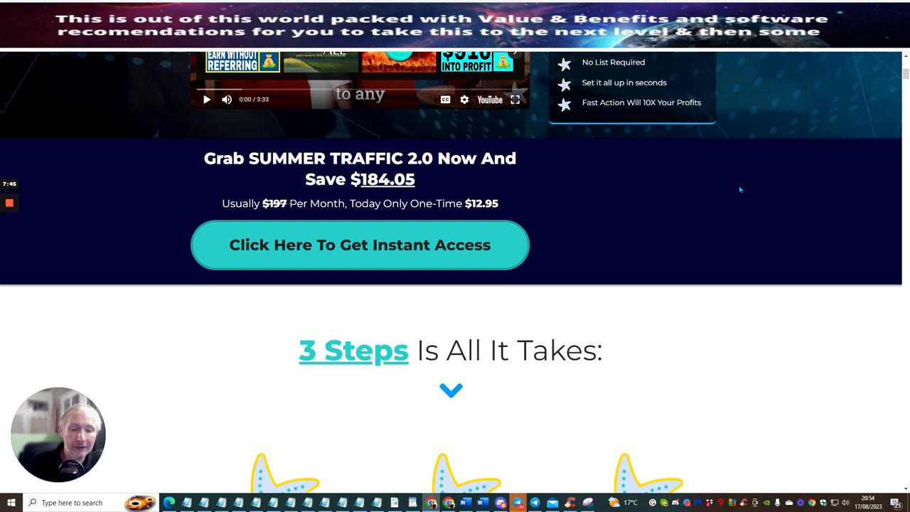
{"action": "mouse_move", "coordinate": [771, 159]}
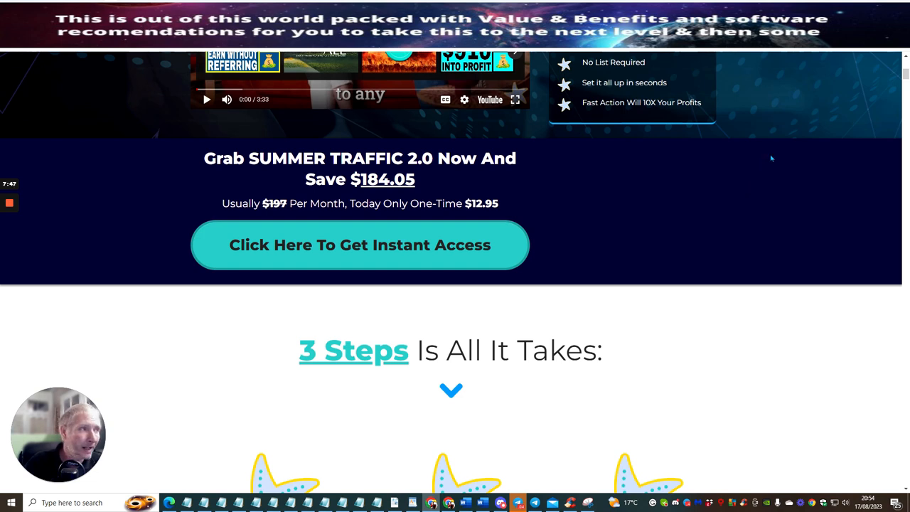
{"action": "mouse_move", "coordinate": [757, 145]}
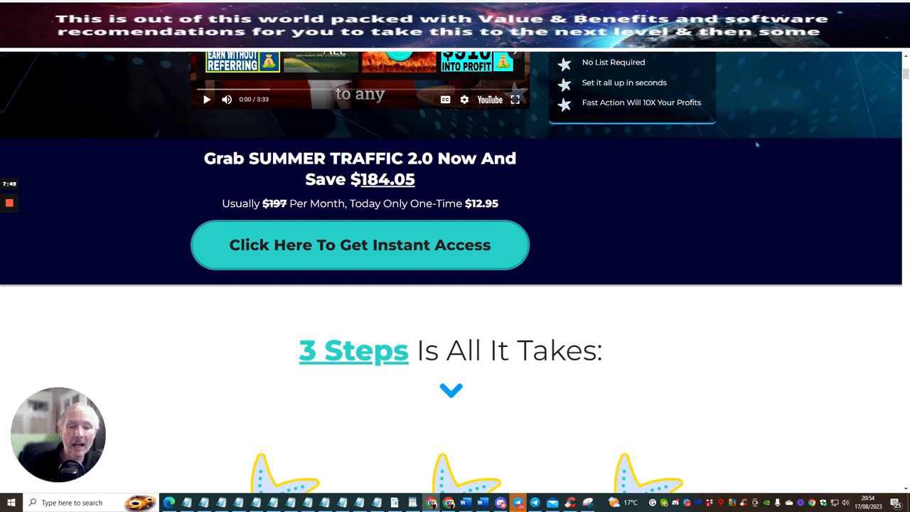
{"action": "mouse_move", "coordinate": [778, 131]}
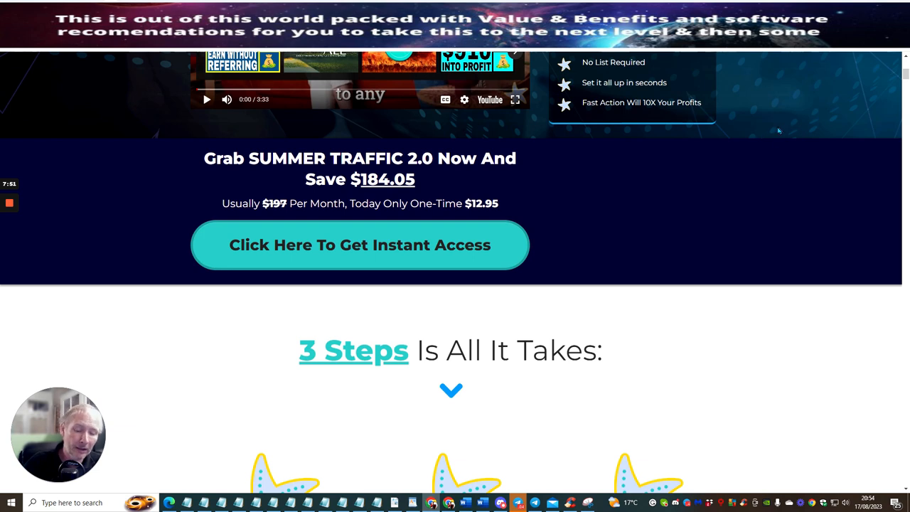
{"action": "mouse_move", "coordinate": [796, 125]}
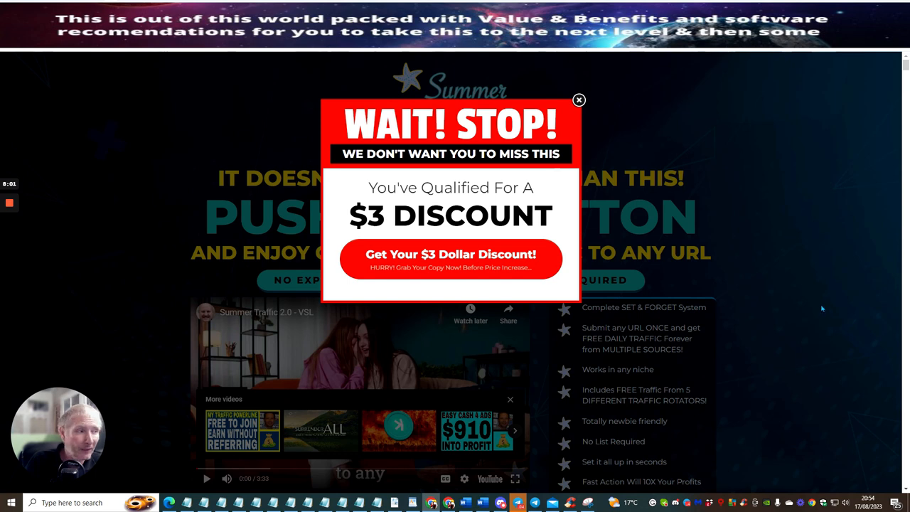
{"action": "mouse_move", "coordinate": [814, 241]}
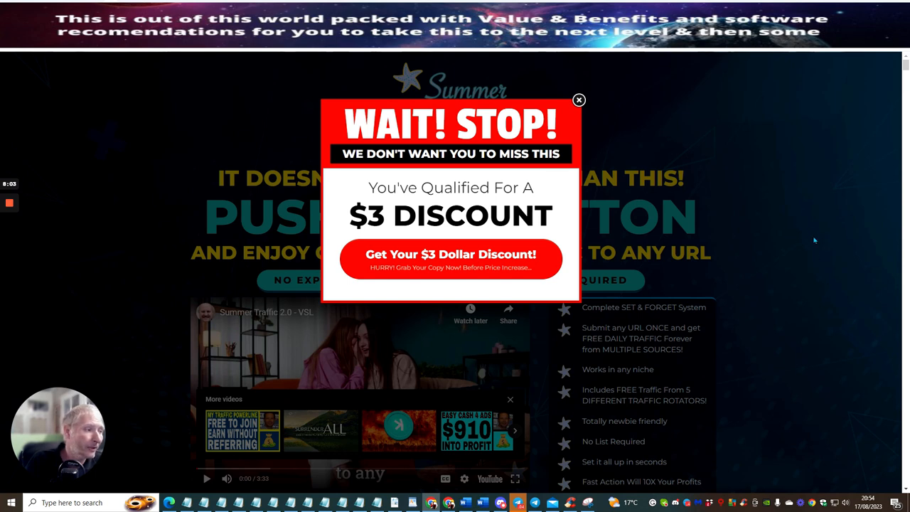
Scroll the sales page so the 'WAIT! STOP!' $3 discount exit popup appears
{"action": "scroll", "scroll_direction": "down", "scroll_amount": 3}
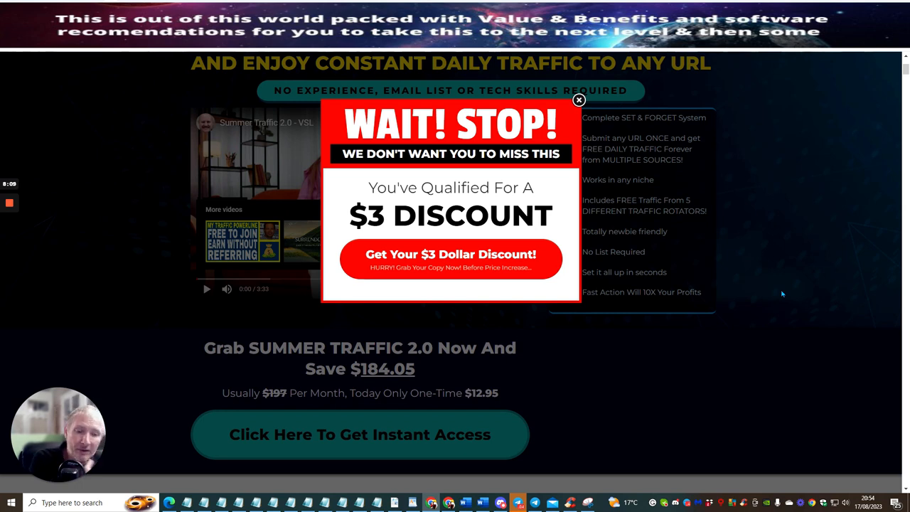
{"action": "mouse_move", "coordinate": [754, 284]}
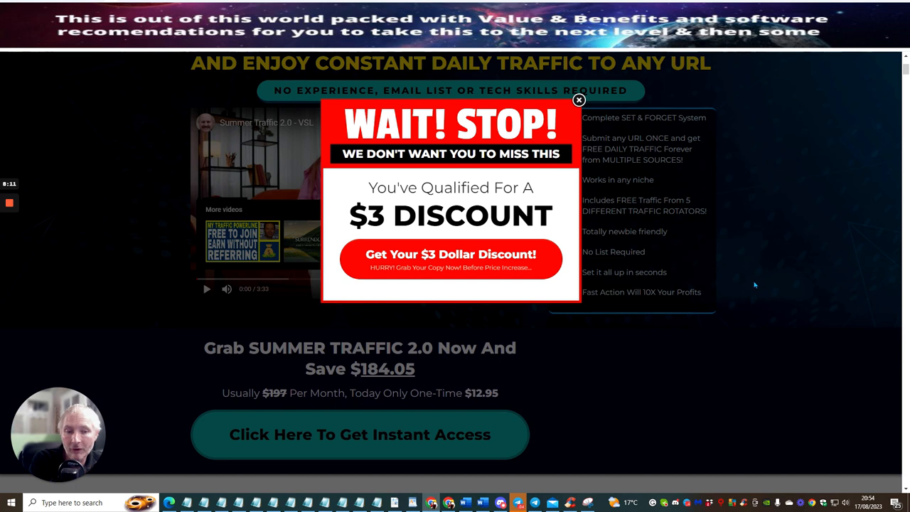
{"action": "mouse_move", "coordinate": [755, 279]}
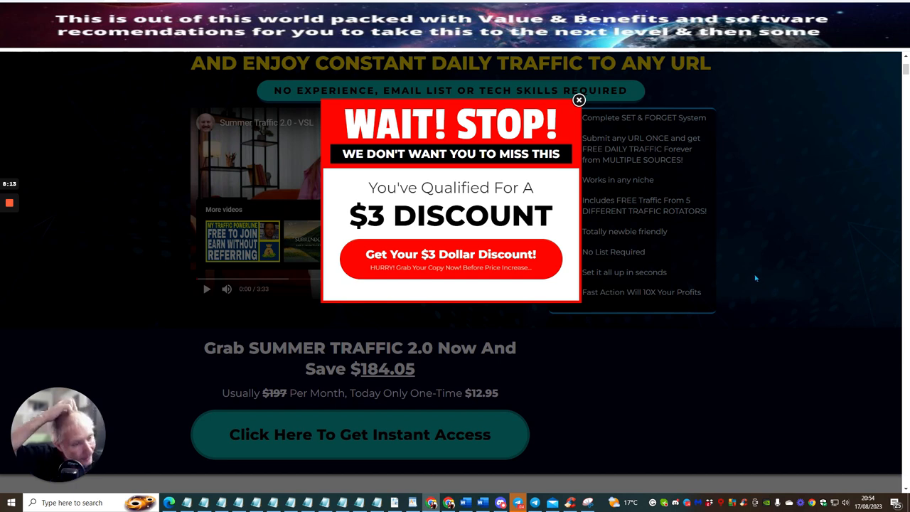
{"action": "mouse_move", "coordinate": [640, 379]}
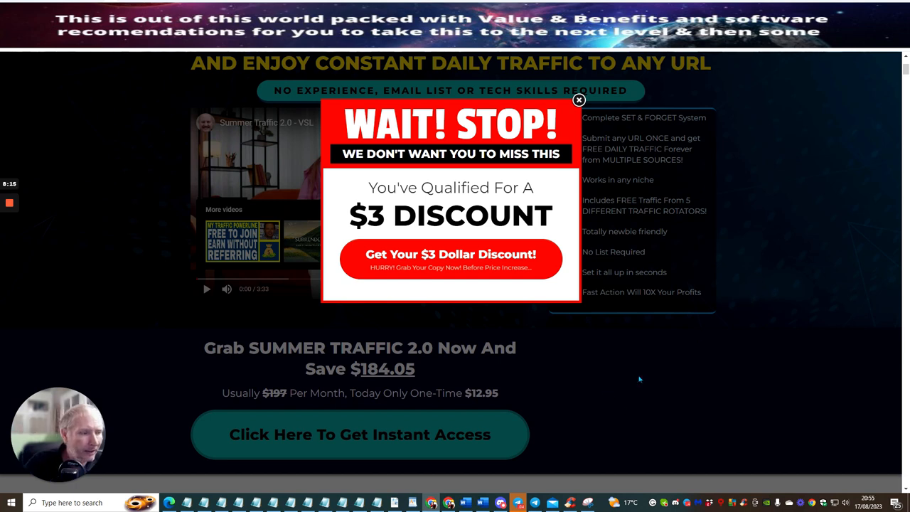
{"action": "mouse_move", "coordinate": [538, 392]}
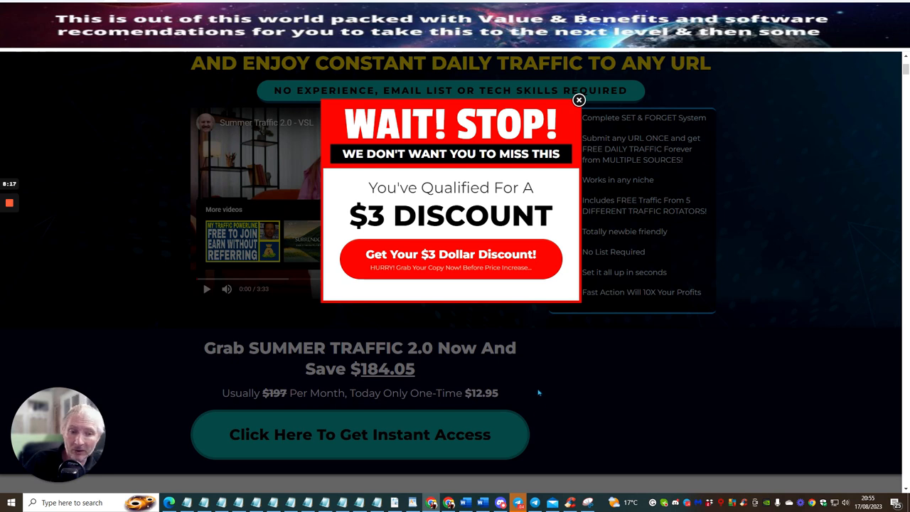
{"action": "mouse_move", "coordinate": [535, 367]}
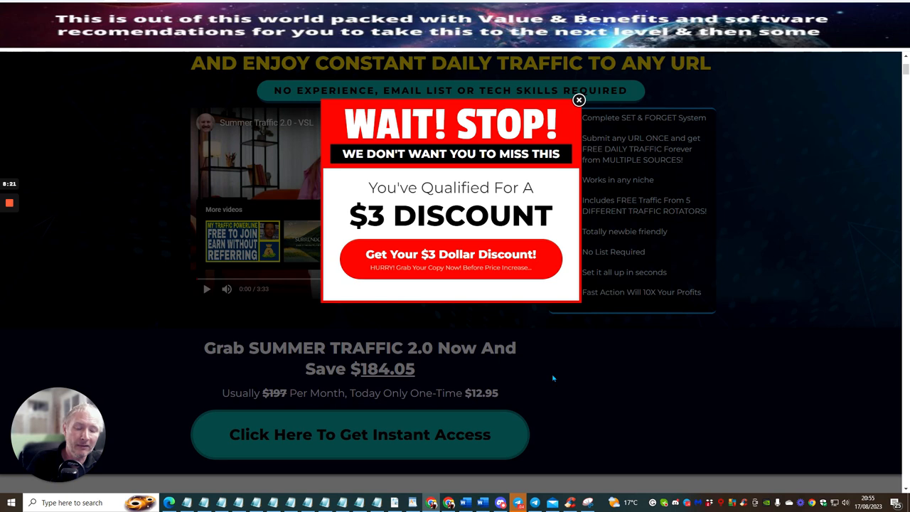
{"action": "mouse_move", "coordinate": [574, 384]}
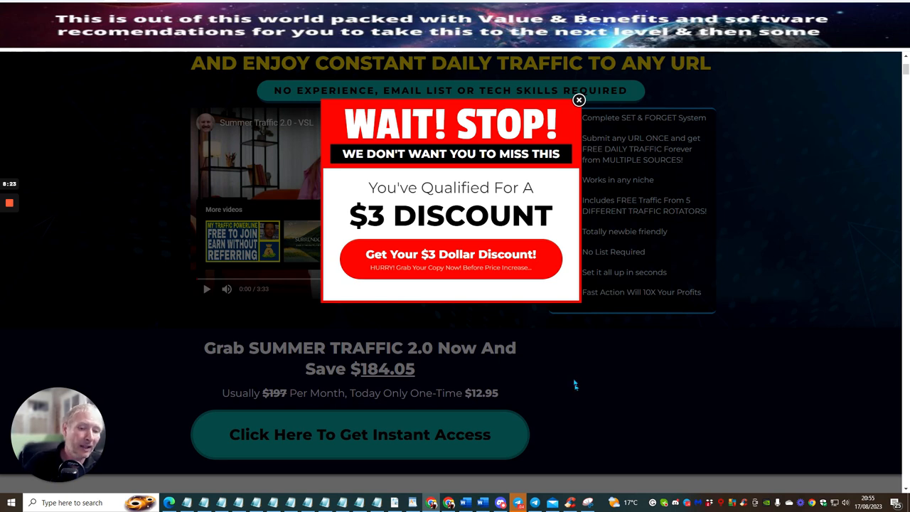
{"action": "mouse_move", "coordinate": [575, 370]}
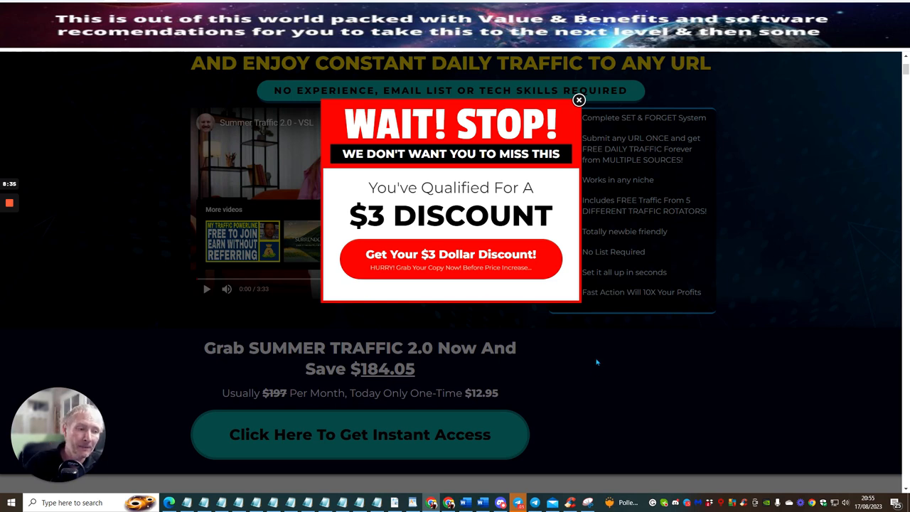
{"action": "mouse_move", "coordinate": [606, 372]}
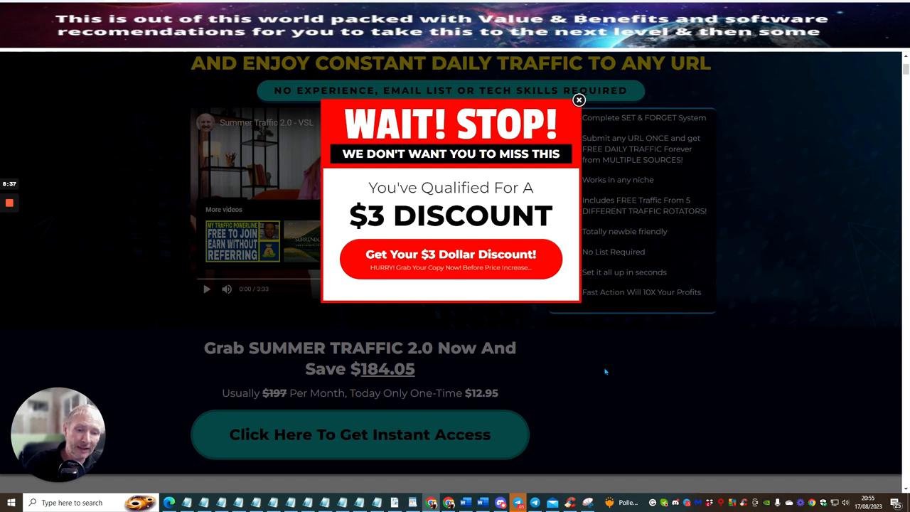
{"action": "mouse_move", "coordinate": [579, 387]}
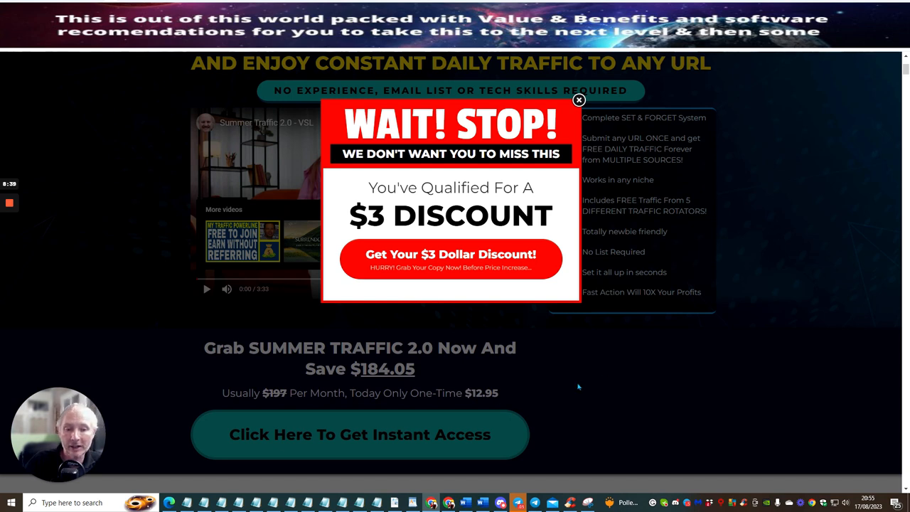
{"action": "mouse_move", "coordinate": [574, 389]}
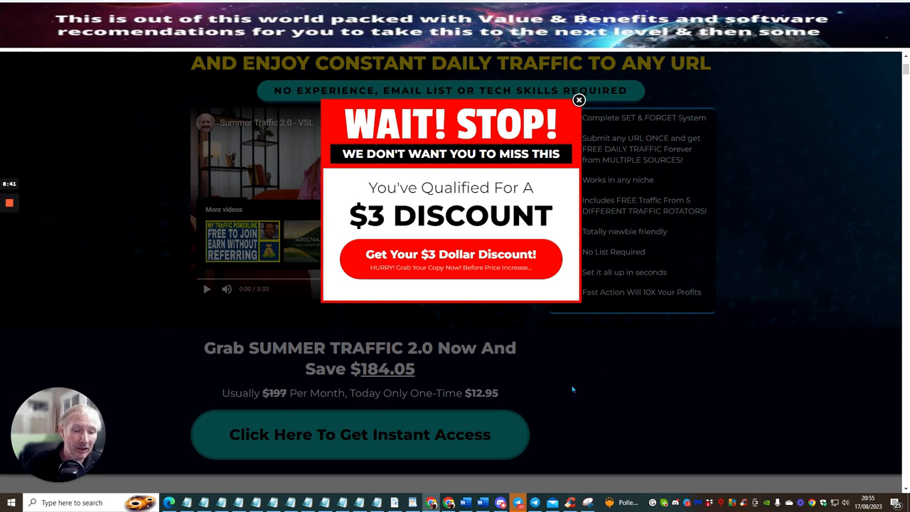
{"action": "mouse_move", "coordinate": [589, 402]}
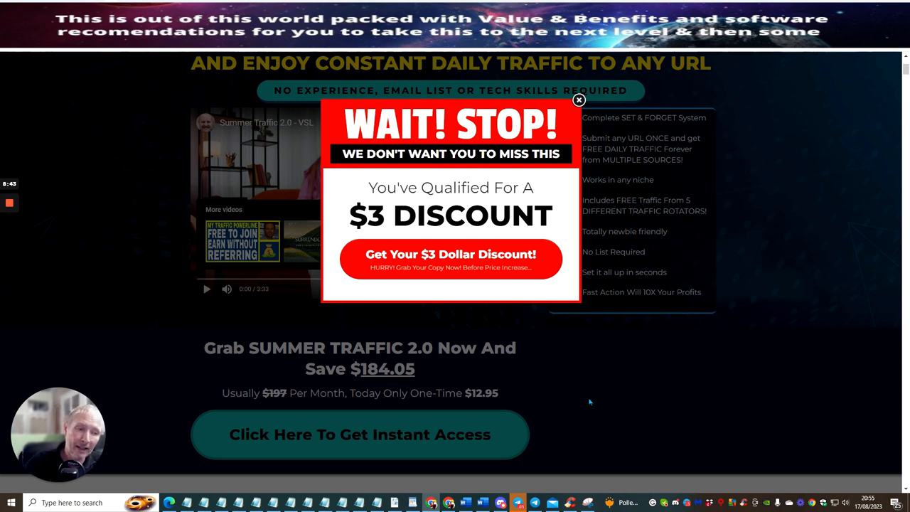
{"action": "mouse_move", "coordinate": [603, 395]}
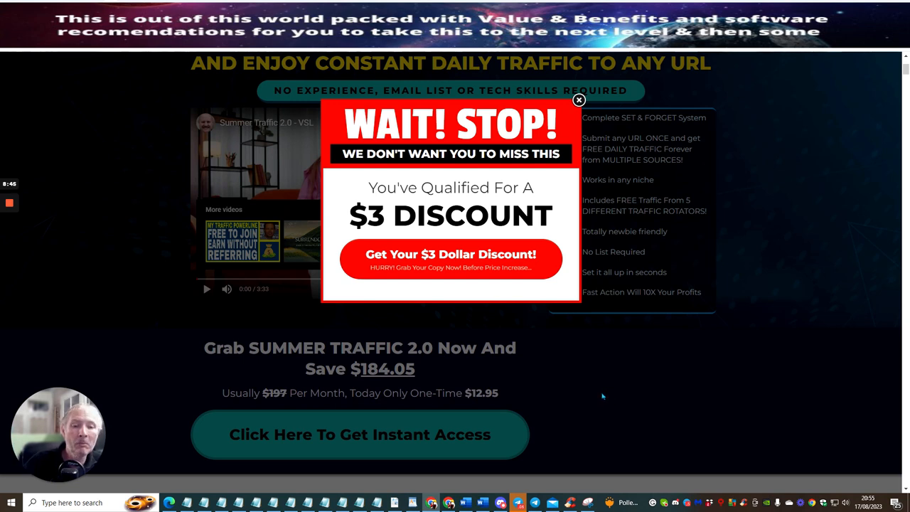
{"action": "mouse_move", "coordinate": [801, 223]}
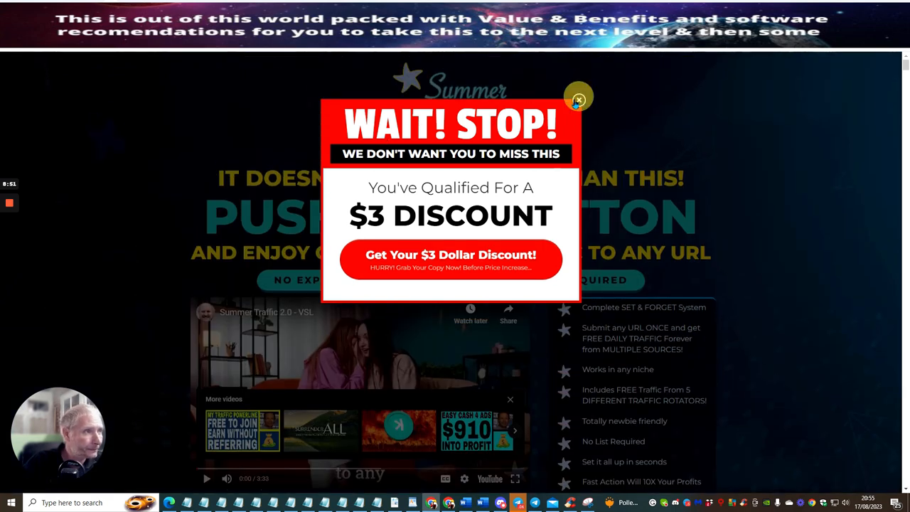
Close the $3 discount exit popup and review the 'Push One Button' headline and video
{"action": "left_click", "coordinate": [578, 97]}
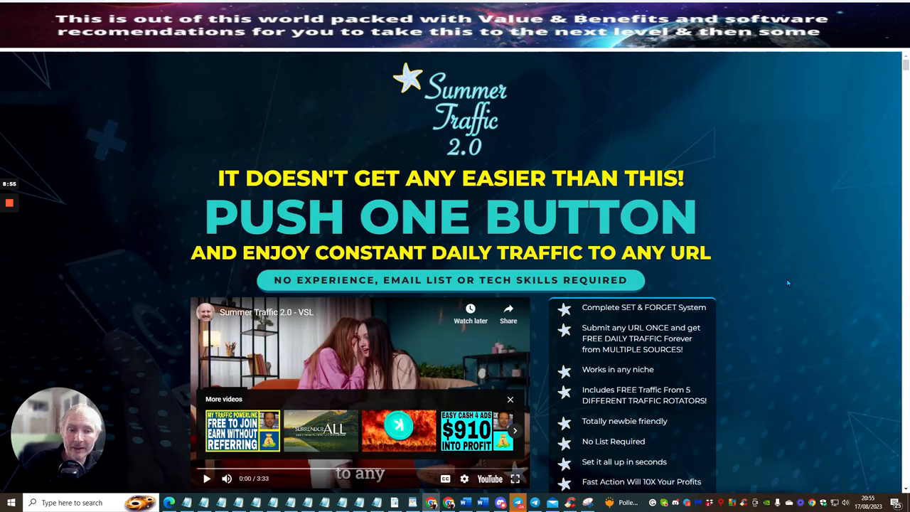
{"action": "mouse_move", "coordinate": [747, 346]}
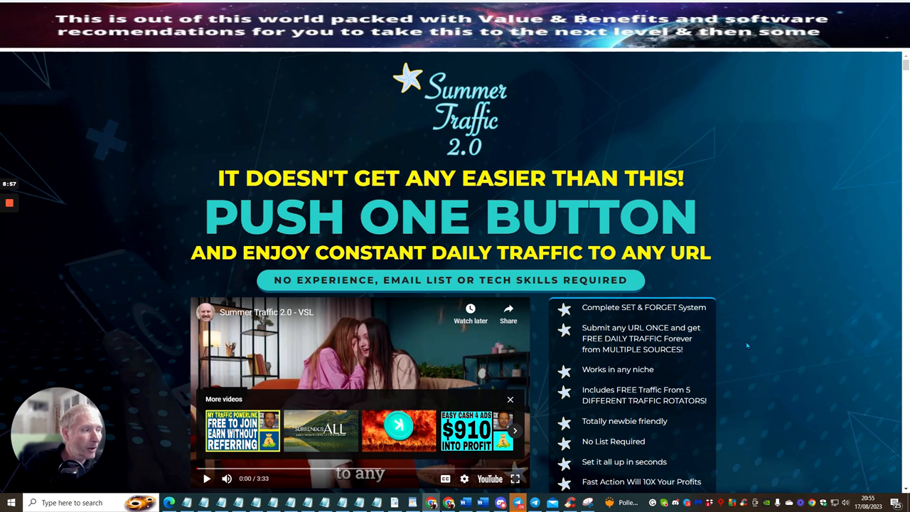
{"action": "mouse_move", "coordinate": [757, 245]}
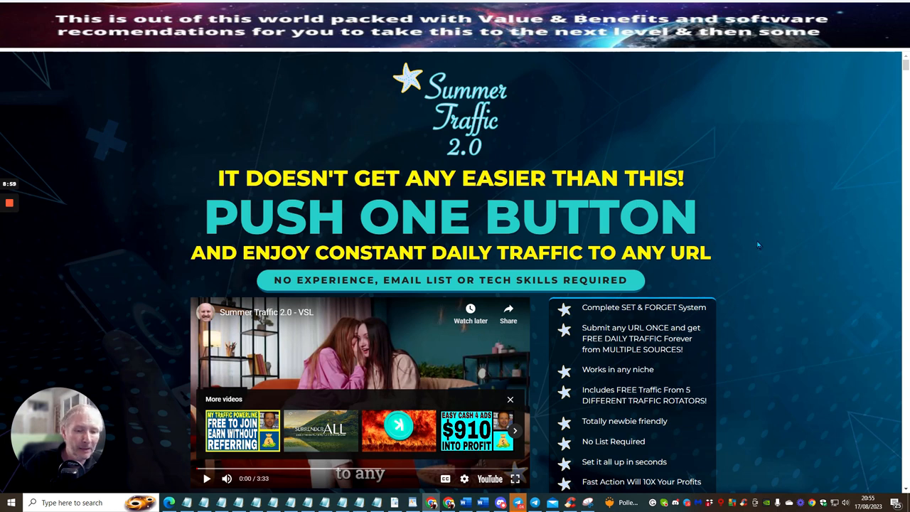
{"action": "mouse_move", "coordinate": [729, 244]}
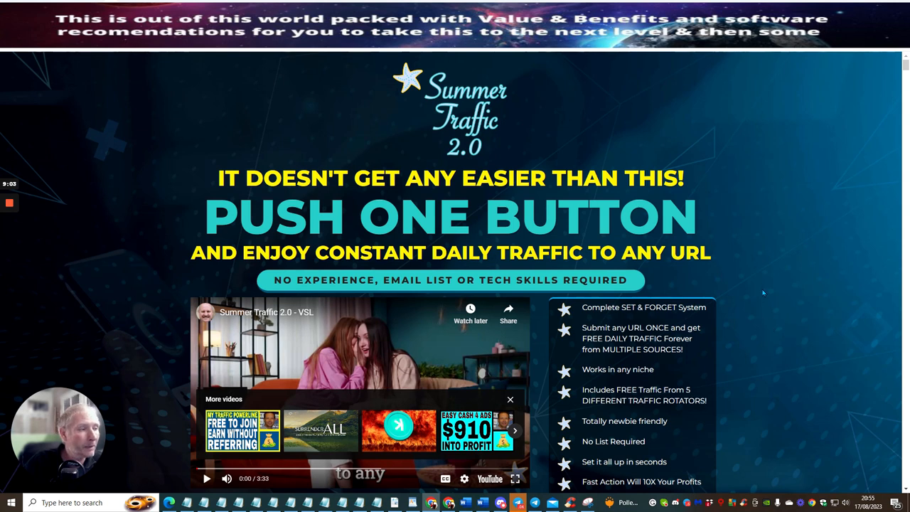
{"action": "mouse_move", "coordinate": [766, 267]}
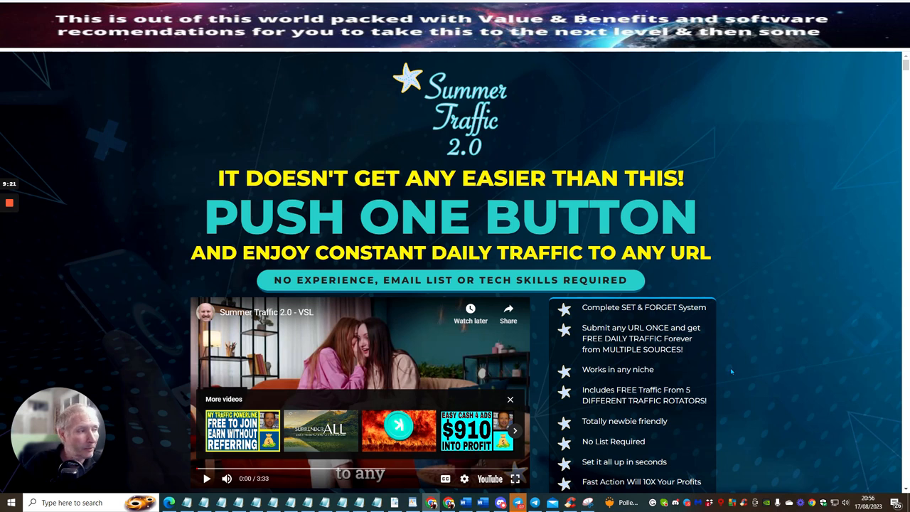
{"action": "mouse_move", "coordinate": [794, 184]}
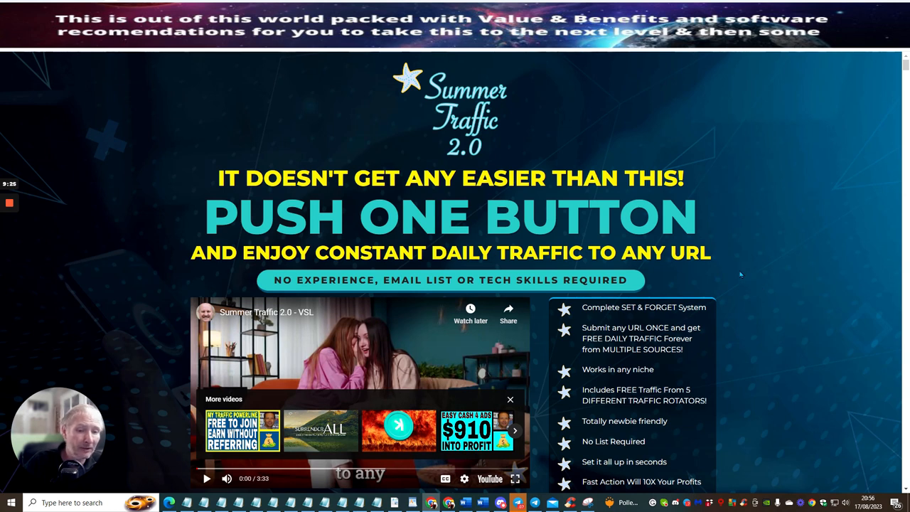
{"action": "mouse_move", "coordinate": [748, 214]}
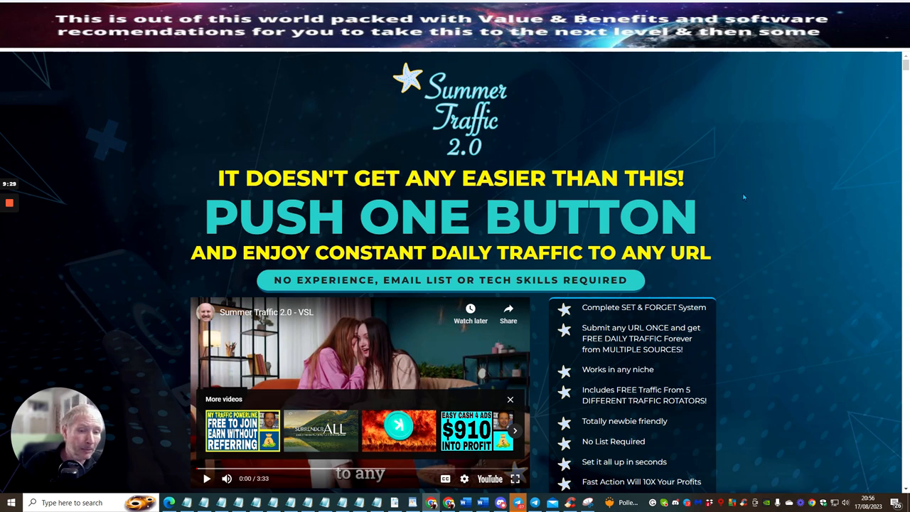
{"action": "mouse_move", "coordinate": [734, 214]}
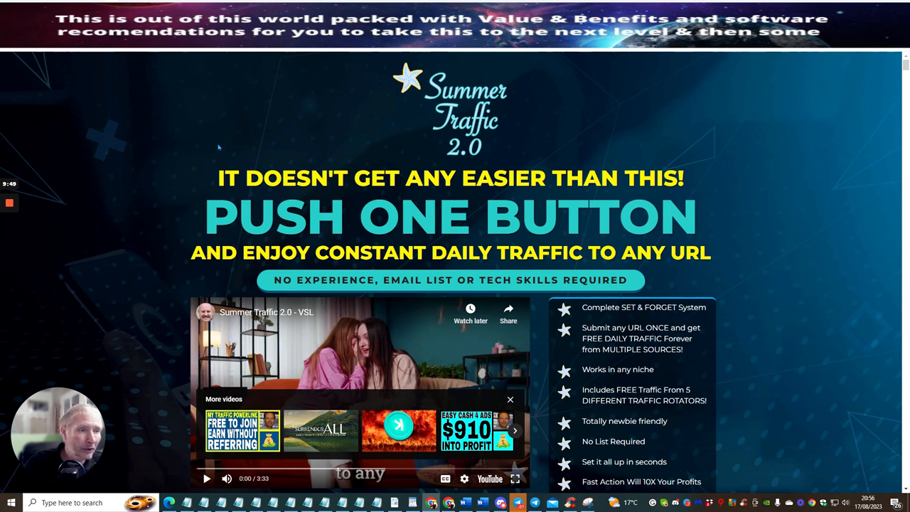
{"action": "mouse_move", "coordinate": [650, 151]}
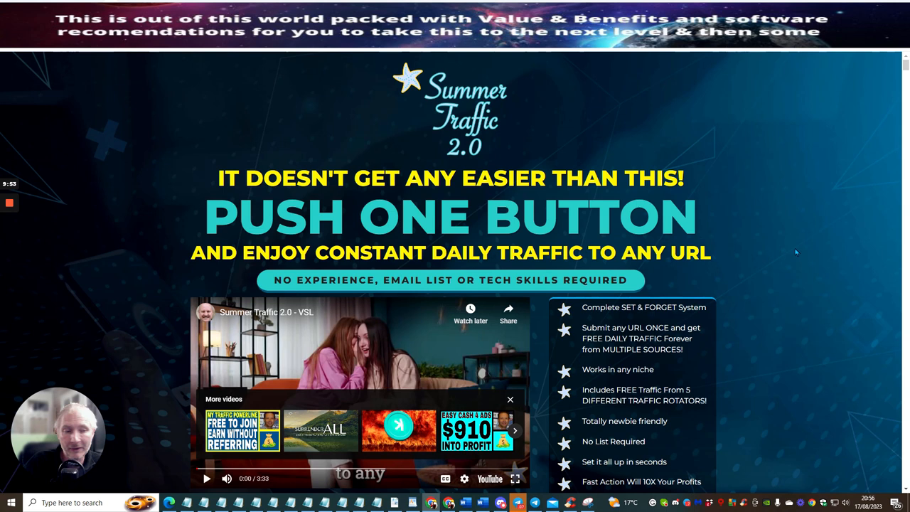
{"action": "scroll", "scroll_direction": "down", "scroll_amount": 3}
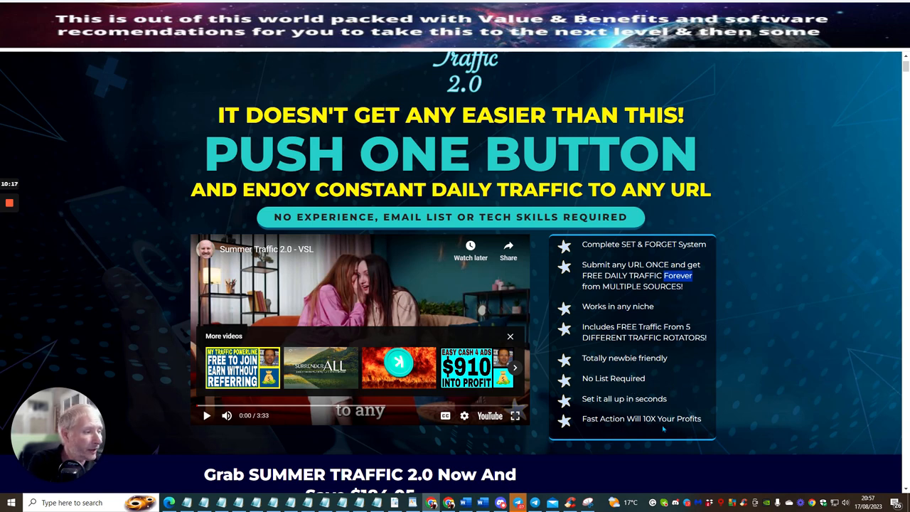
{"action": "scroll", "scroll_direction": "down", "scroll_amount": 3}
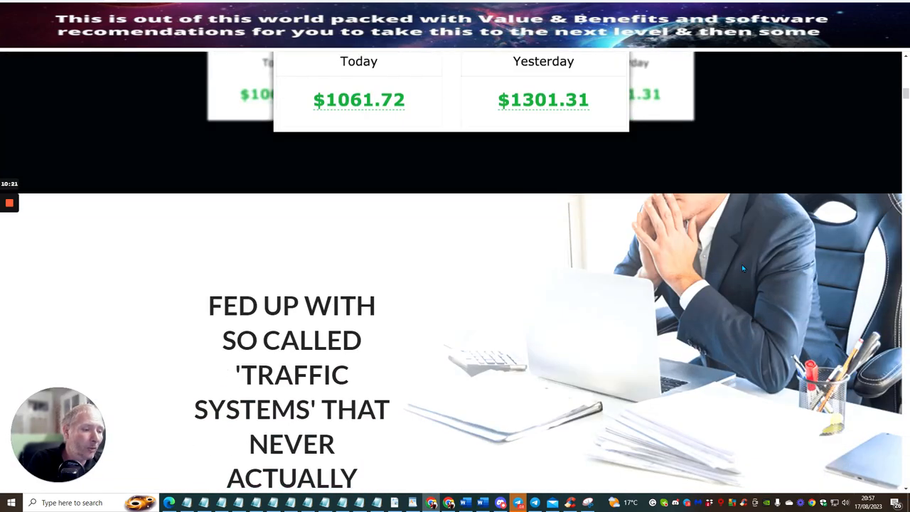
{"action": "scroll", "scroll_direction": "down", "scroll_amount": 3}
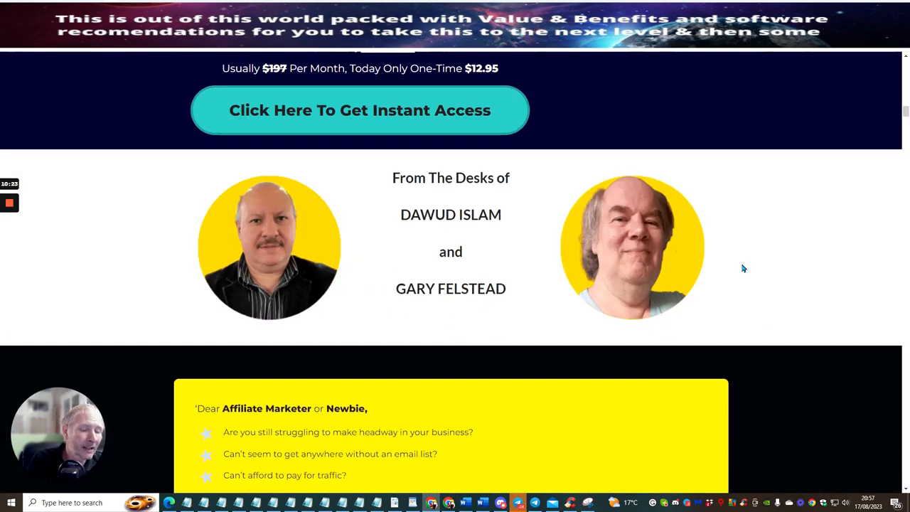
{"action": "scroll", "scroll_direction": "down", "scroll_amount": 3}
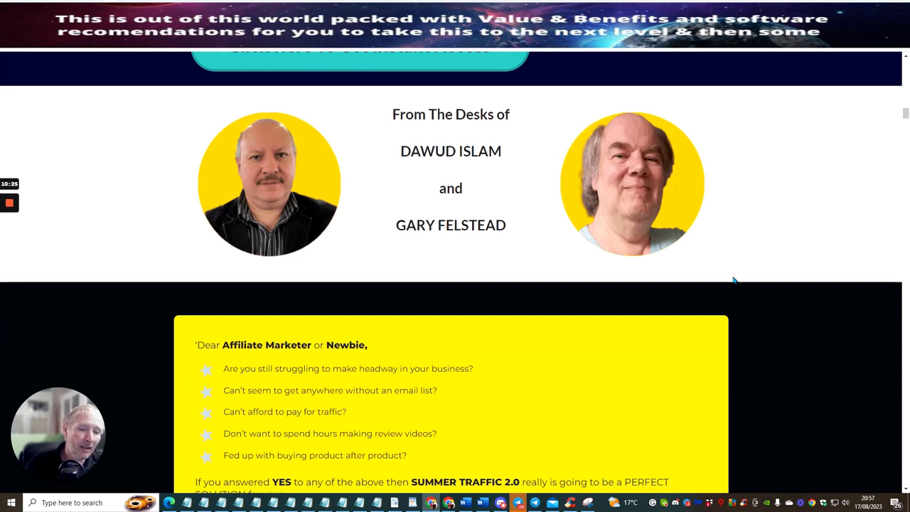
{"action": "mouse_move", "coordinate": [720, 261]}
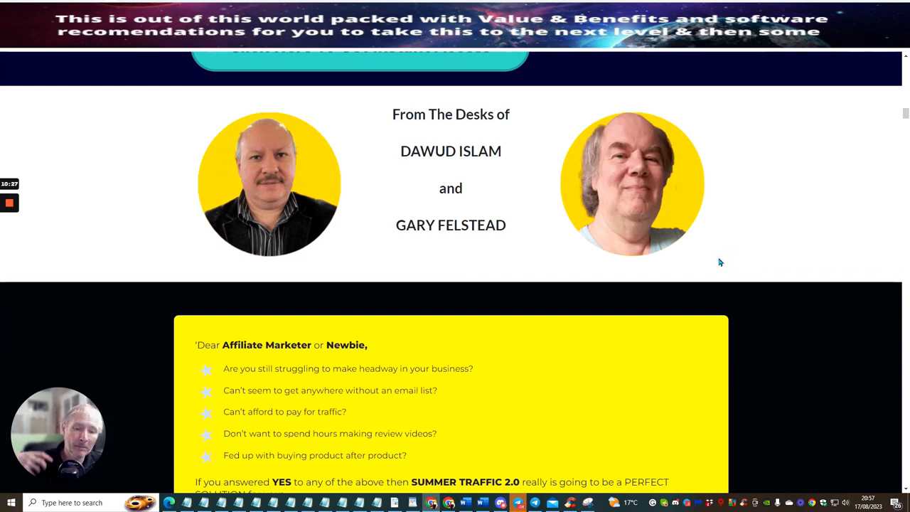
{"action": "mouse_move", "coordinate": [683, 295]}
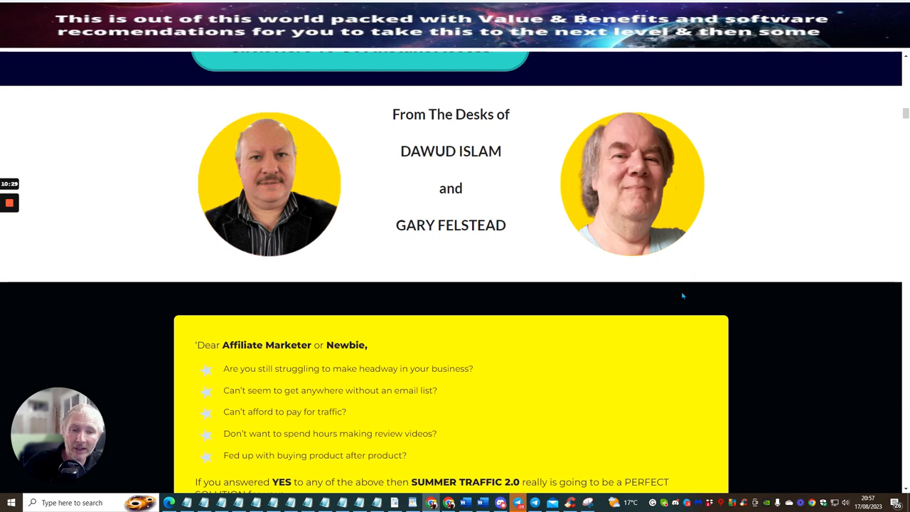
{"action": "mouse_move", "coordinate": [671, 281]}
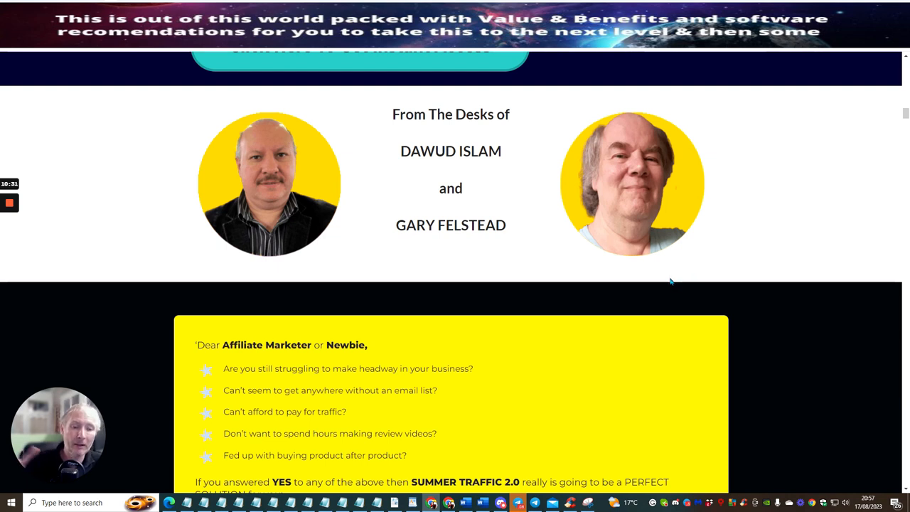
{"action": "mouse_move", "coordinate": [695, 273]}
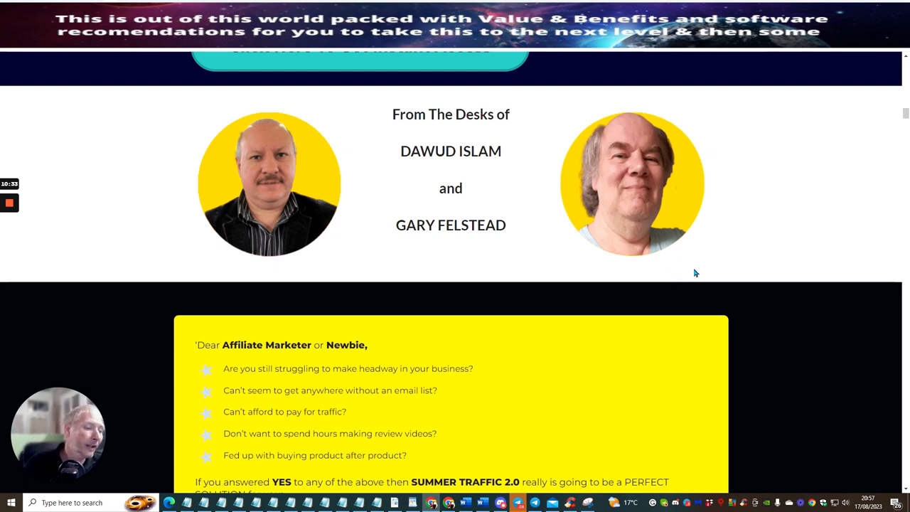
{"action": "mouse_move", "coordinate": [756, 202]}
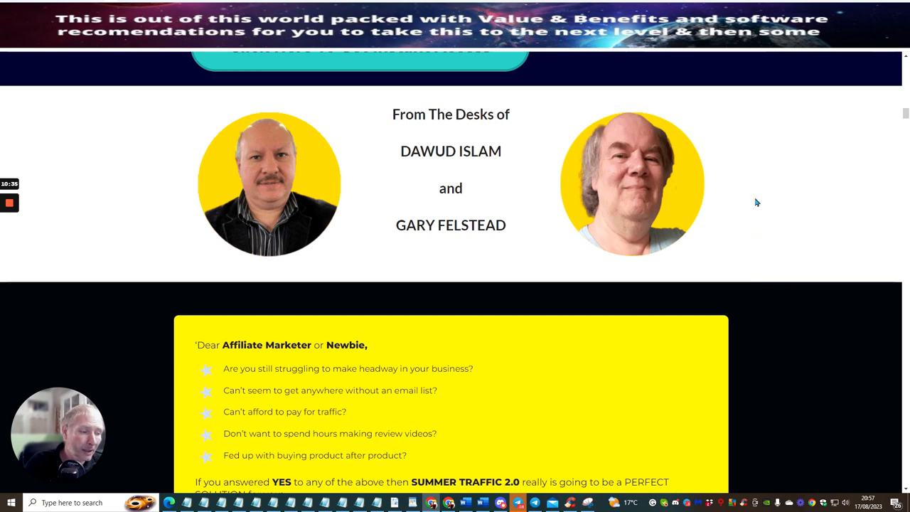
{"action": "scroll", "scroll_direction": "down", "scroll_amount": 3}
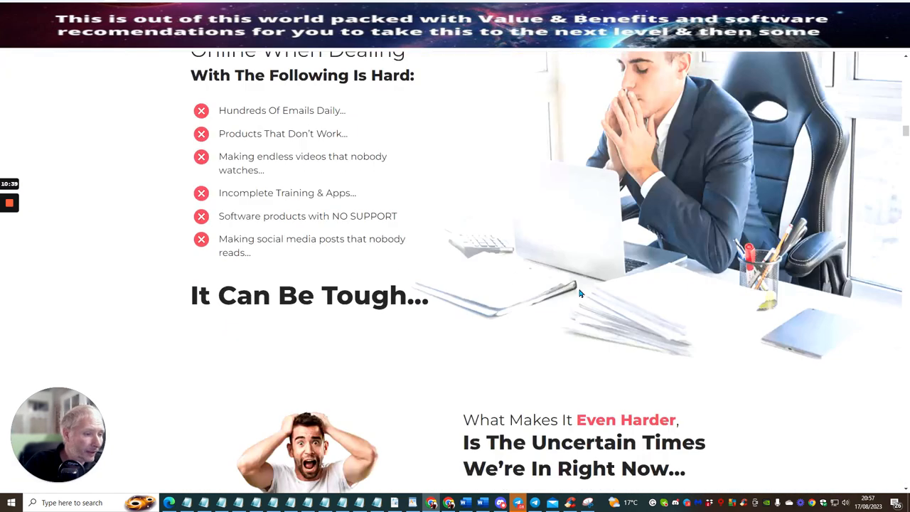
{"action": "scroll", "scroll_direction": "down", "scroll_amount": 3}
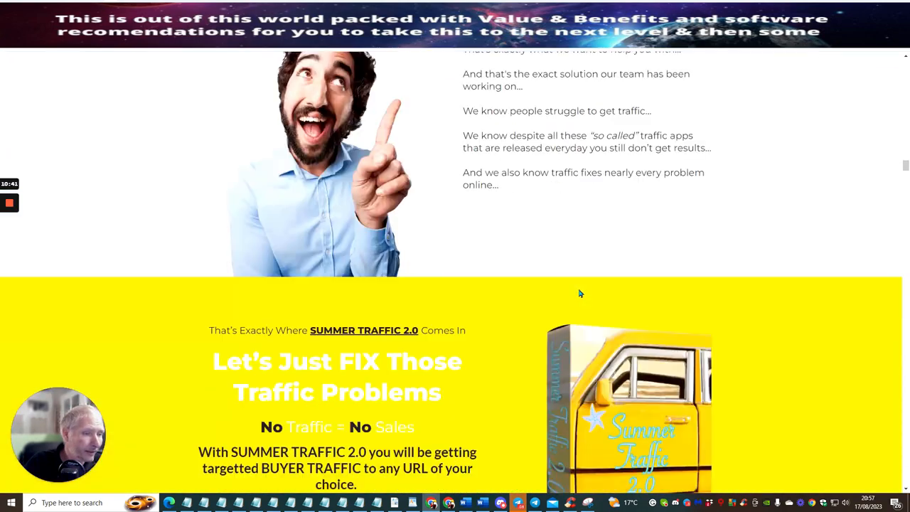
{"action": "scroll", "scroll_direction": "down", "scroll_amount": 3}
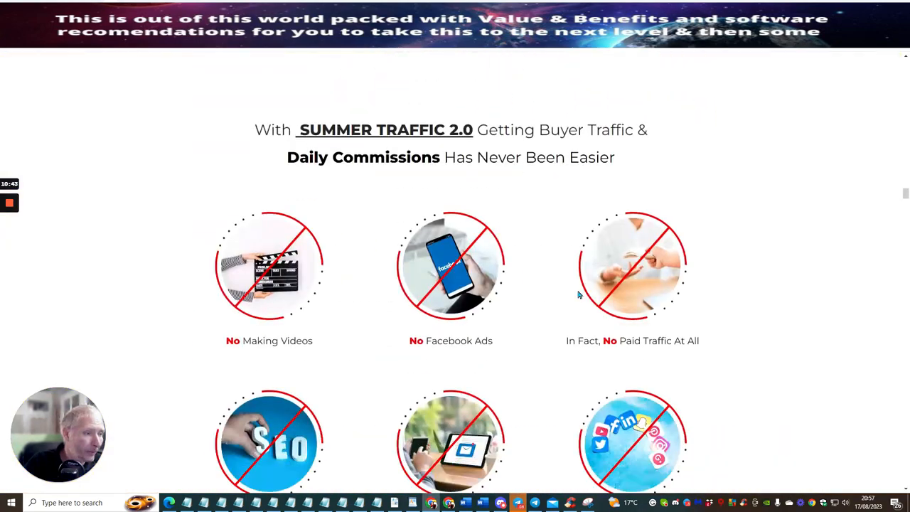
{"action": "scroll", "scroll_direction": "down", "scroll_amount": 3}
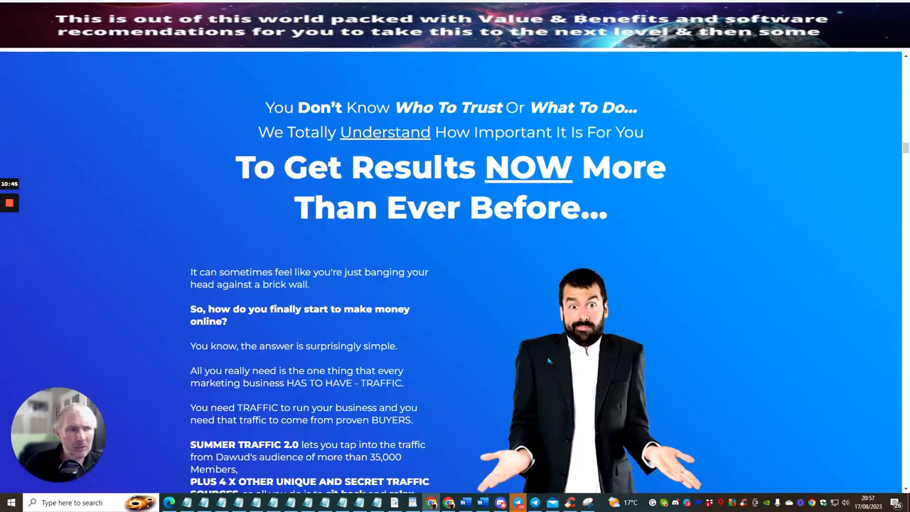
{"action": "scroll", "scroll_direction": "down", "scroll_amount": 3}
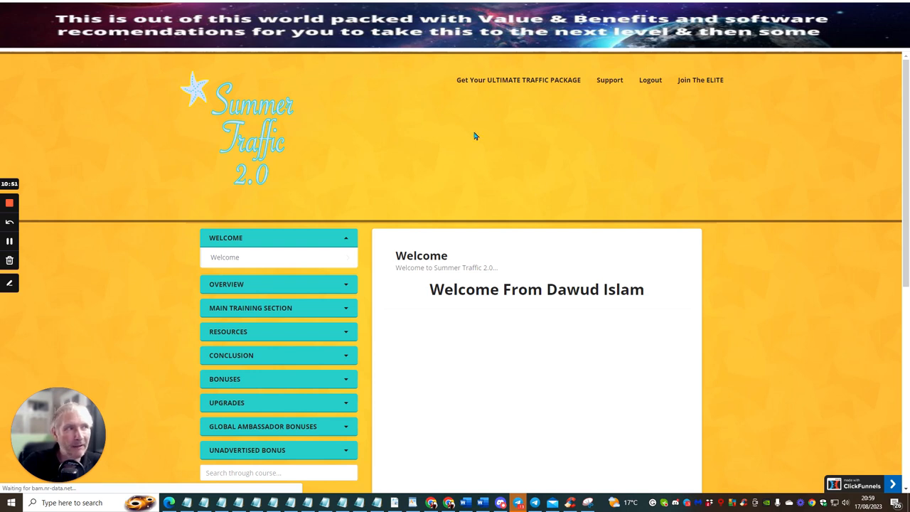
{"action": "mouse_move", "coordinate": [611, 205]}
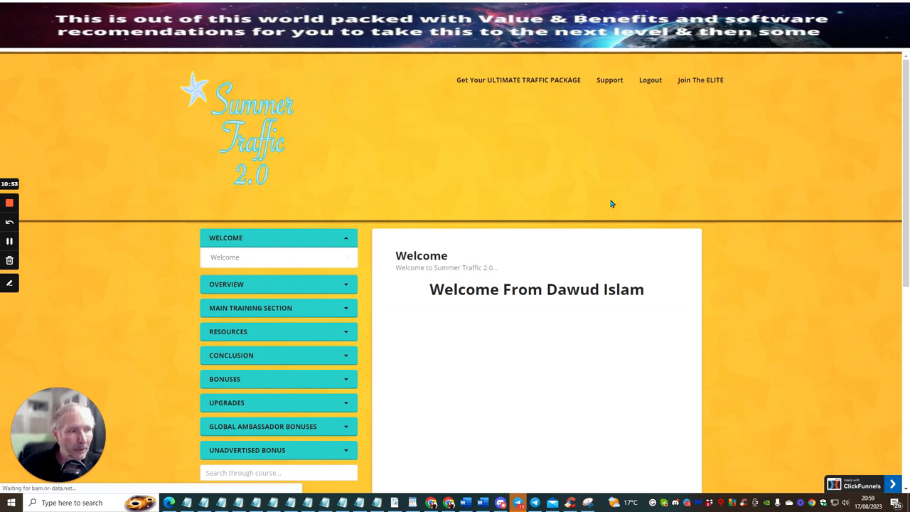
{"action": "mouse_move", "coordinate": [747, 160]}
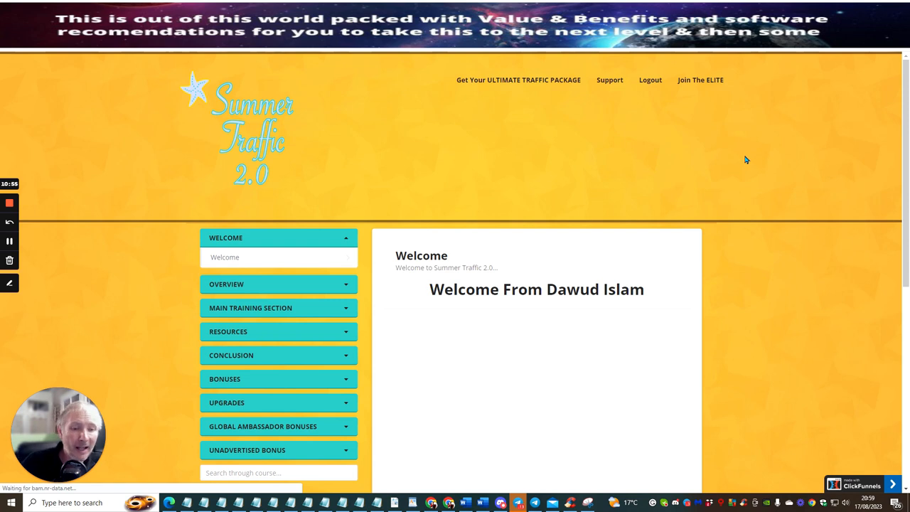
{"action": "mouse_move", "coordinate": [737, 96]}
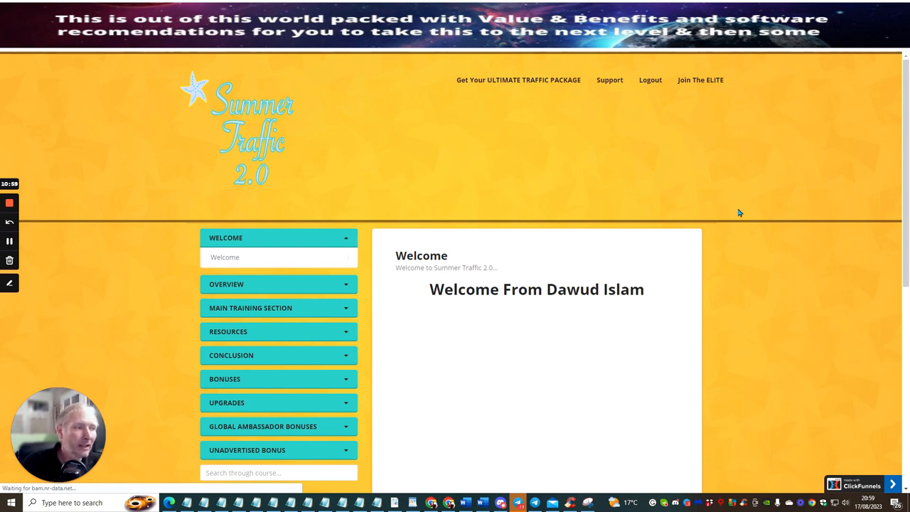
{"action": "mouse_move", "coordinate": [515, 401]}
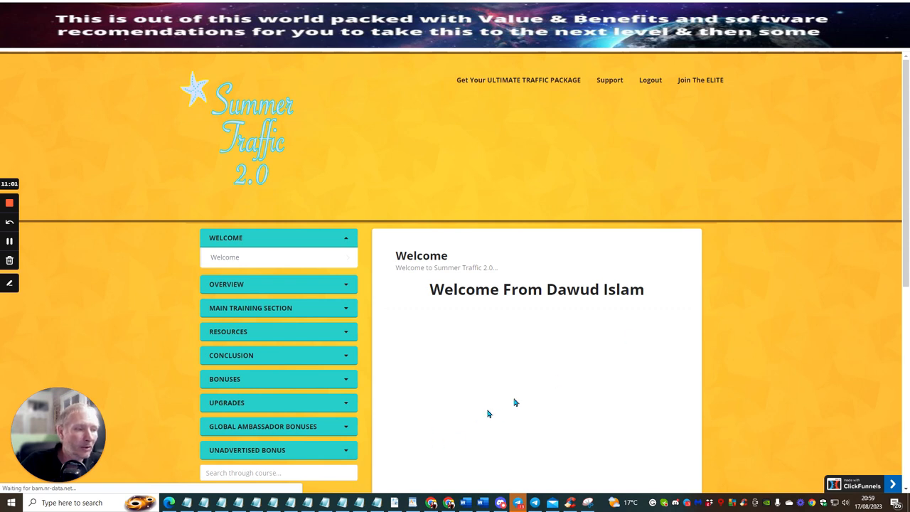
{"action": "mouse_move", "coordinate": [759, 168]}
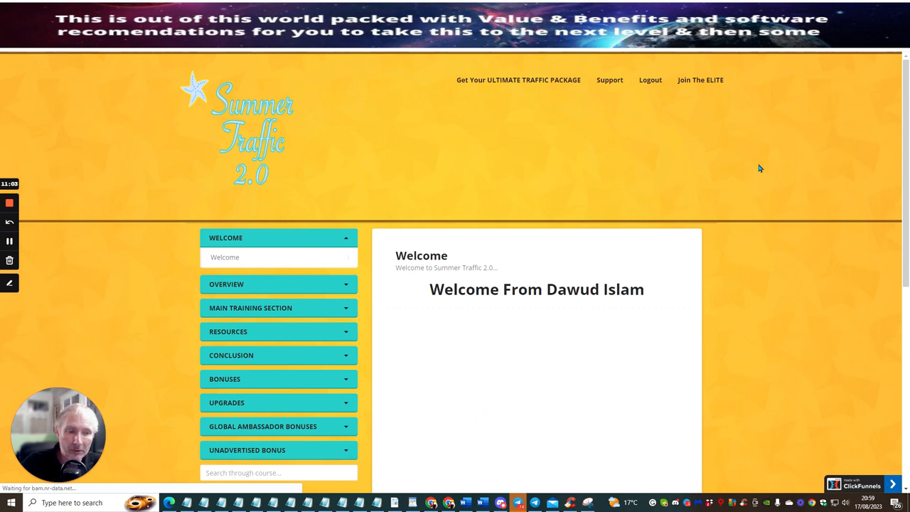
{"action": "mouse_move", "coordinate": [754, 176]}
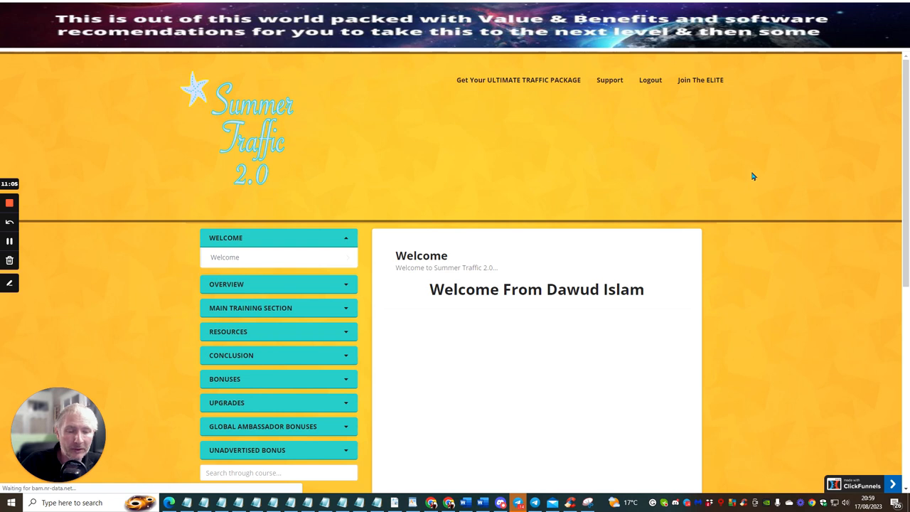
{"action": "mouse_move", "coordinate": [729, 278]}
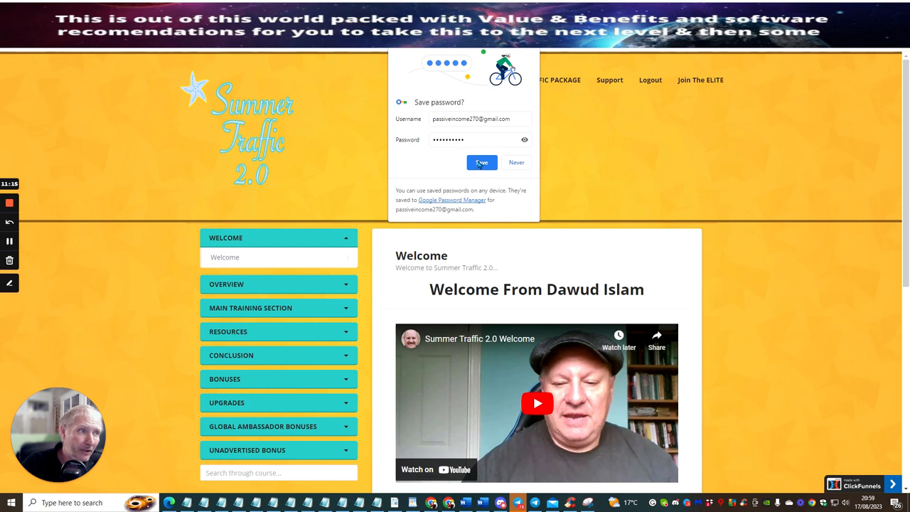
Decline the save-password prompt and scroll the Welcome page through both welcome videos and Gary Felstead's YouTube link
{"action": "left_click", "coordinate": [481, 162]}
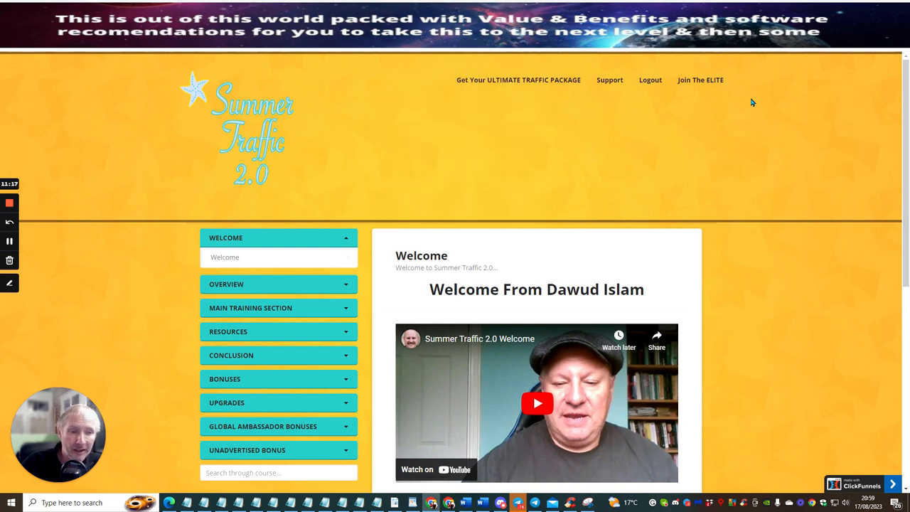
{"action": "scroll", "scroll_direction": "down", "scroll_amount": 3}
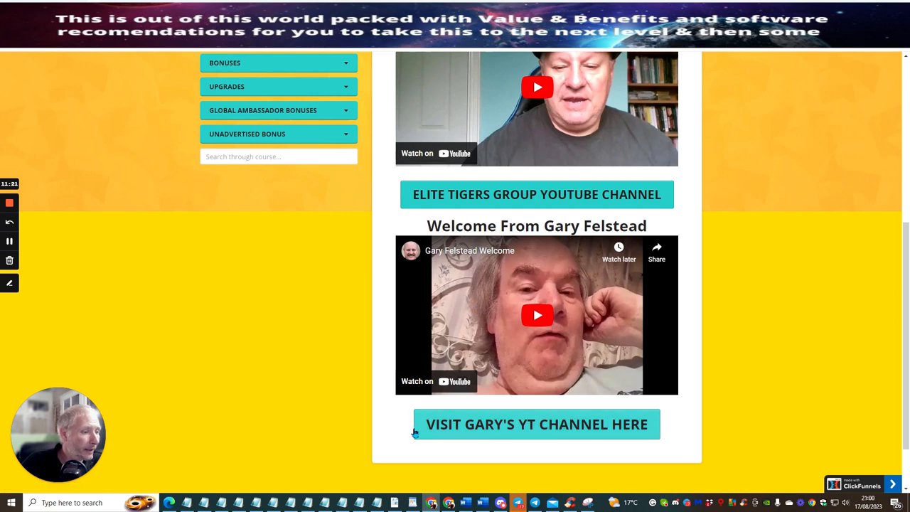
{"action": "mouse_move", "coordinate": [504, 435]}
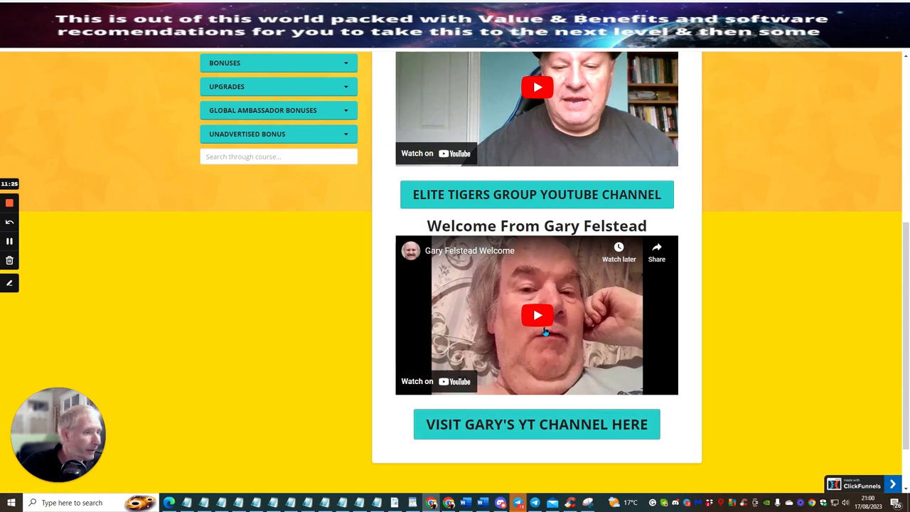
{"action": "scroll", "scroll_direction": "up", "scroll_amount": 3}
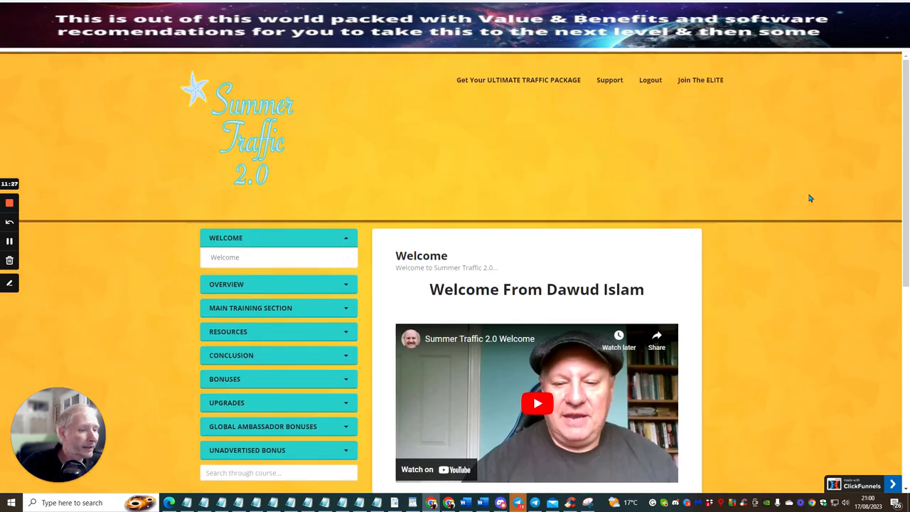
{"action": "scroll", "scroll_direction": "down", "scroll_amount": 3}
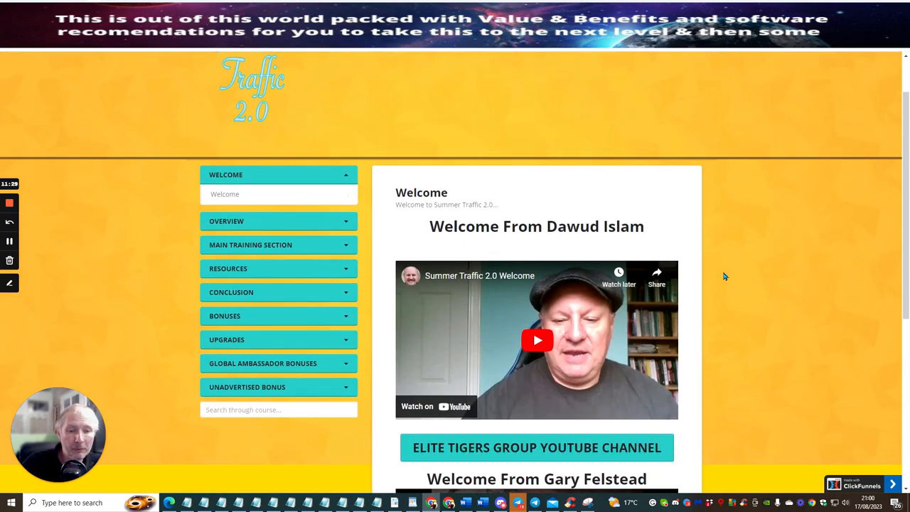
{"action": "scroll", "scroll_direction": "down", "scroll_amount": 3}
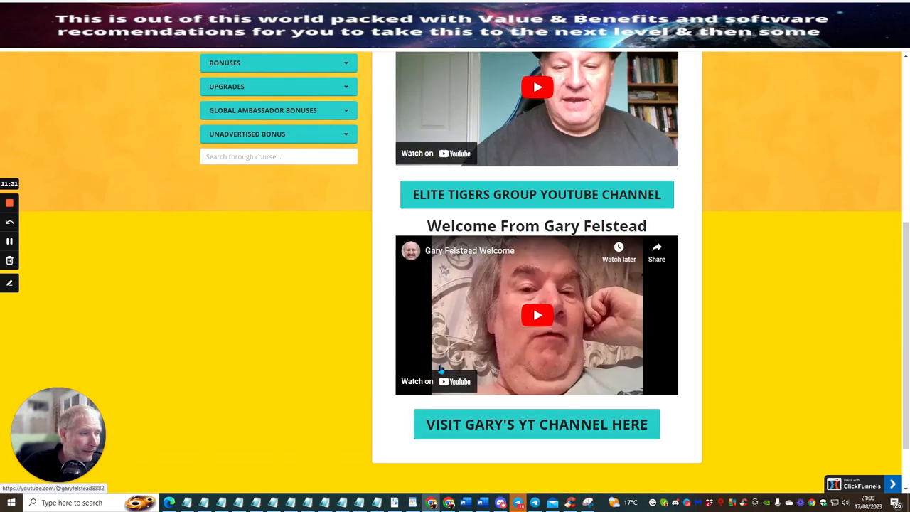
{"action": "scroll", "scroll_direction": "up", "scroll_amount": 3}
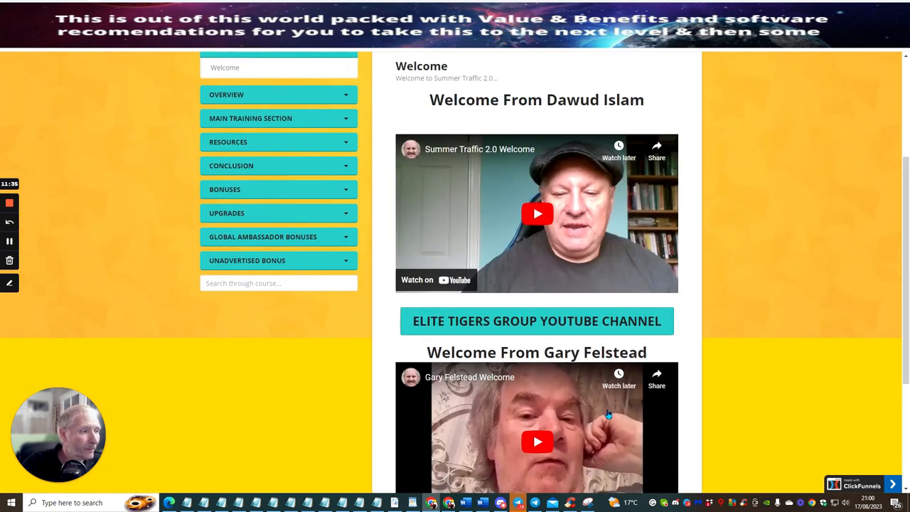
{"action": "scroll", "scroll_direction": "down", "scroll_amount": 3}
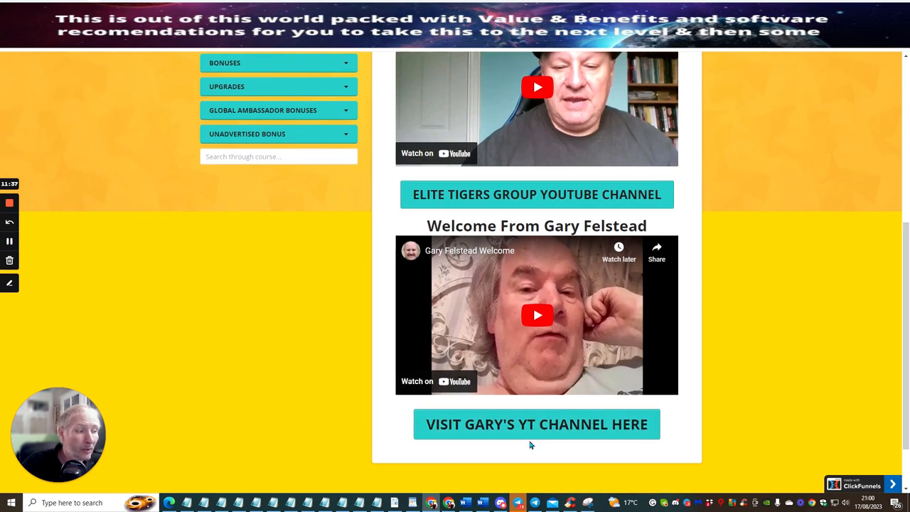
{"action": "scroll", "scroll_direction": "up", "scroll_amount": 3}
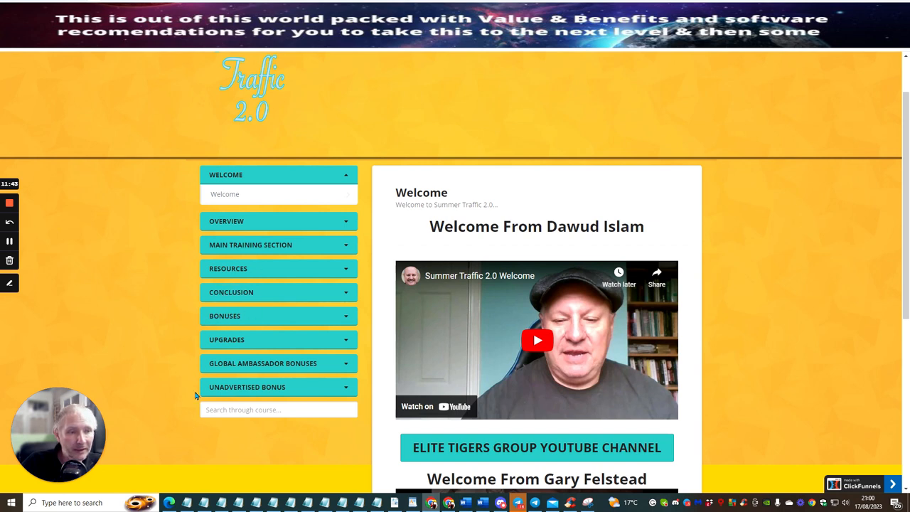
{"action": "mouse_move", "coordinate": [253, 244]}
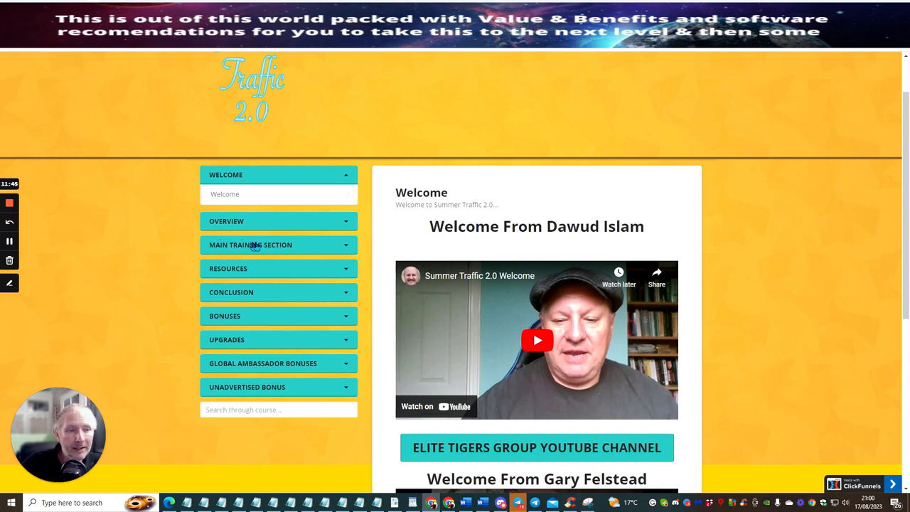
{"action": "mouse_move", "coordinate": [305, 253]}
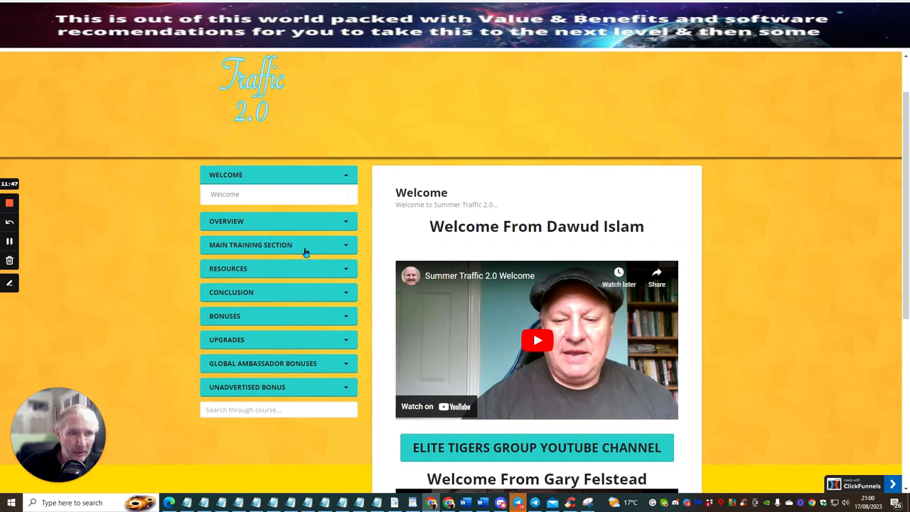
{"action": "mouse_move", "coordinate": [259, 222]}
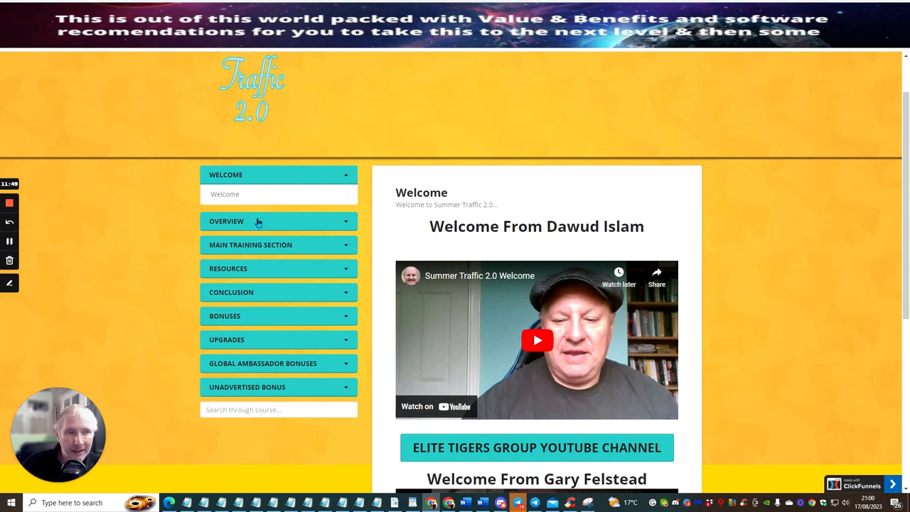
{"action": "mouse_move", "coordinate": [290, 222]}
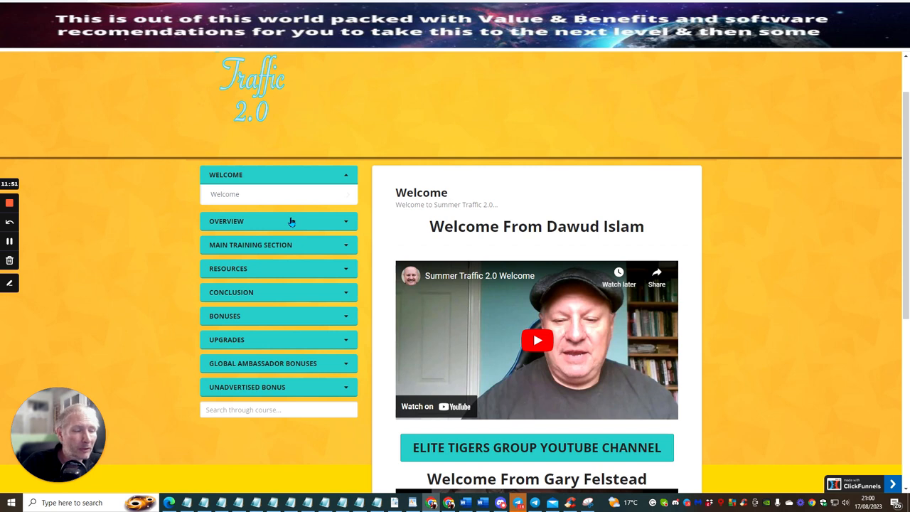
{"action": "mouse_move", "coordinate": [313, 224]}
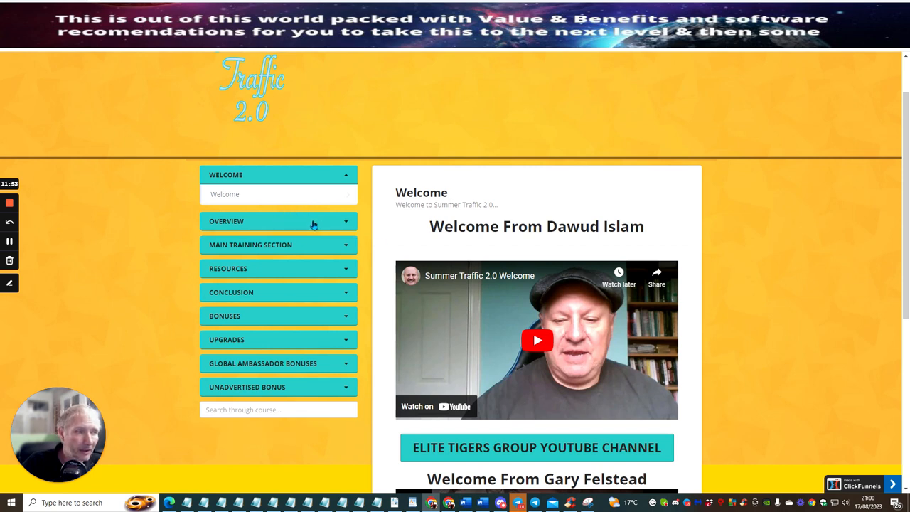
{"action": "mouse_move", "coordinate": [404, 316]}
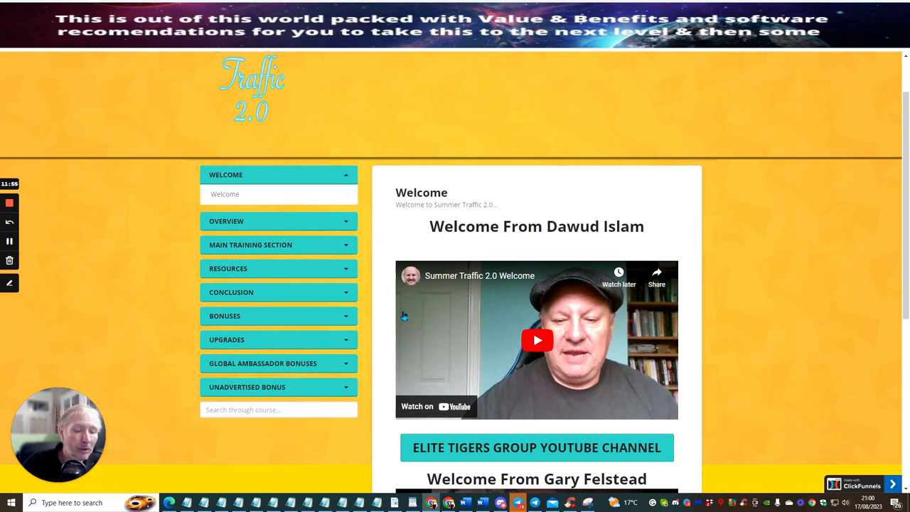
{"action": "mouse_move", "coordinate": [488, 326]}
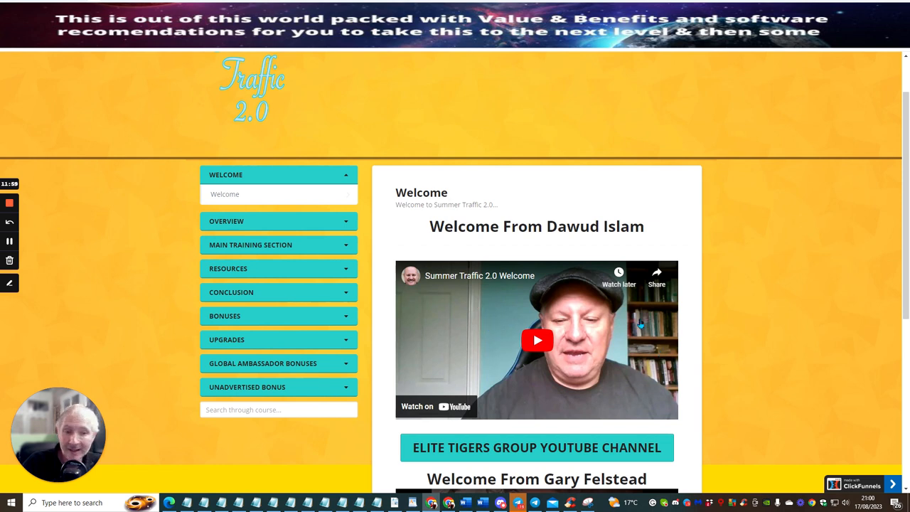
{"action": "mouse_move", "coordinate": [444, 359]}
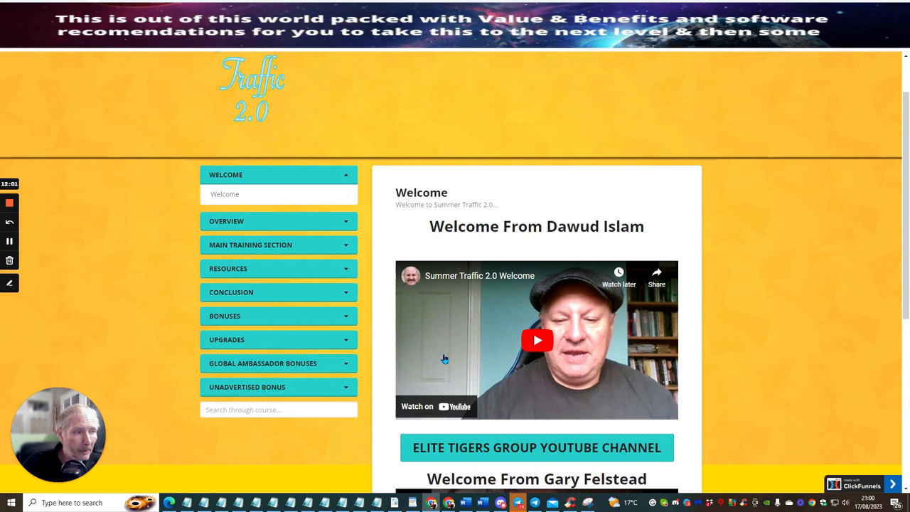
{"action": "mouse_move", "coordinate": [427, 363]}
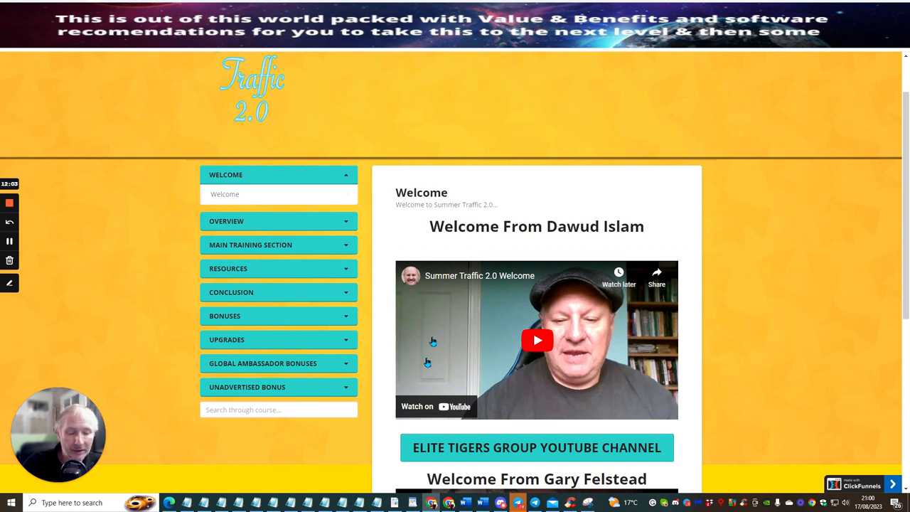
{"action": "mouse_move", "coordinate": [562, 249]}
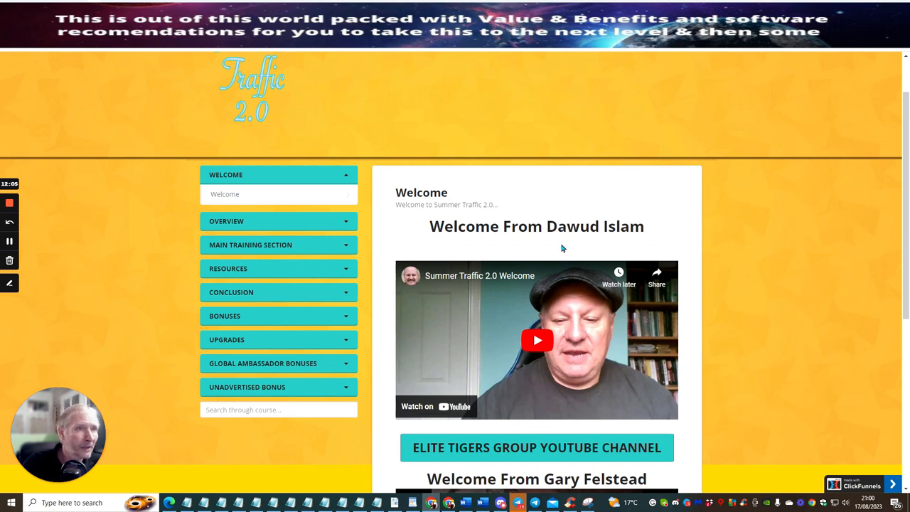
{"action": "mouse_move", "coordinate": [745, 233]}
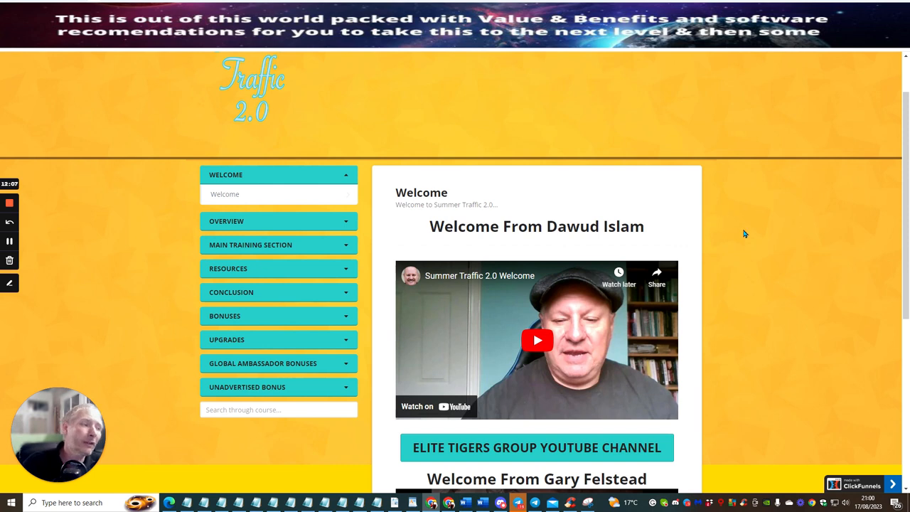
{"action": "mouse_move", "coordinate": [767, 330]}
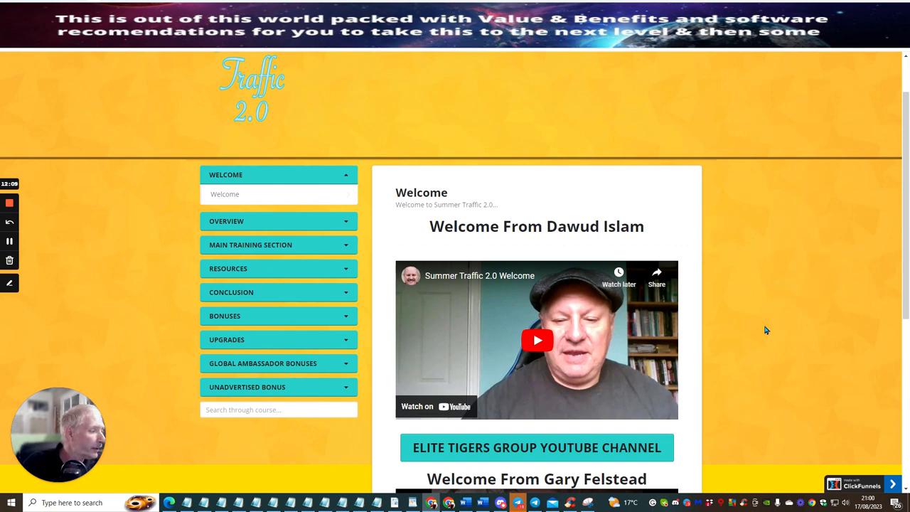
{"action": "mouse_move", "coordinate": [748, 314]}
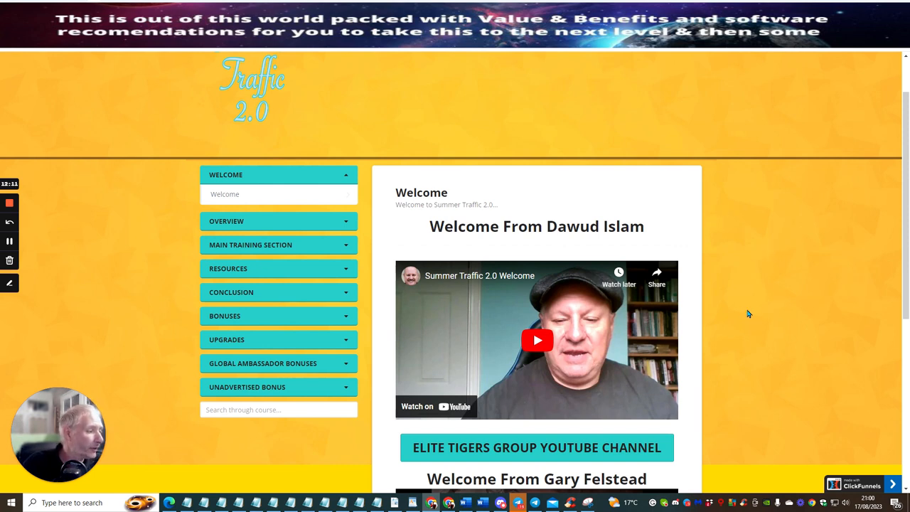
{"action": "mouse_move", "coordinate": [737, 319]}
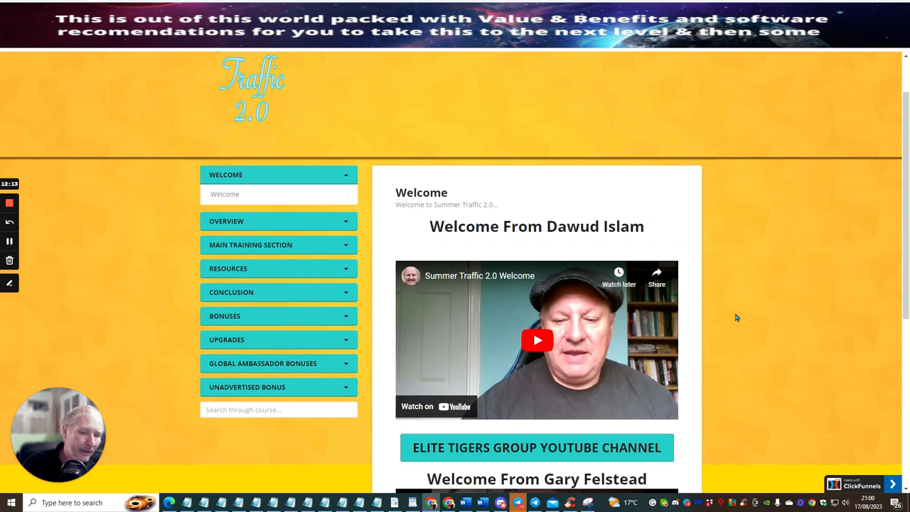
{"action": "mouse_move", "coordinate": [747, 333]}
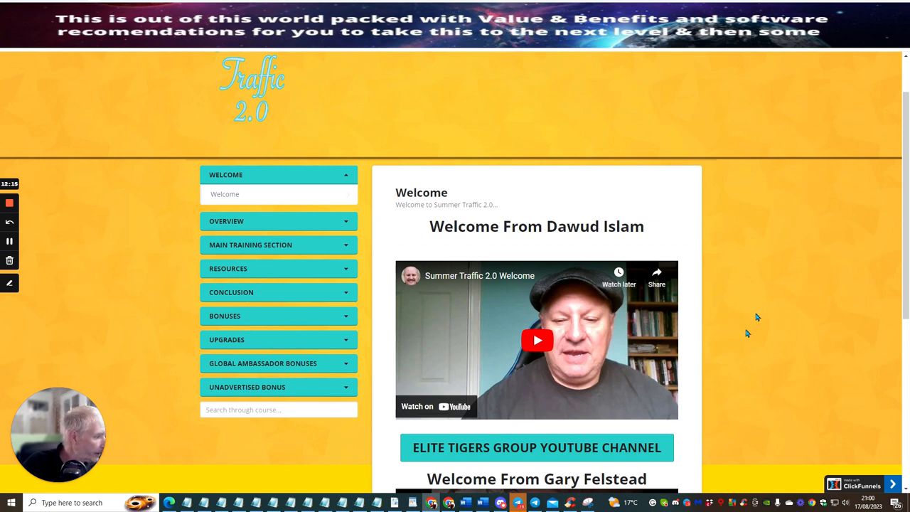
{"action": "mouse_move", "coordinate": [771, 284]}
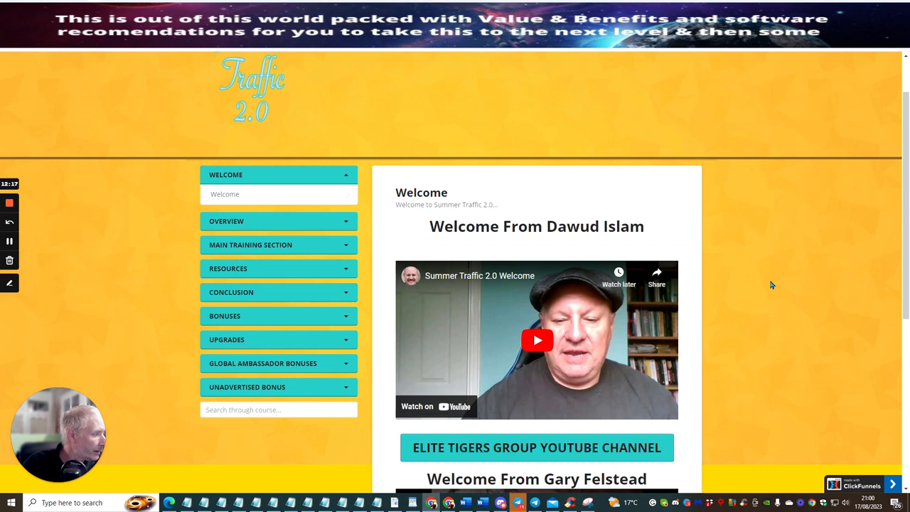
{"action": "mouse_move", "coordinate": [757, 142]}
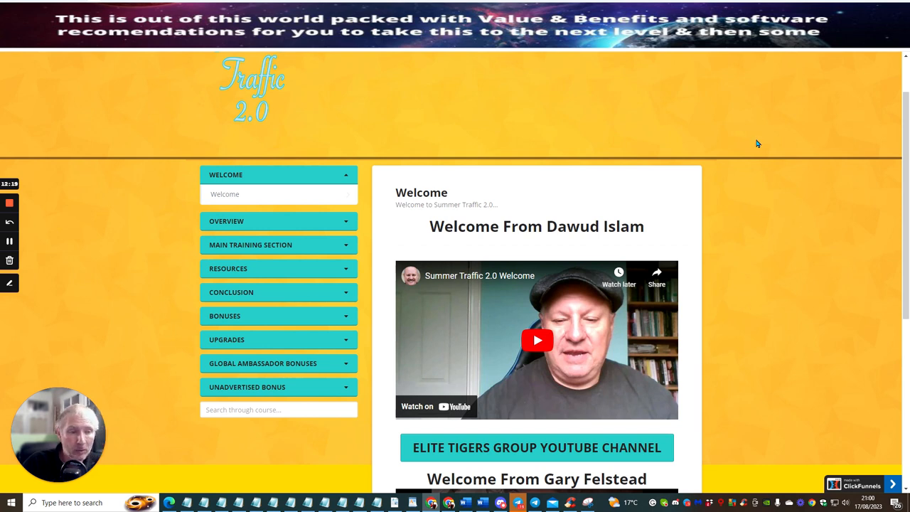
{"action": "mouse_move", "coordinate": [716, 235]}
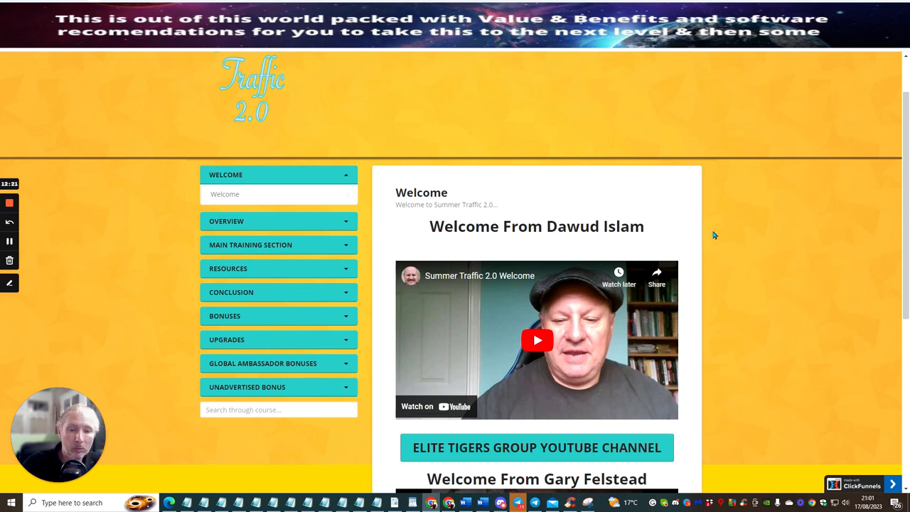
{"action": "mouse_move", "coordinate": [695, 285]}
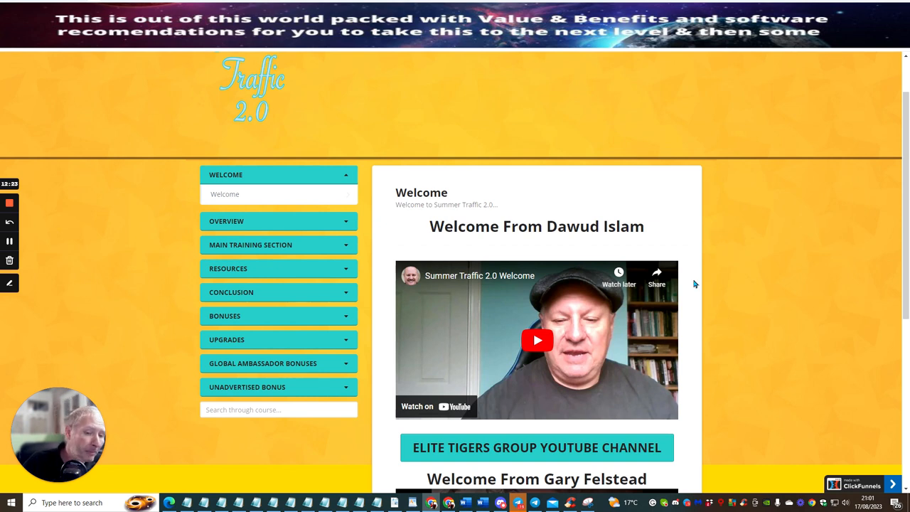
{"action": "mouse_move", "coordinate": [709, 288]}
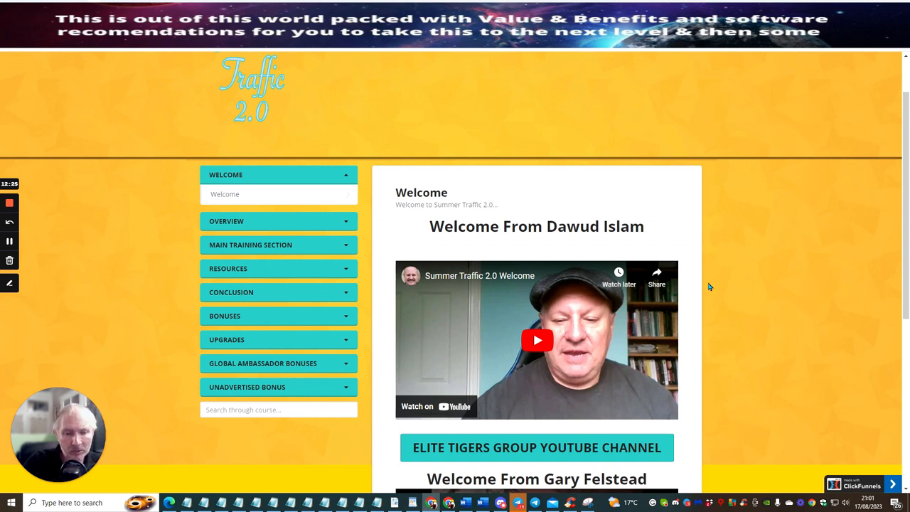
{"action": "mouse_move", "coordinate": [720, 253]}
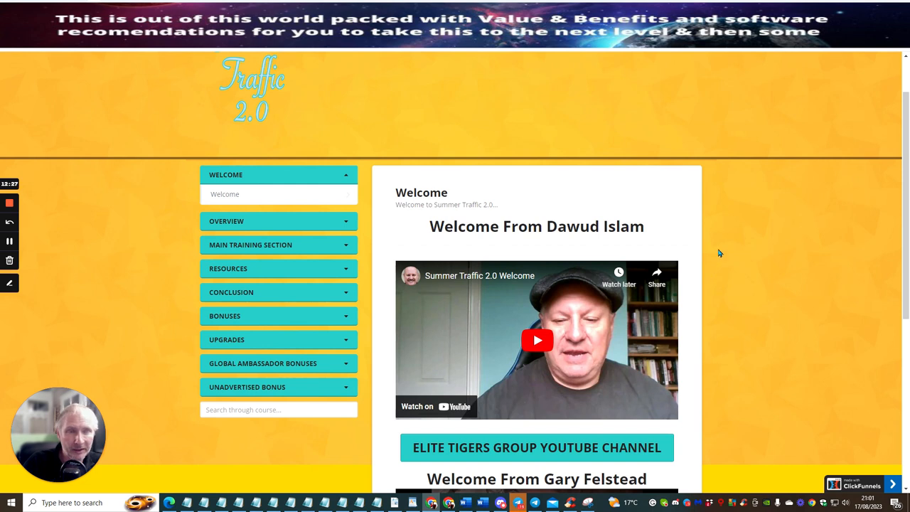
{"action": "mouse_move", "coordinate": [852, 162]}
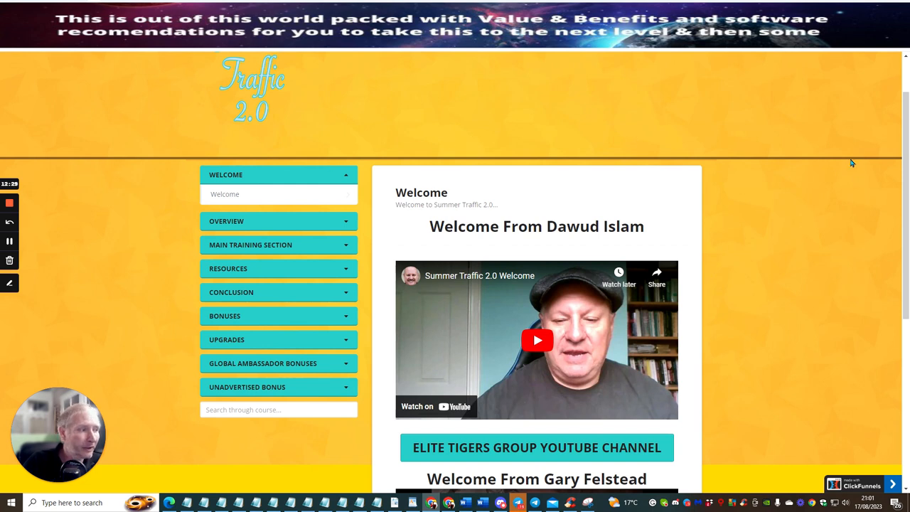
{"action": "mouse_move", "coordinate": [737, 339]}
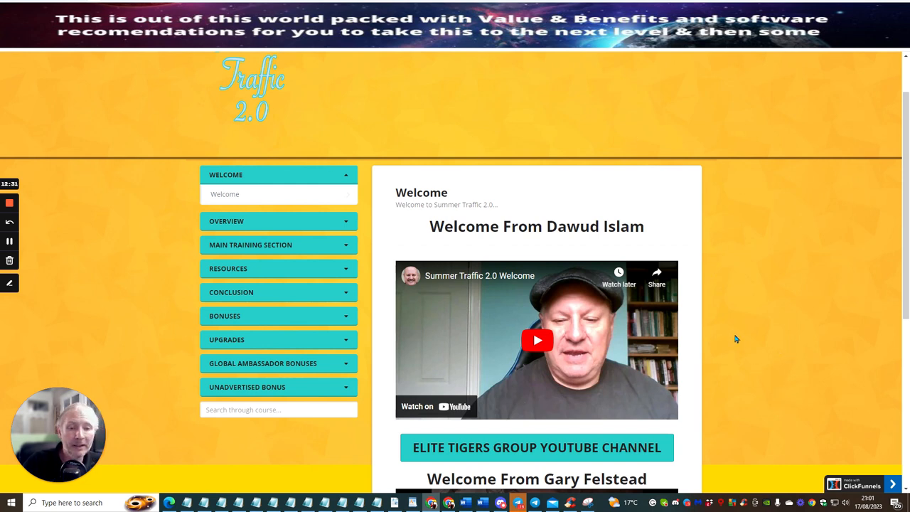
{"action": "mouse_move", "coordinate": [808, 181]}
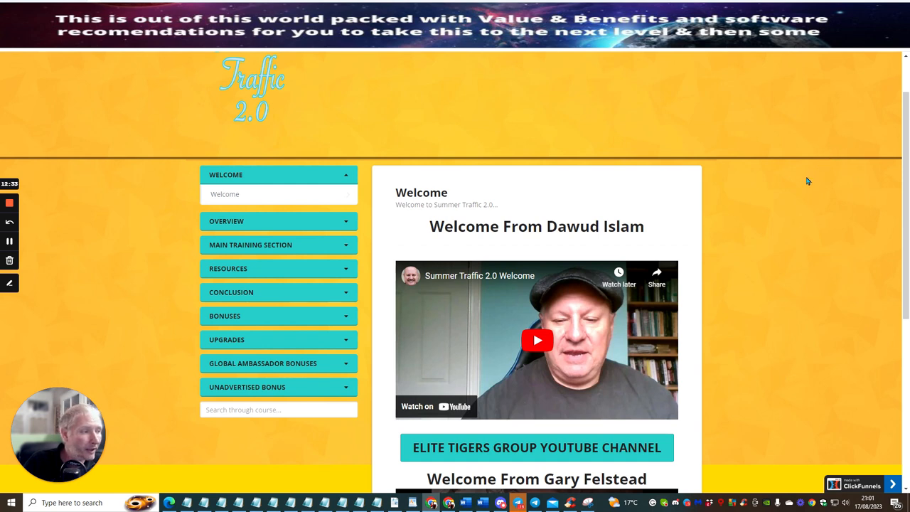
{"action": "mouse_move", "coordinate": [765, 95]}
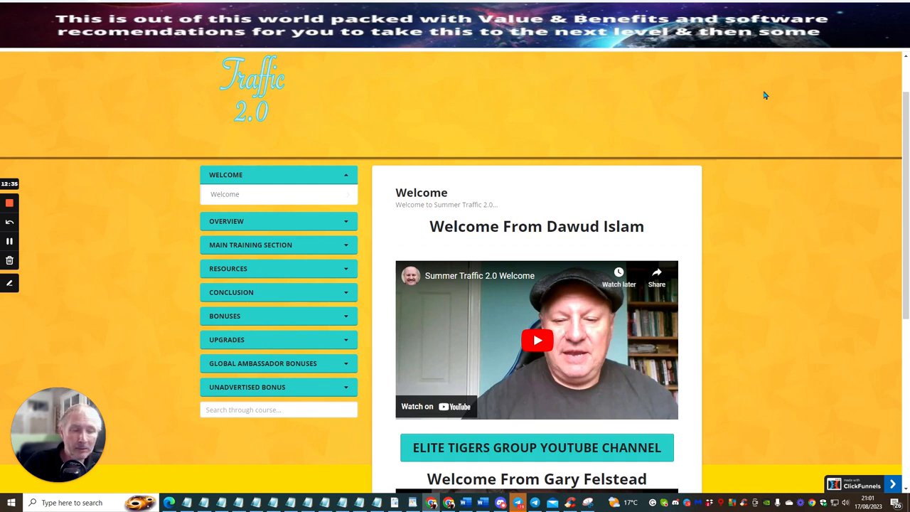
{"action": "mouse_move", "coordinate": [786, 121]}
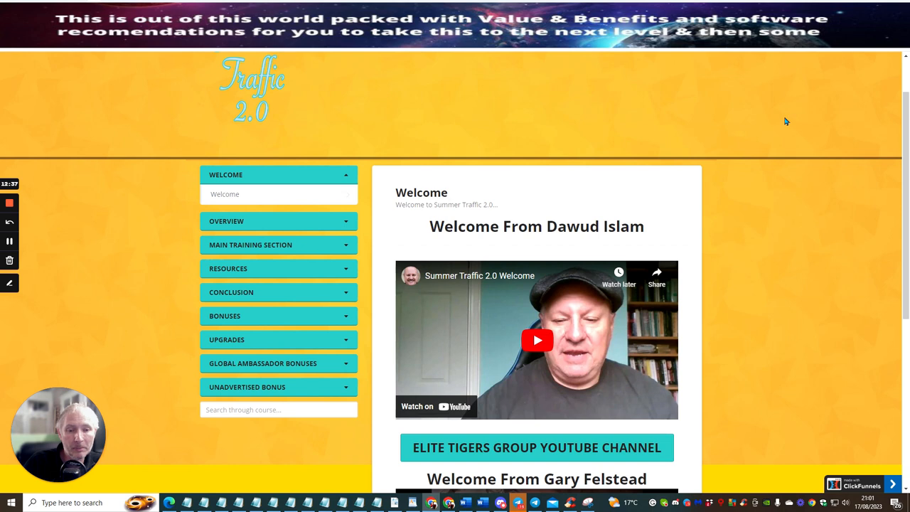
{"action": "mouse_move", "coordinate": [643, 98]}
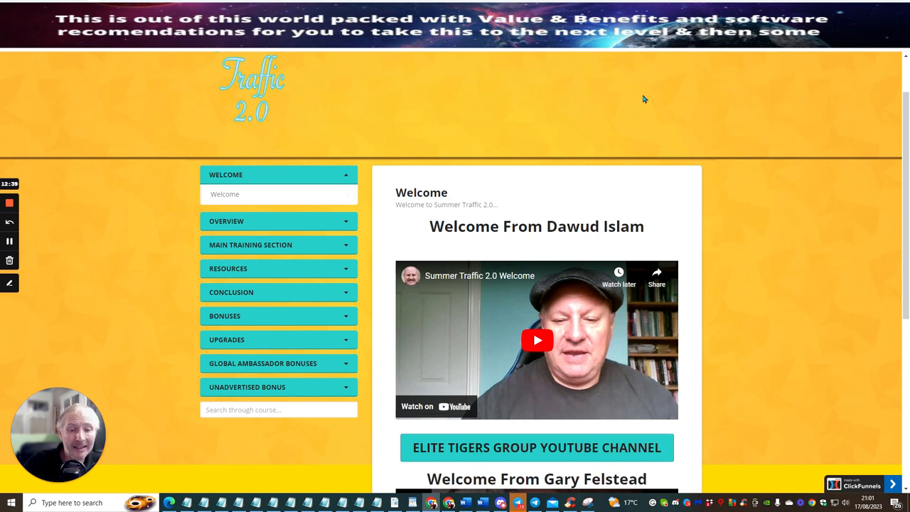
{"action": "mouse_move", "coordinate": [596, 108]}
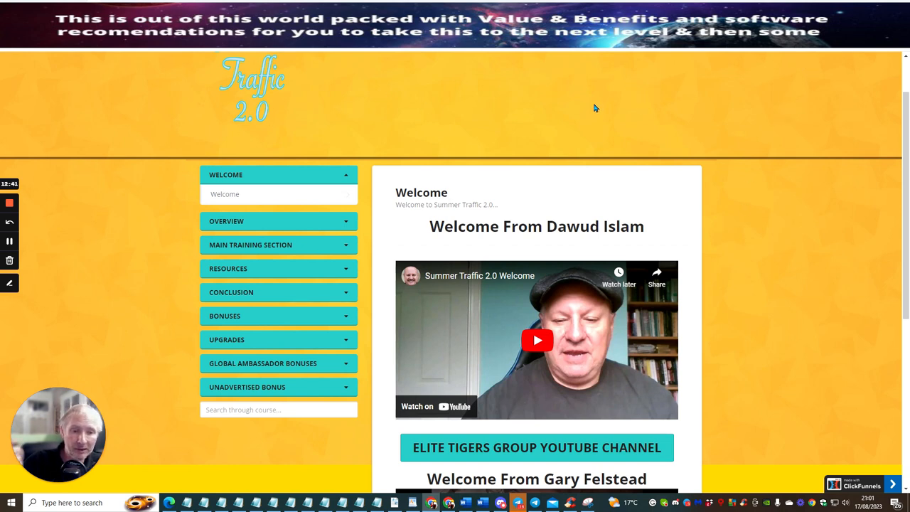
{"action": "mouse_move", "coordinate": [740, 252]}
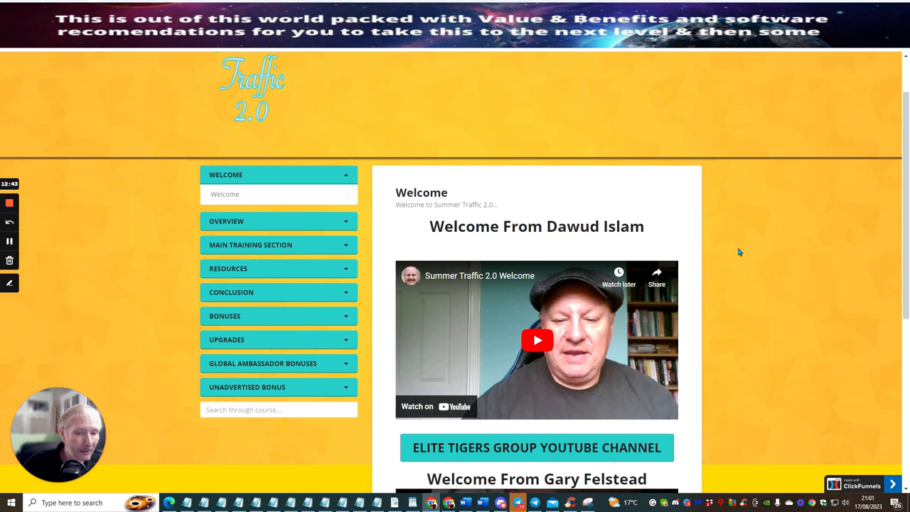
{"action": "mouse_move", "coordinate": [64, 281]}
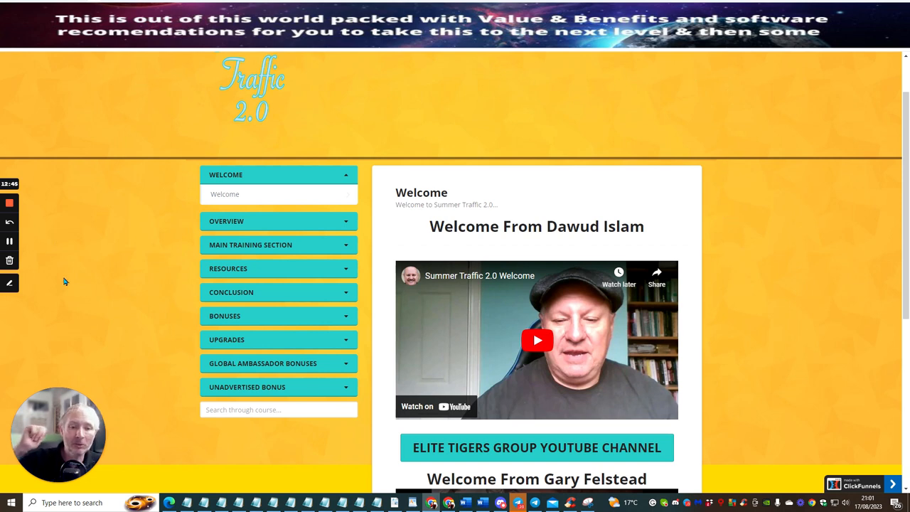